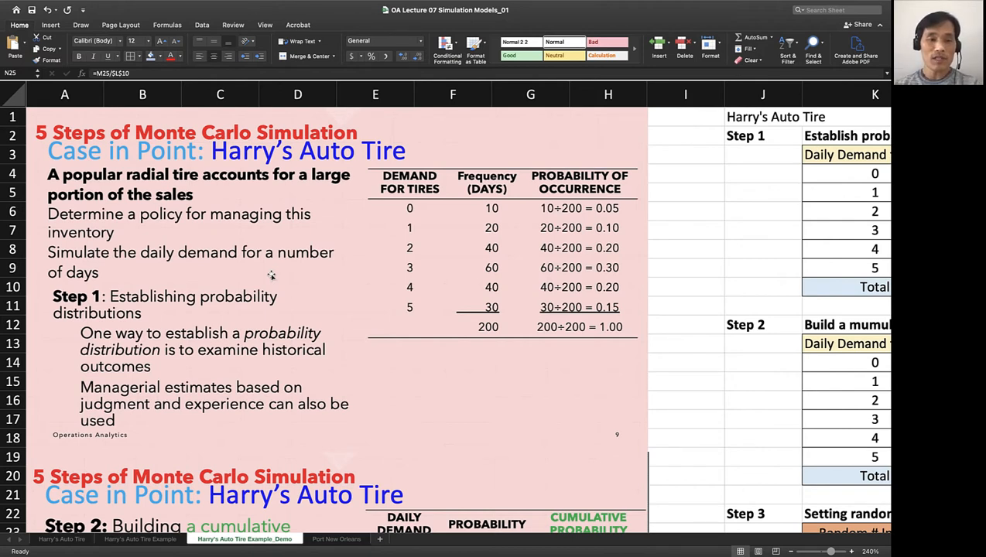
- Scroll through the tire sheet to survey the Step 1 through Step 5 sections
scroll("down", 3)
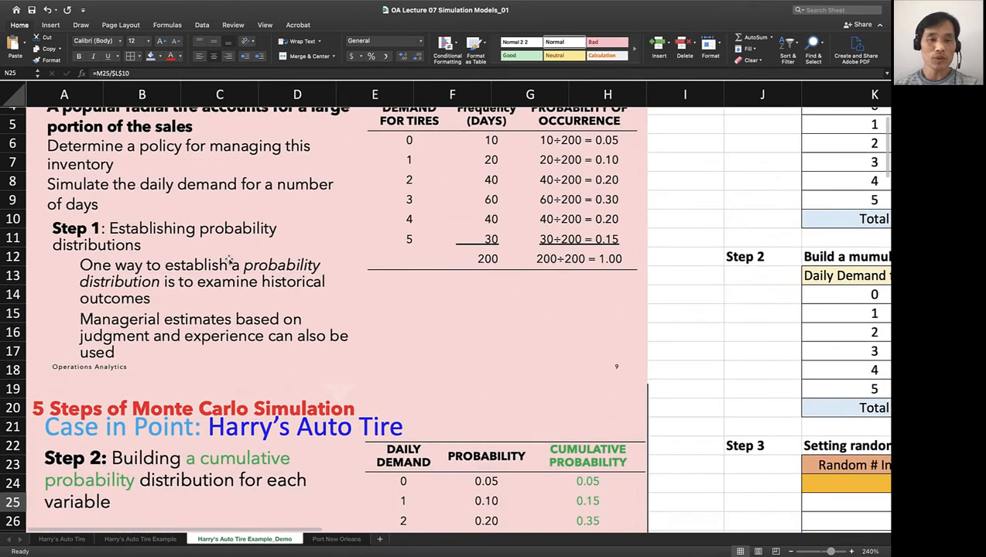
scroll("down", 3)
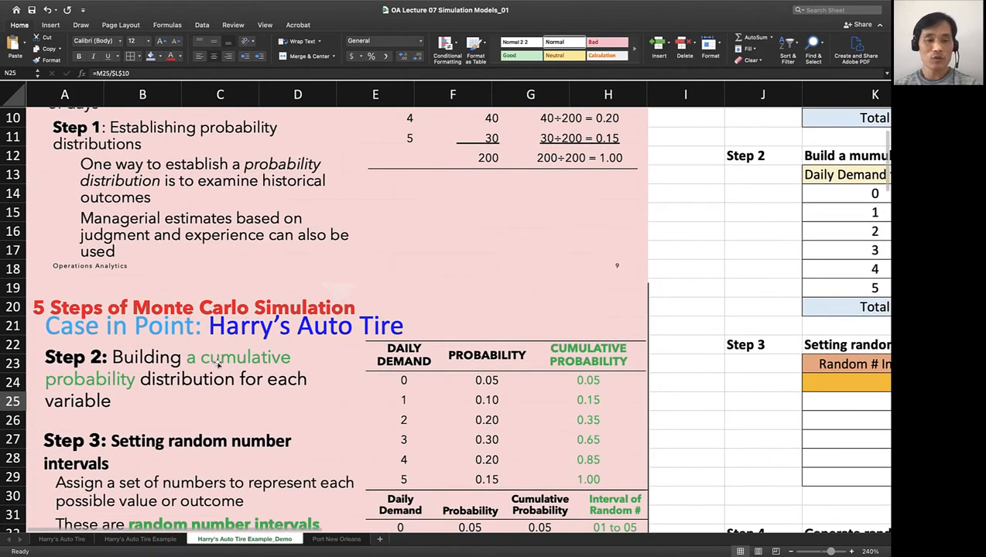
scroll("down", 3)
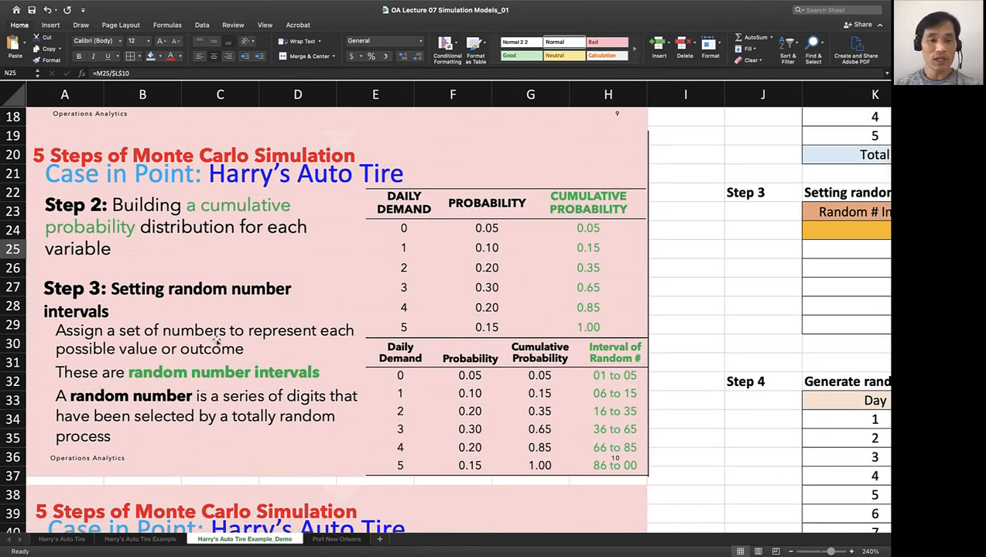
scroll("down", 3)
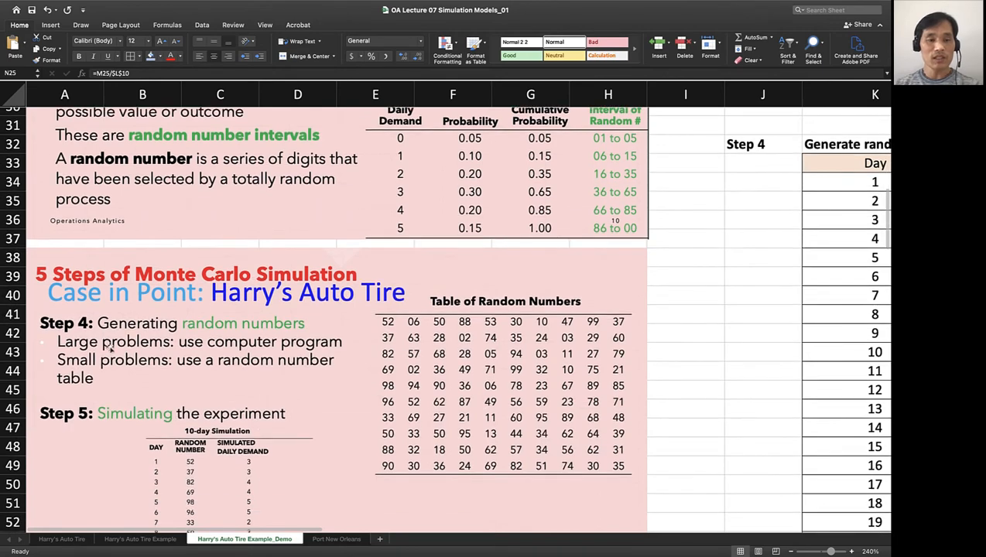
scroll("down", 3)
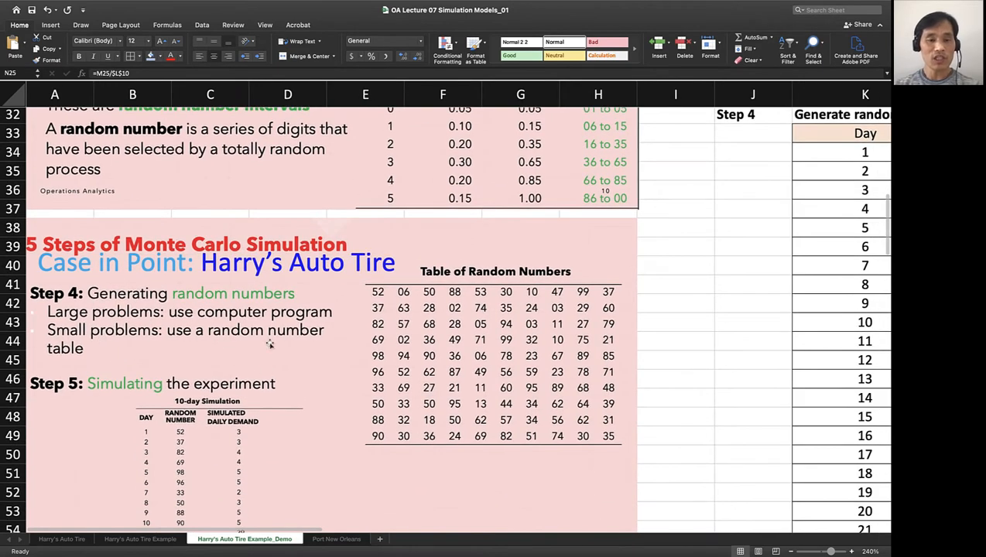
scroll("down", 3)
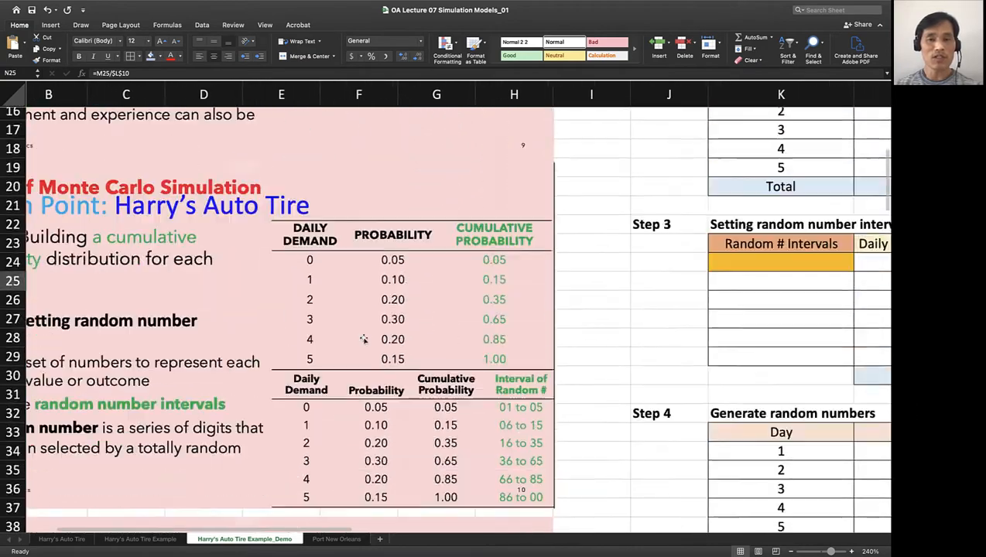
scroll("right", 3)
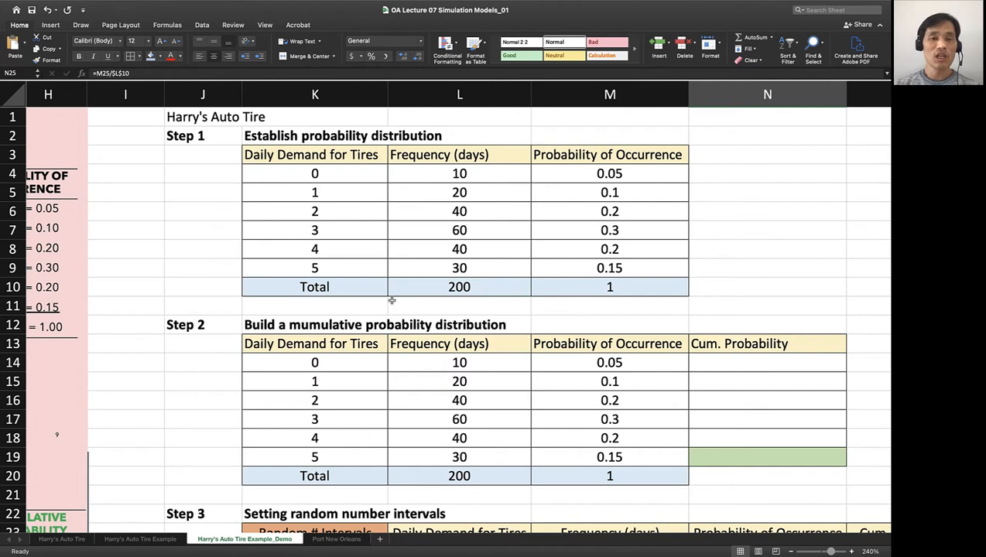
scroll("left", 3)
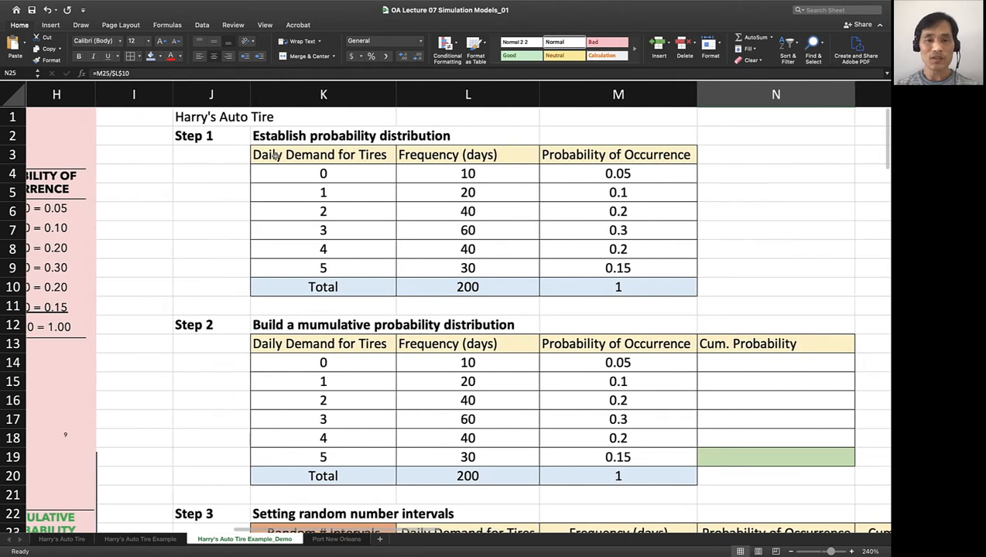
mouse_move(328, 178)
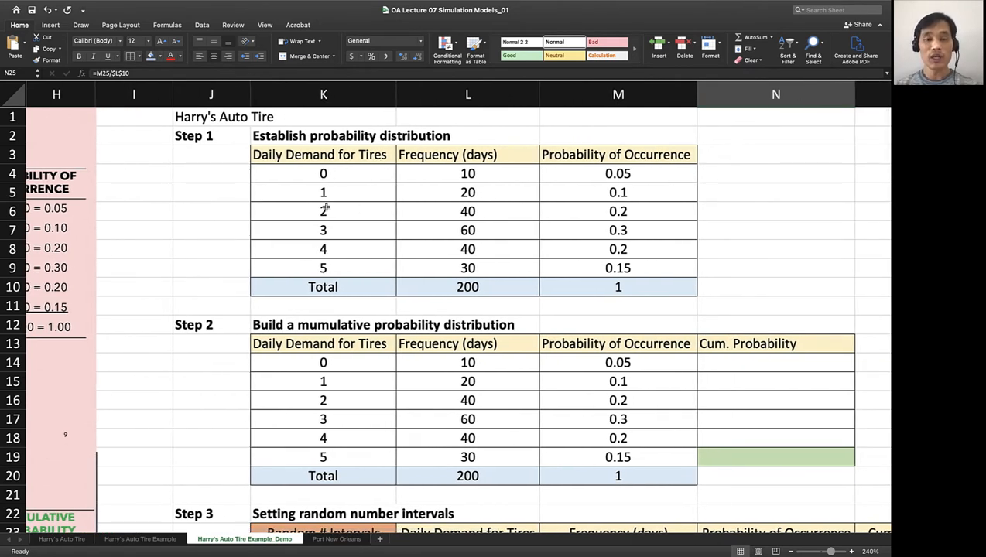
mouse_move(451, 167)
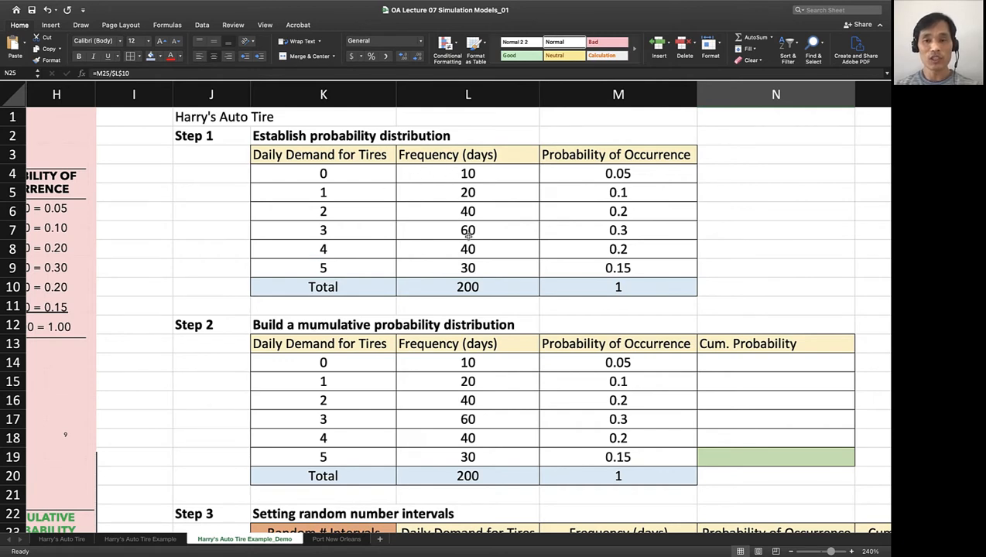
mouse_move(510, 269)
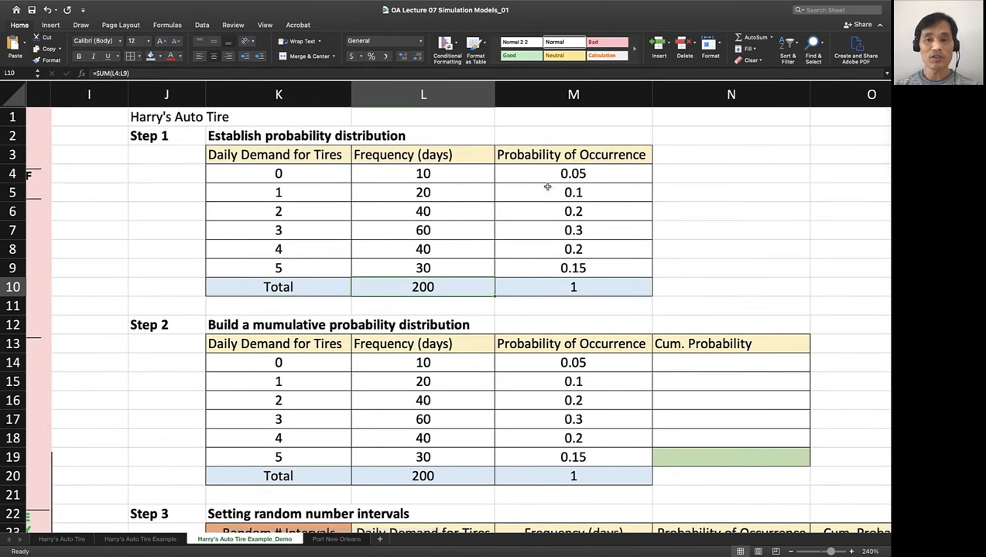
- Review the Step 1 occurrence-probability and total-probability formulas in M4 and M10
left_click(572, 174)
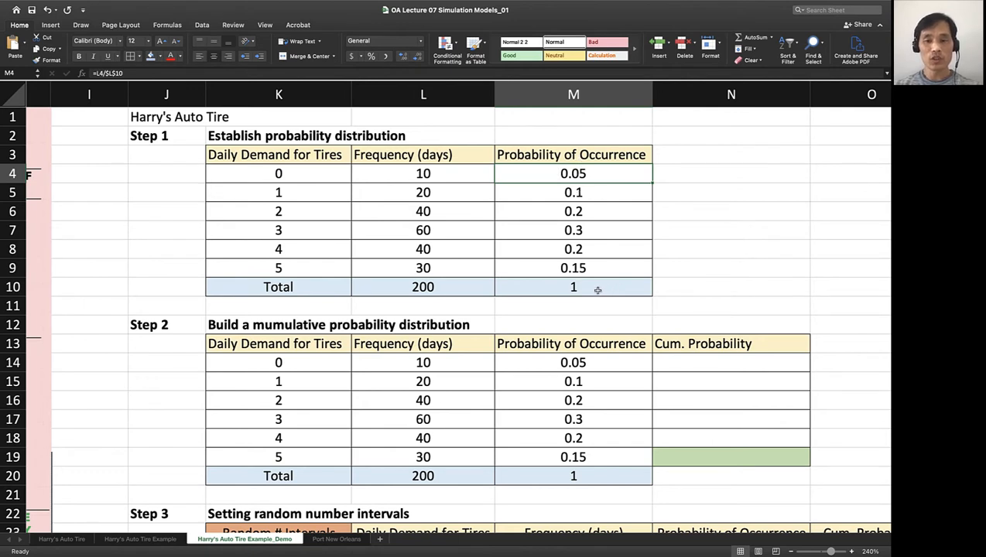
left_click(573, 286)
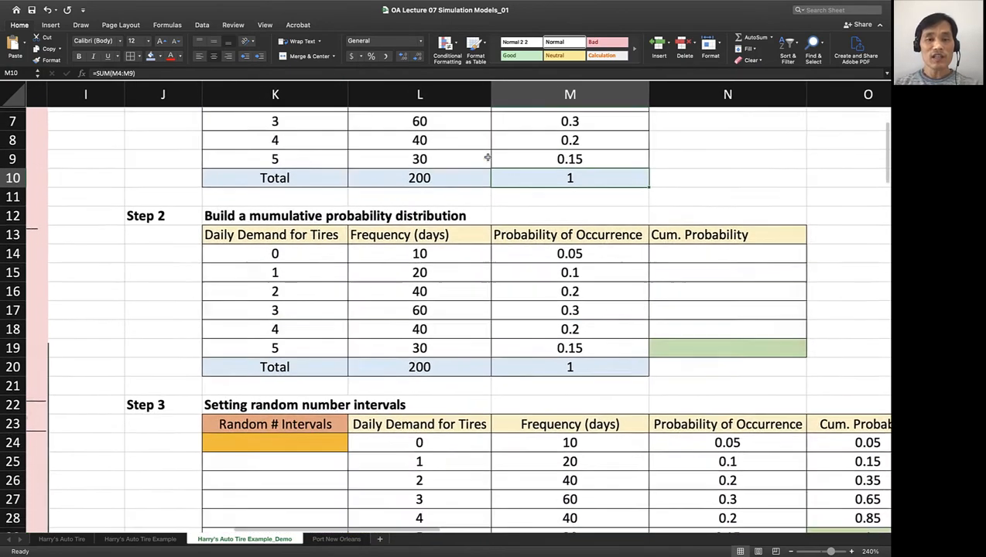
scroll("down", 3)
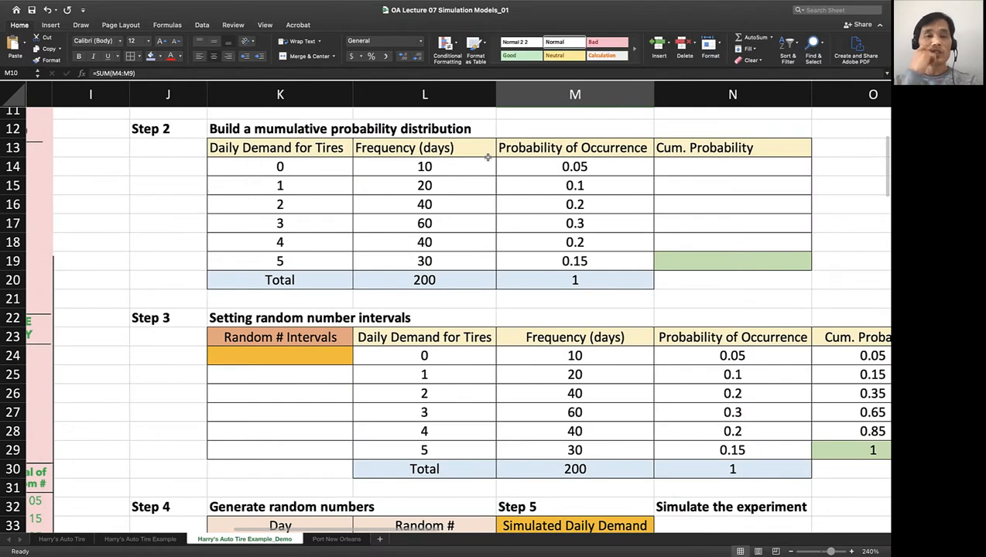
mouse_move(226, 157)
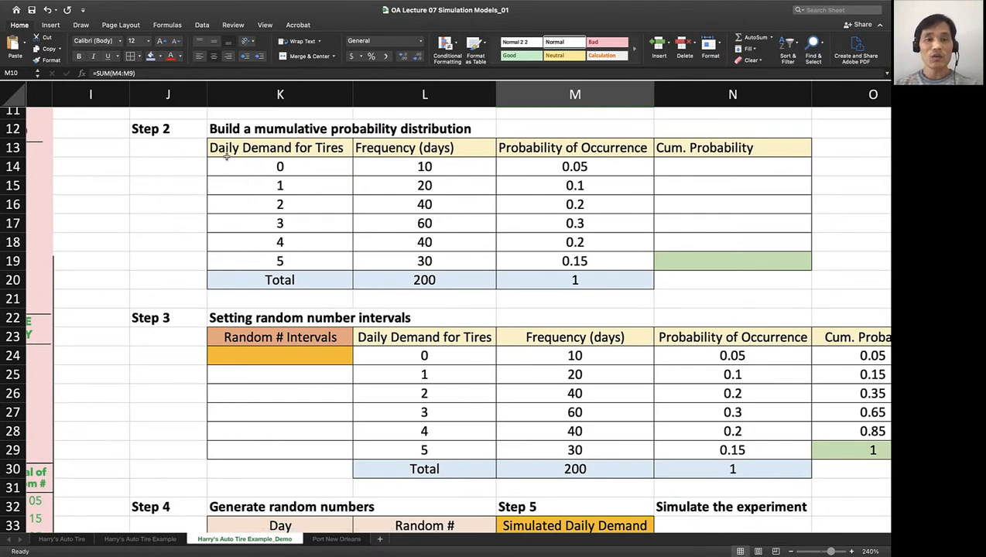
mouse_move(235, 169)
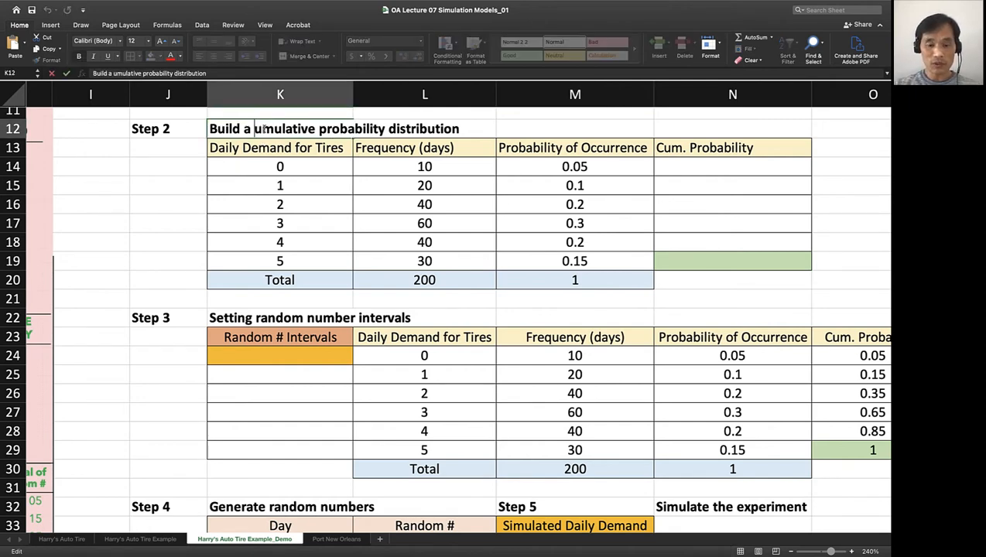
- Finish the heading word 'cumulative' and begin the first Cum. Probability entry at 0.05
left_click(280, 148)
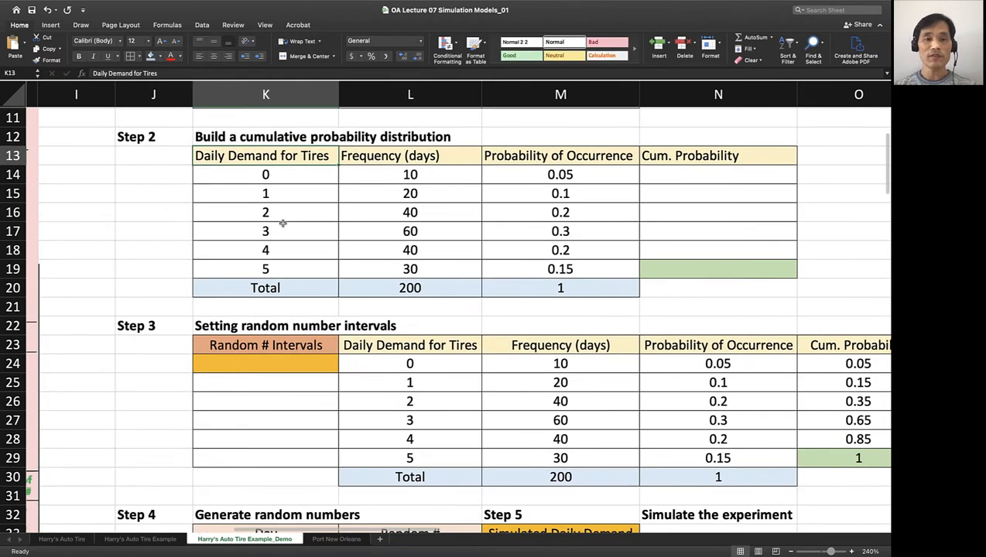
mouse_move(511, 128)
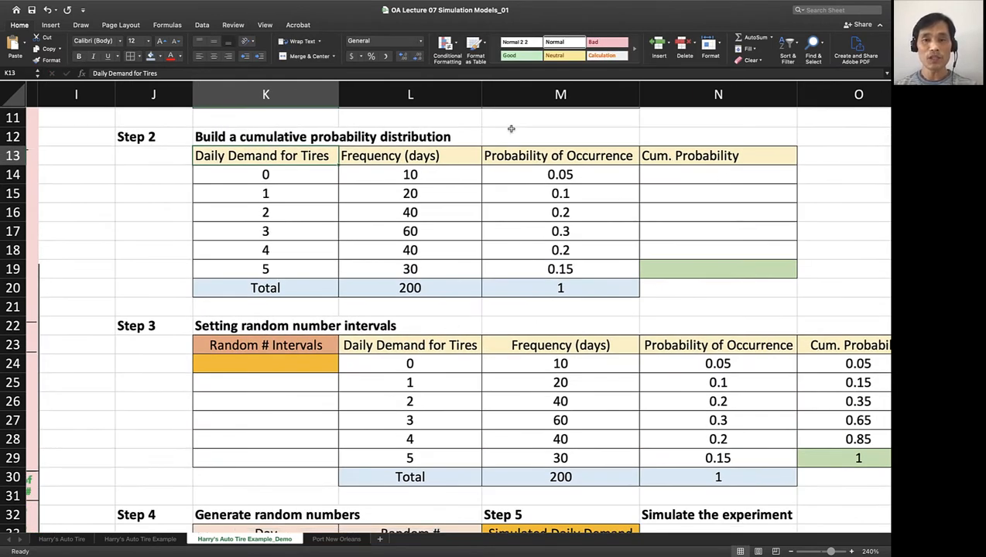
mouse_move(701, 180)
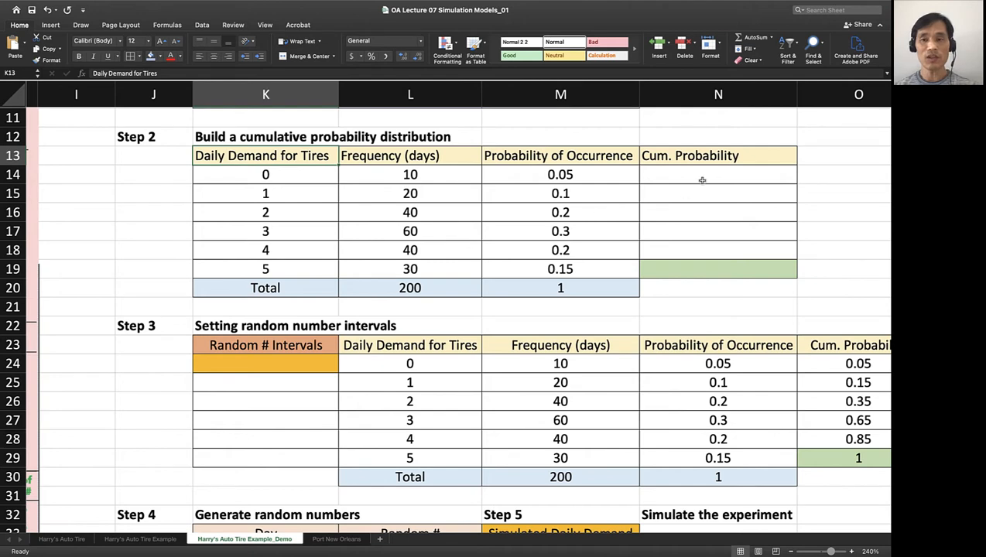
left_click(701, 173)
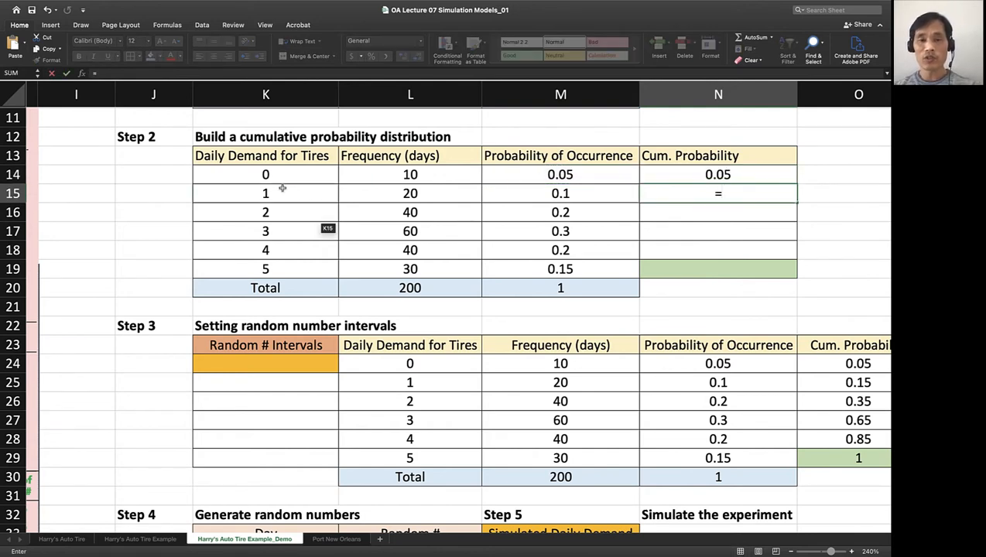
mouse_move(591, 188)
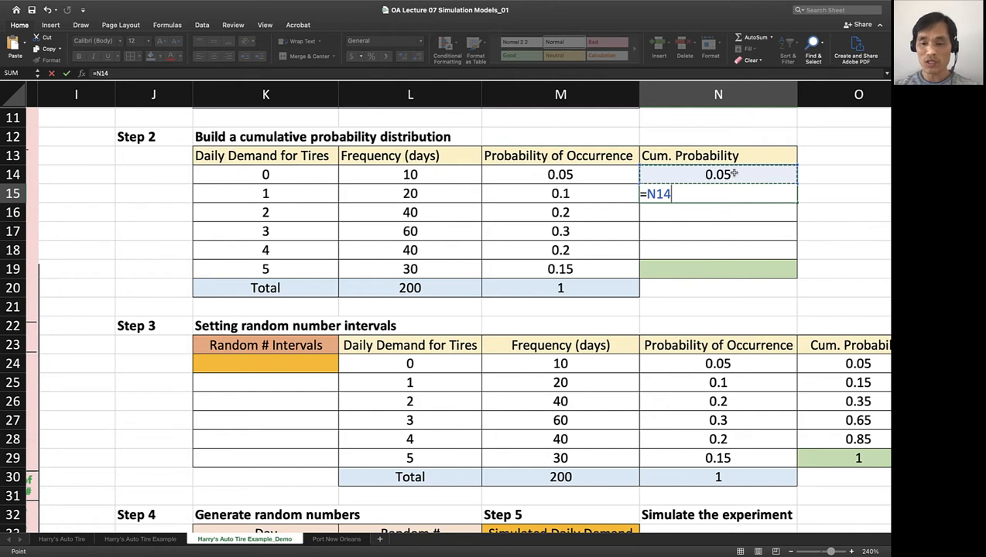
- Enter running-total formulas =N14+M15 and =N15+M16 for demands 1 and 2
type("+")
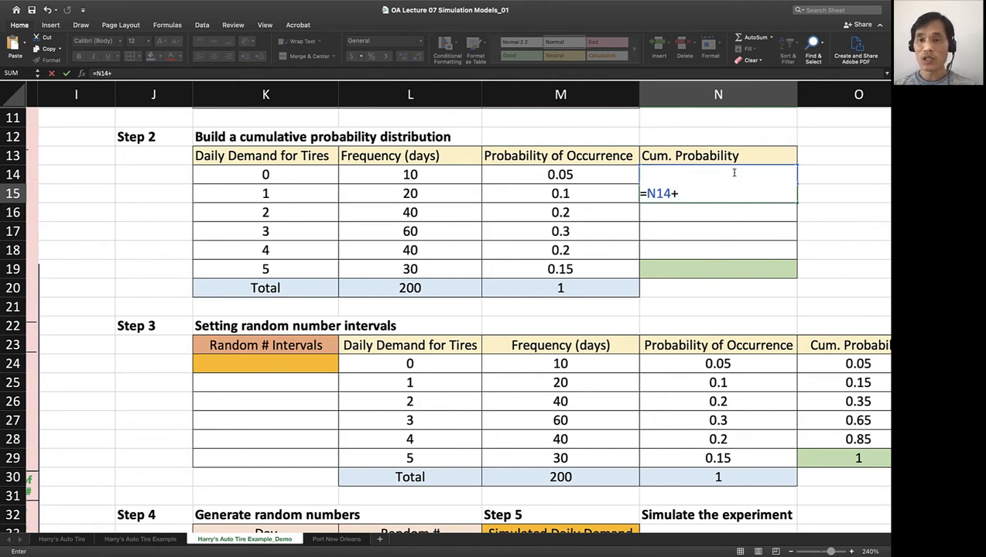
left_click(560, 192)
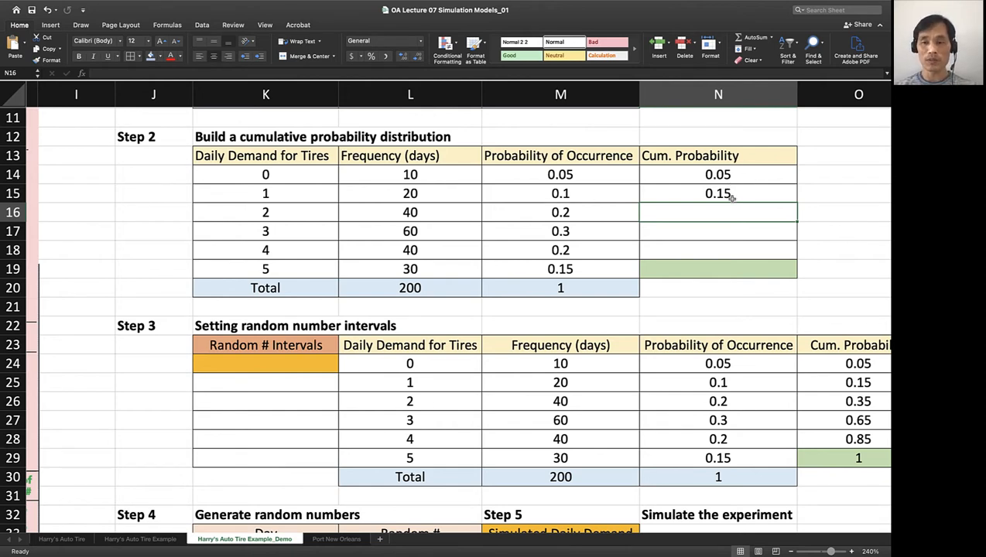
type("=")
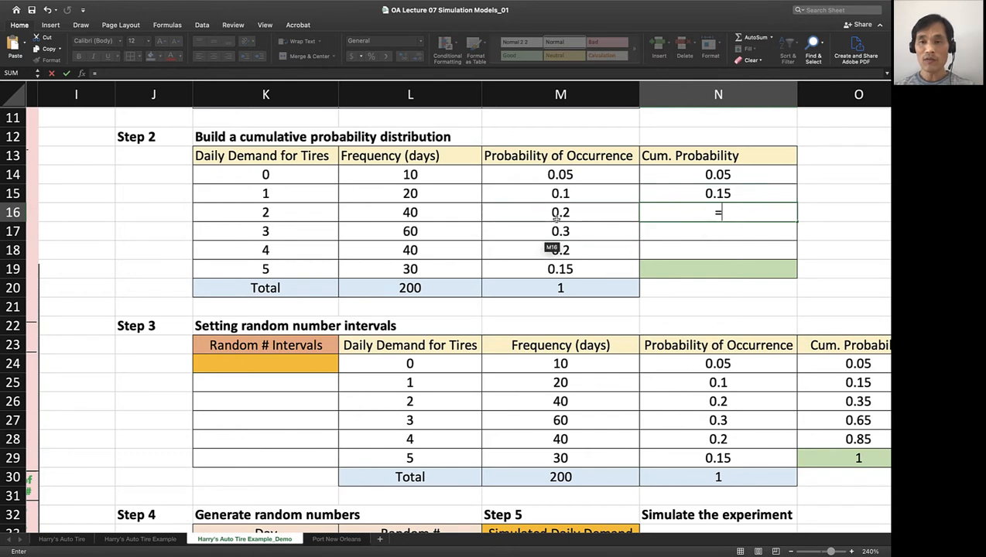
left_click(718, 192)
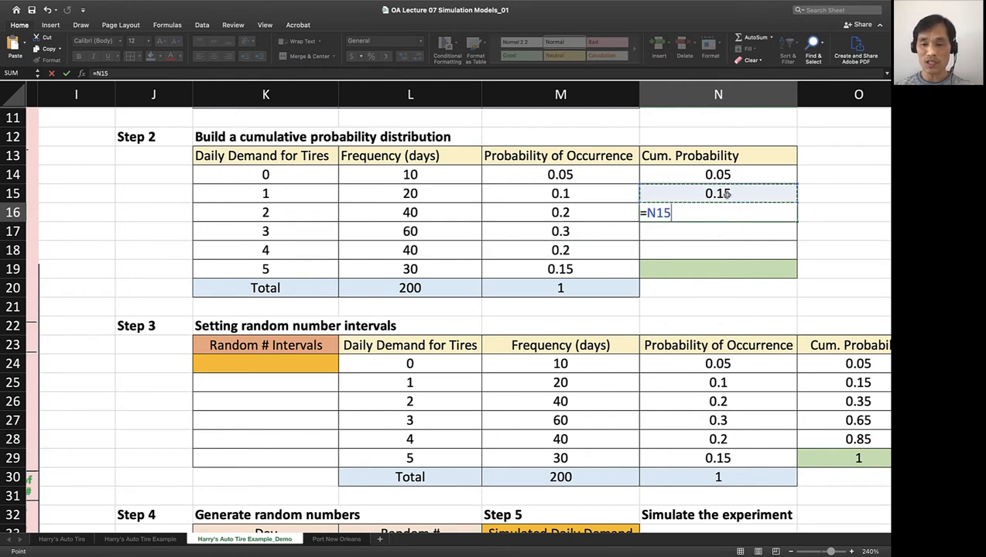
left_click(560, 212)
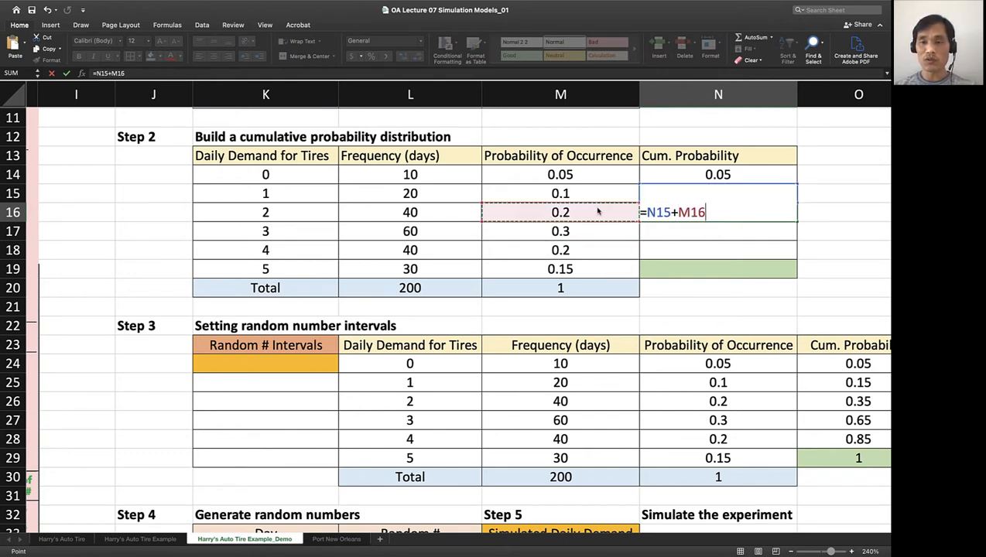
key("enter")
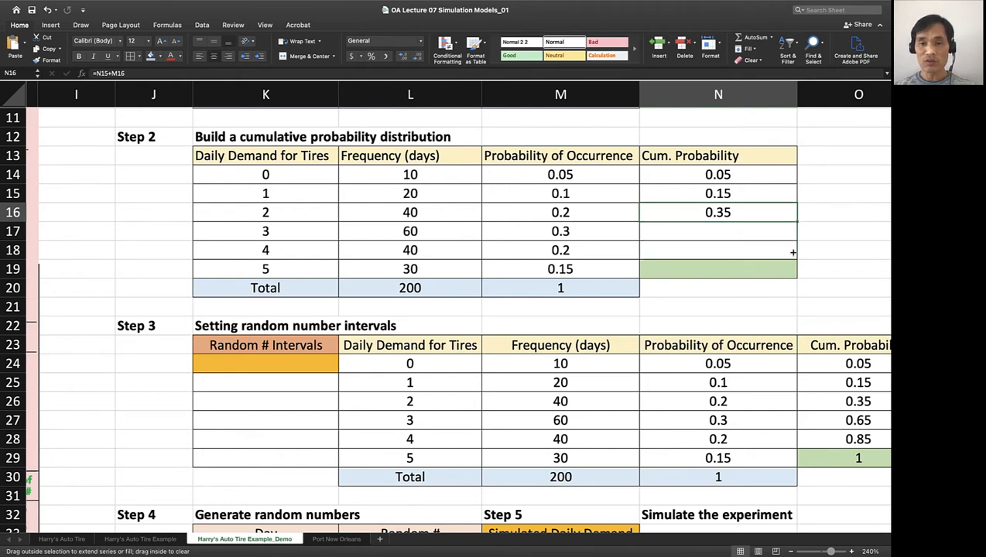
- Fill the running total down to demand 5 and verify the last cumulative value reaches 1
left_click_drag(792, 217, 792, 269)
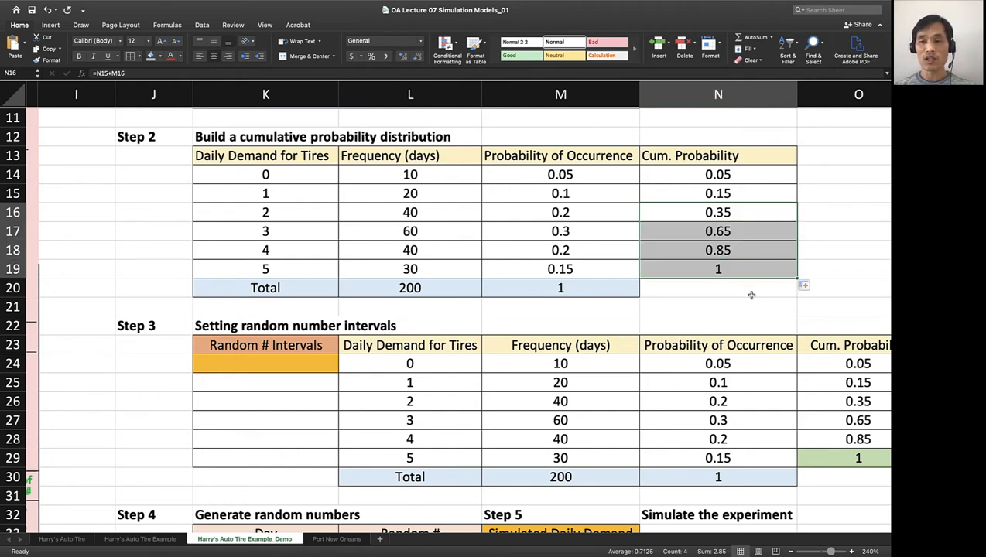
left_click(718, 286)
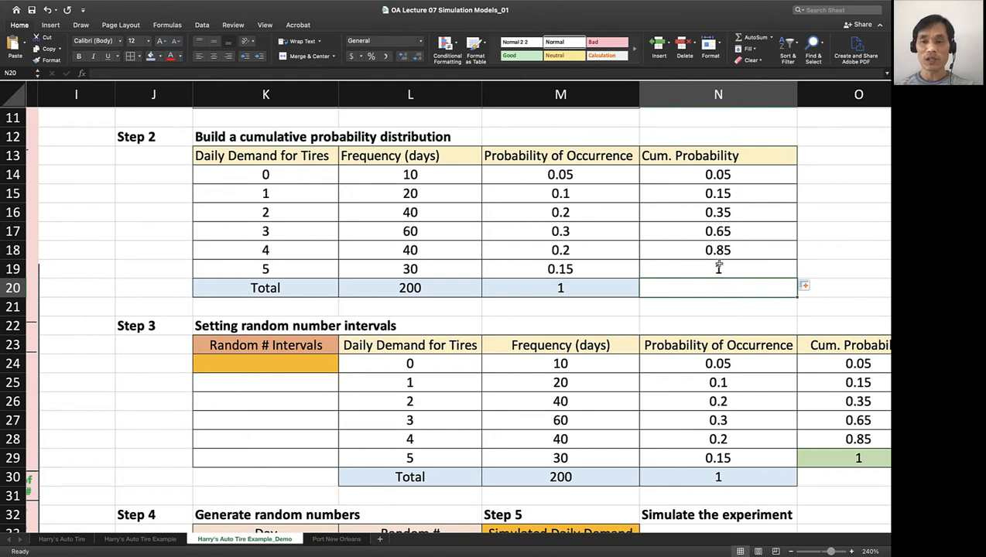
left_click(717, 270)
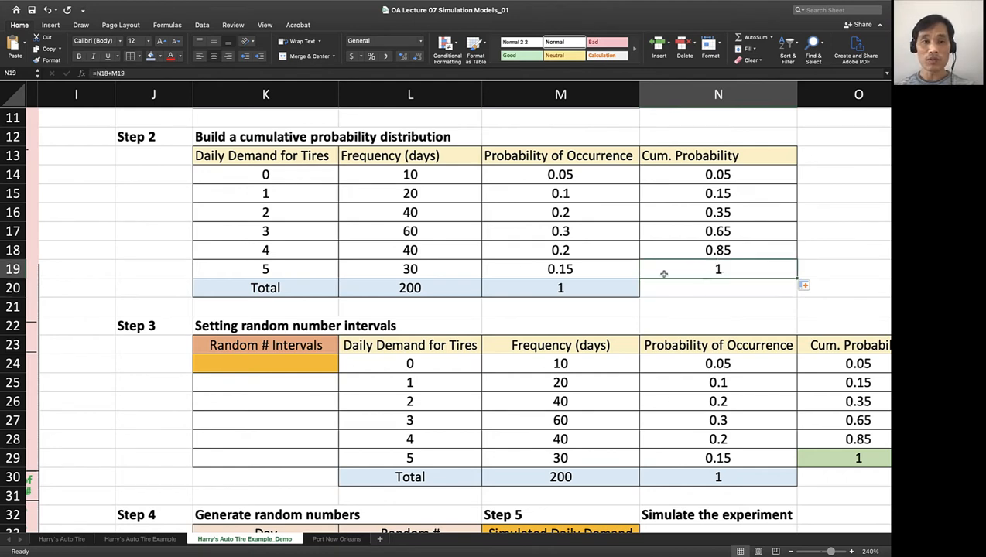
left_click(152, 56)
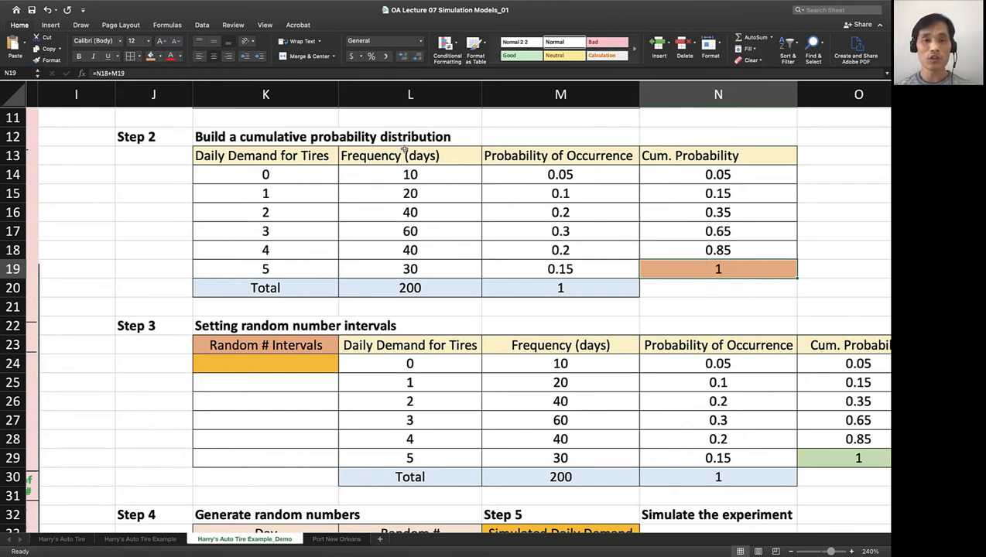
- Compute Random # Intervals as cumulative probability ×100, filling 5, 15, 35, 65, 85, 100
scroll("down", 3)
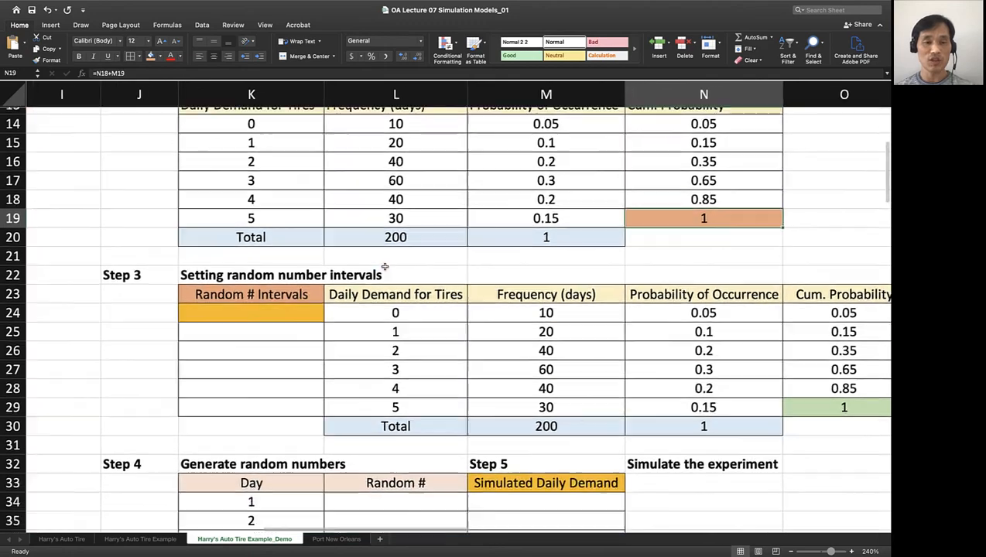
scroll("down", 3)
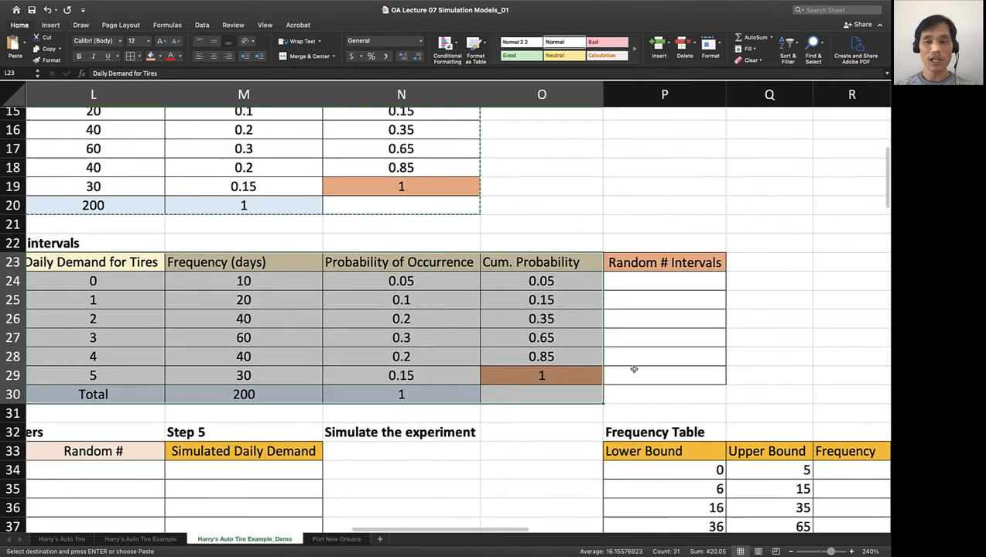
left_click(663, 319)
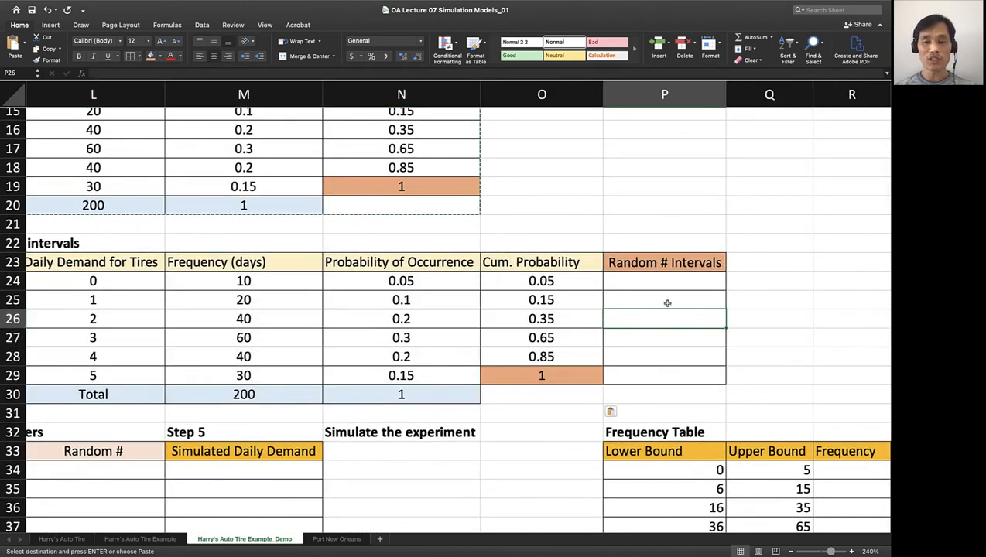
left_click(664, 281)
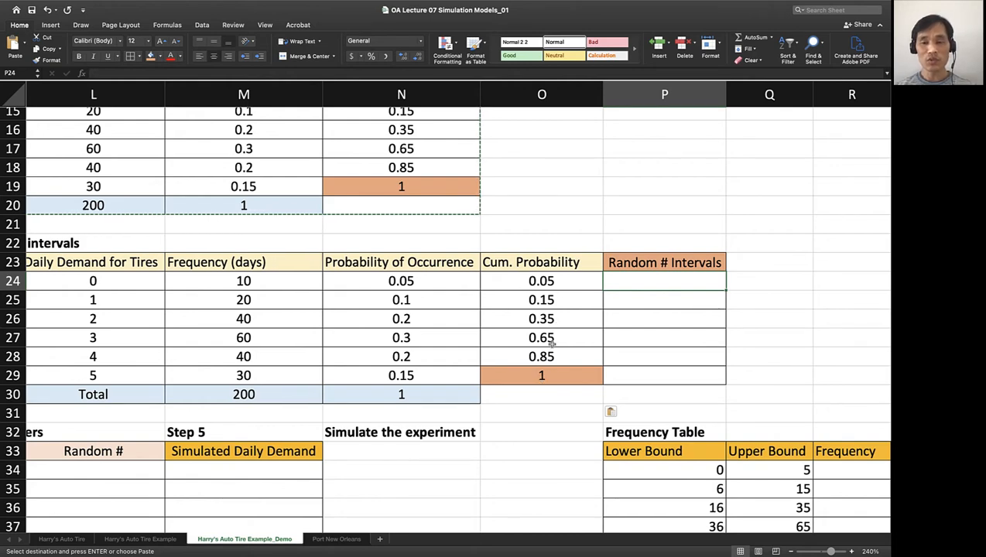
mouse_move(576, 393)
type("=O24")
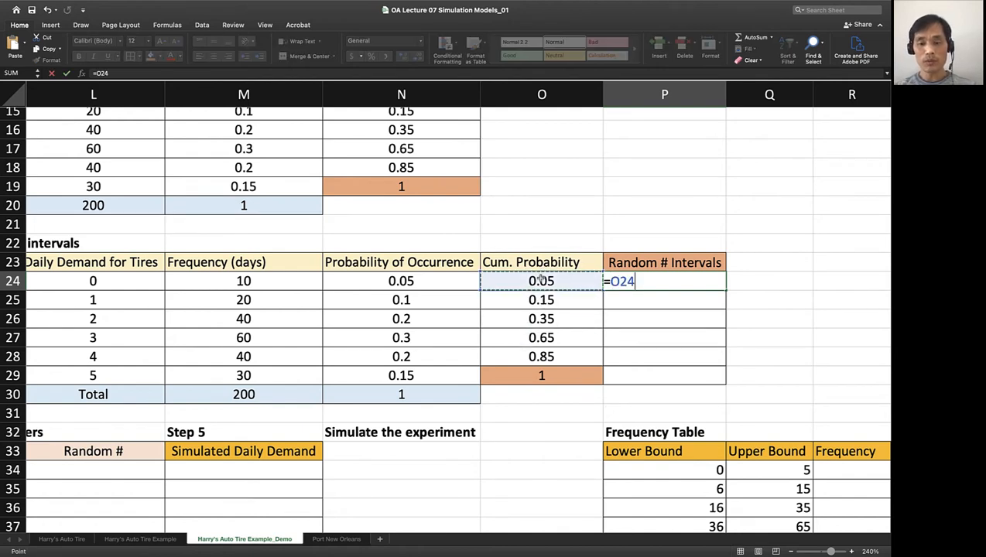
type("*100")
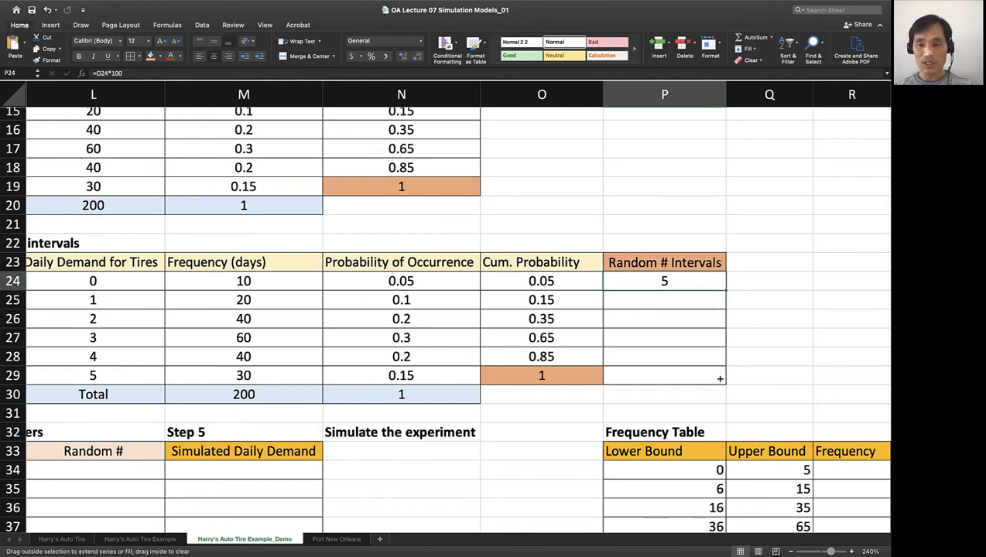
left_click_drag(664, 280, 664, 376)
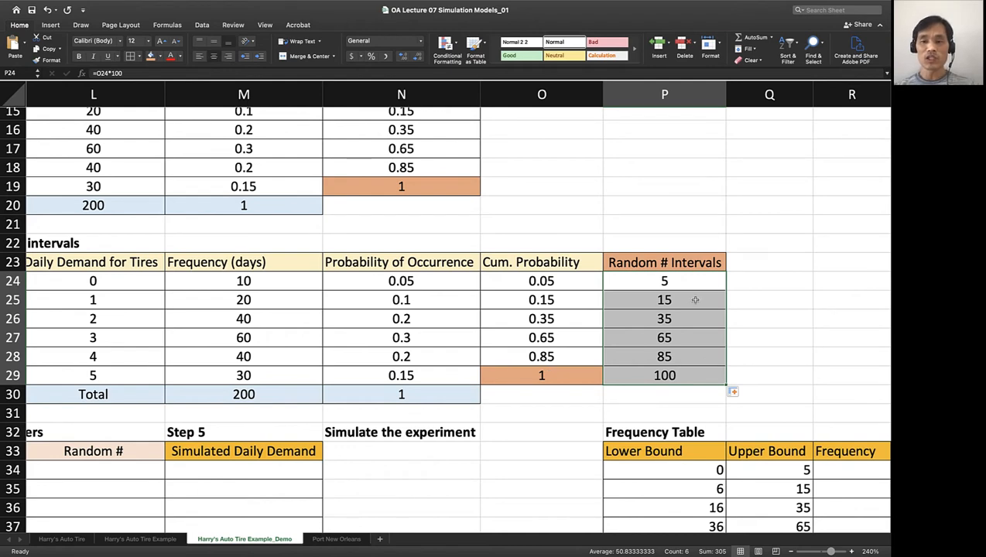
- Check a filled interval formula and select the six computed interval values for copying
left_click(664, 319)
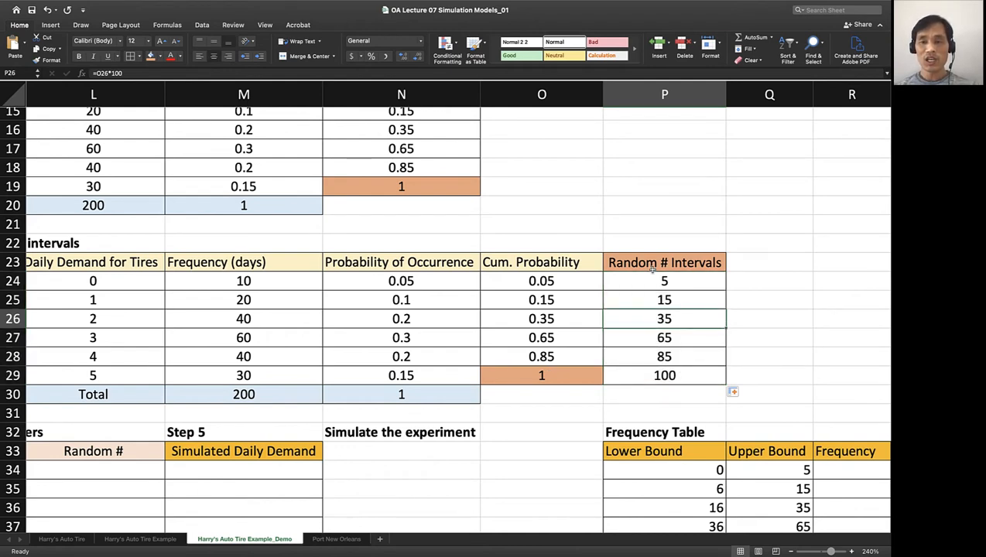
left_click_drag(663, 261, 664, 376)
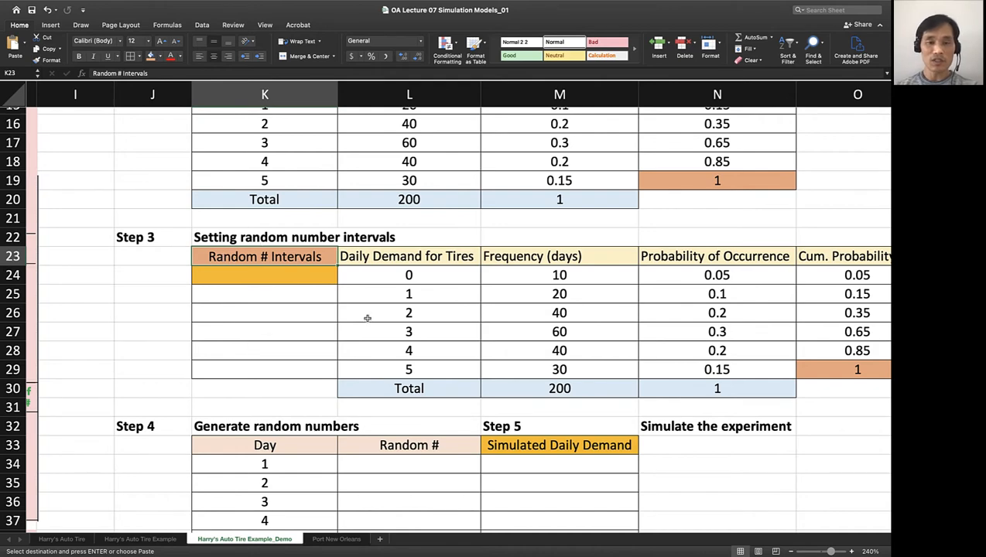
- Paste the intervals as values into Step 3 and shift them to lower bounds 0, 5, 15, 35, 65, 85
right_click(263, 275)
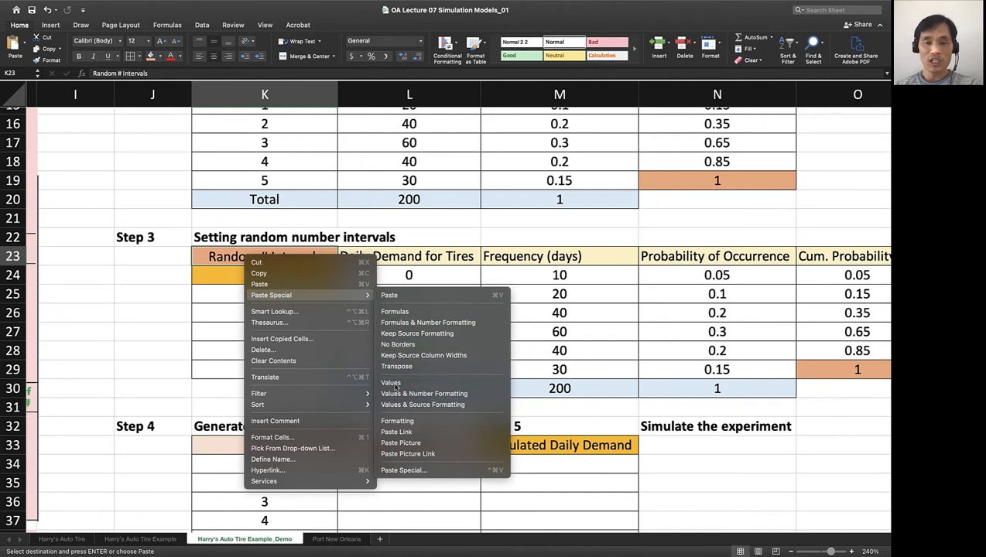
left_click(390, 382)
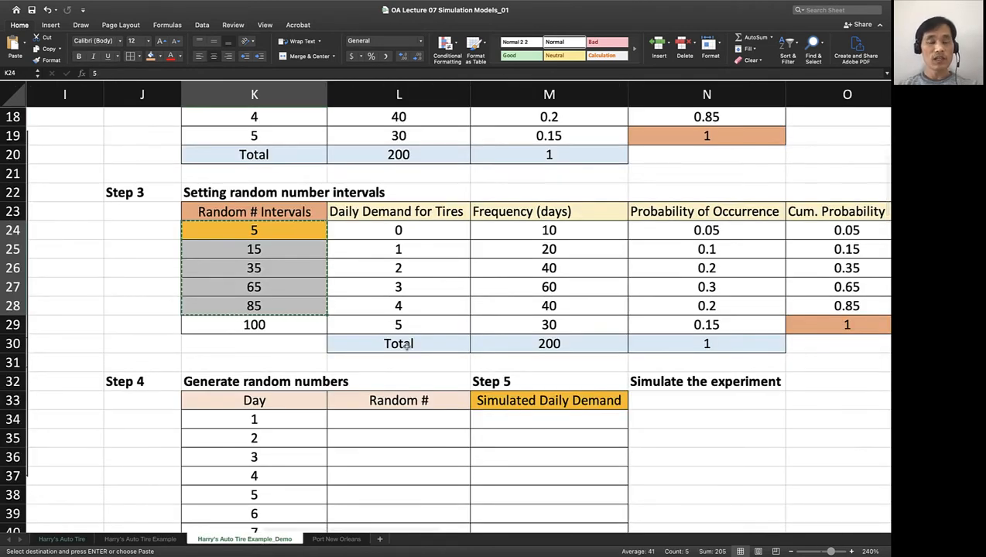
left_click(253, 248)
type("0")
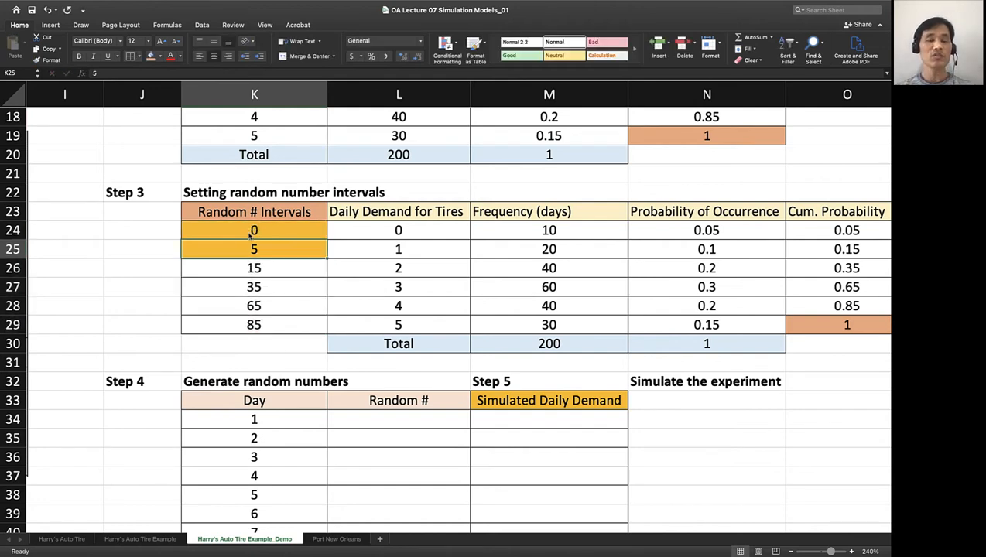
left_click(254, 267)
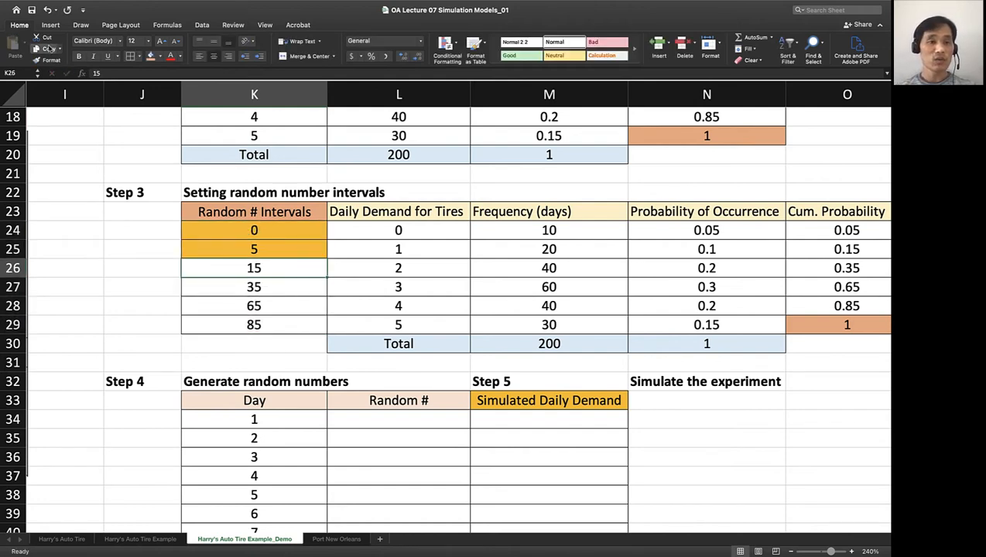
left_click(253, 247)
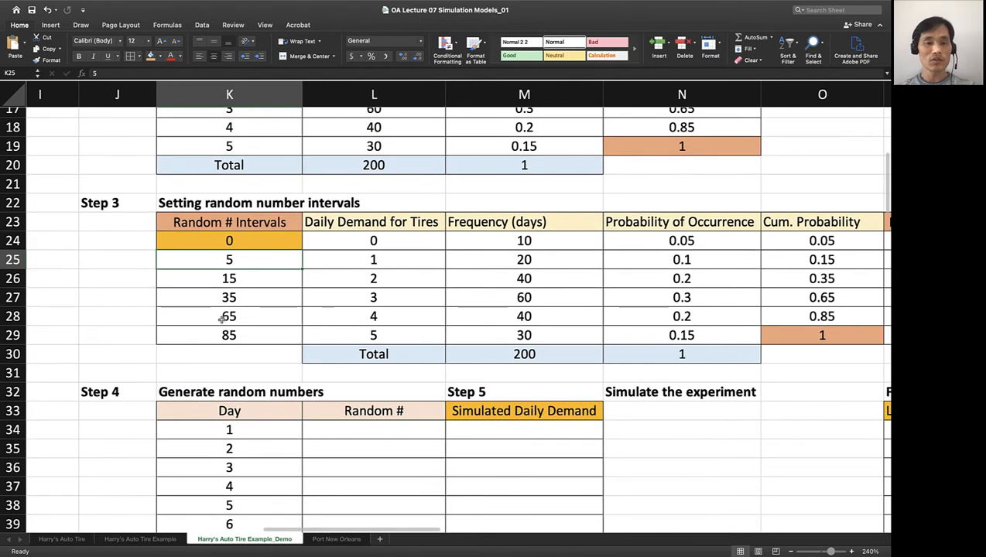
mouse_move(241, 233)
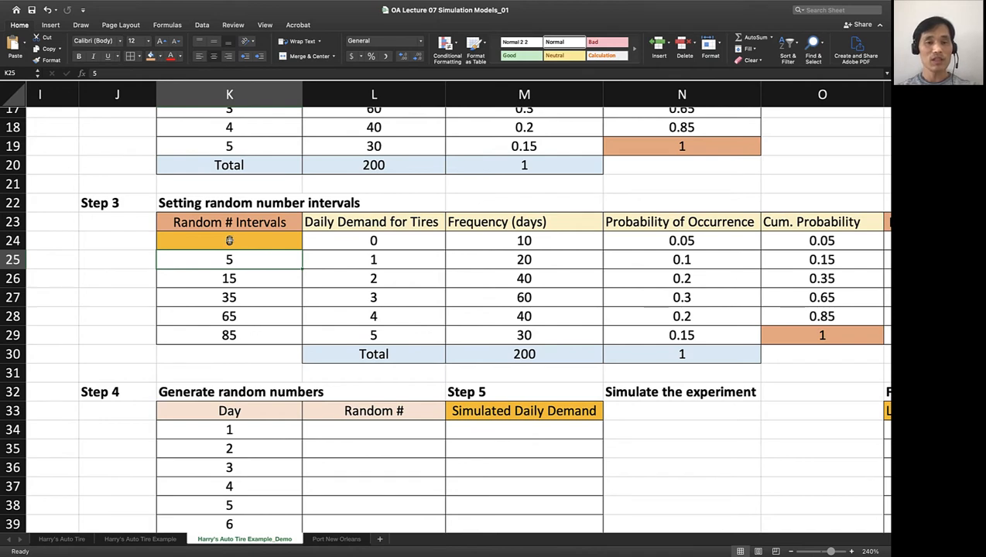
left_click(229, 240)
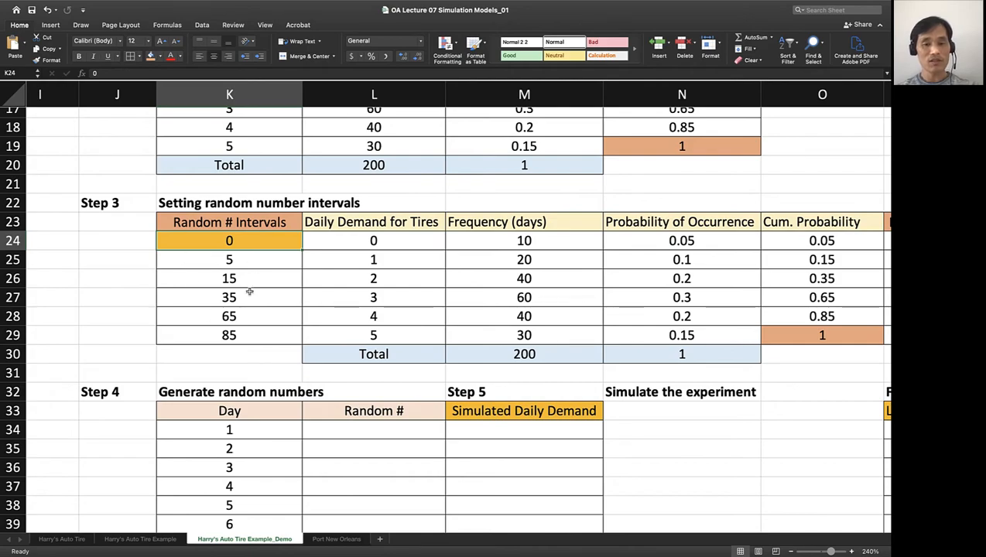
scroll("down", 3)
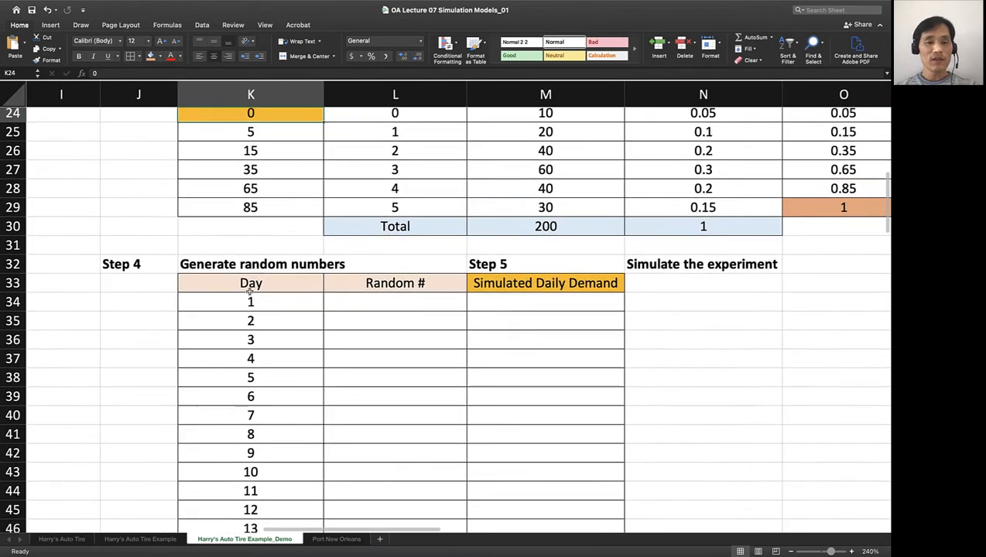
scroll("down", 3)
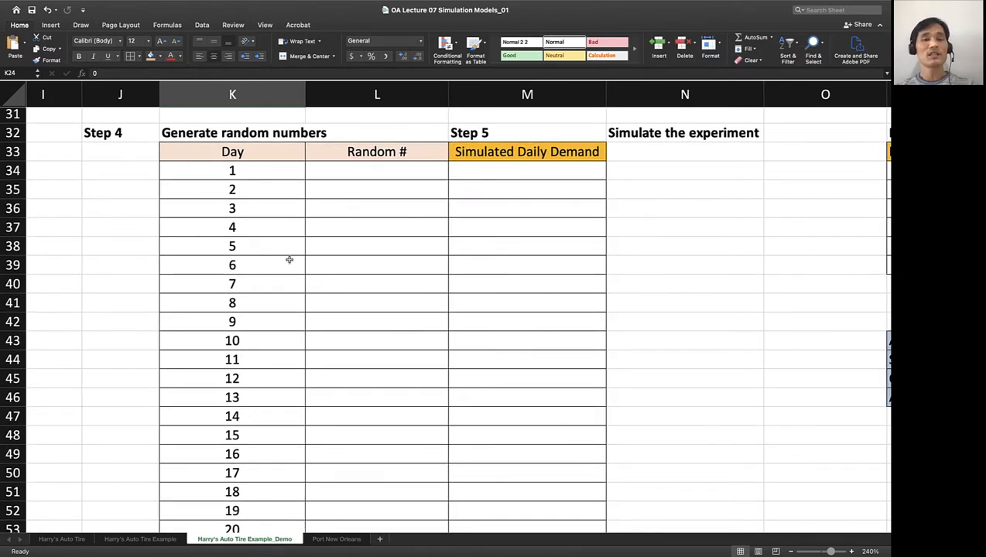
scroll("down", 3)
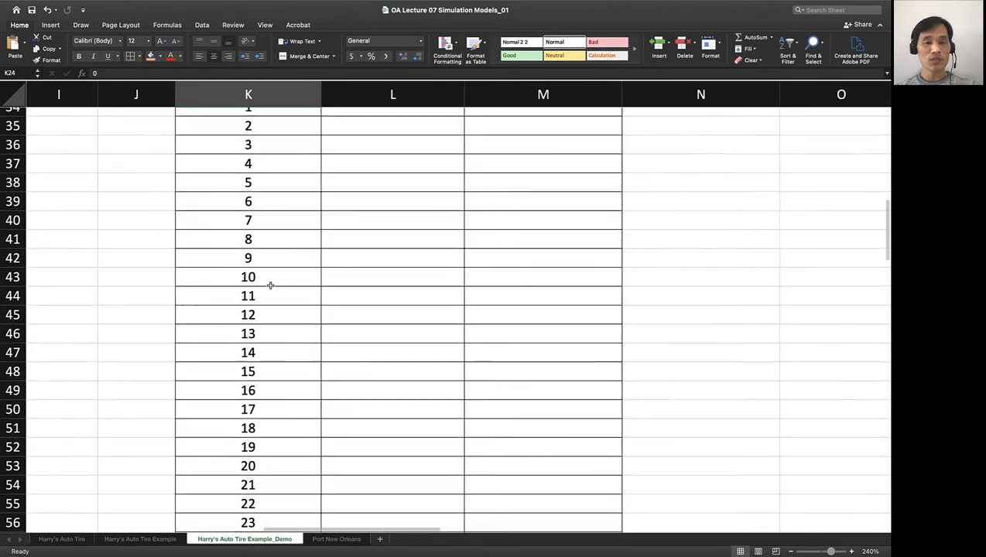
scroll("down", 3)
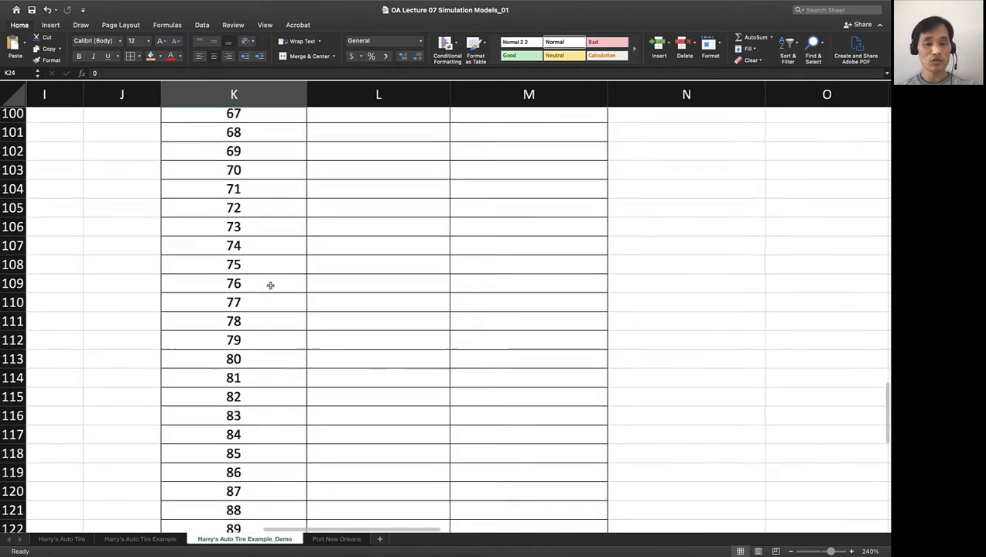
scroll("down", 3)
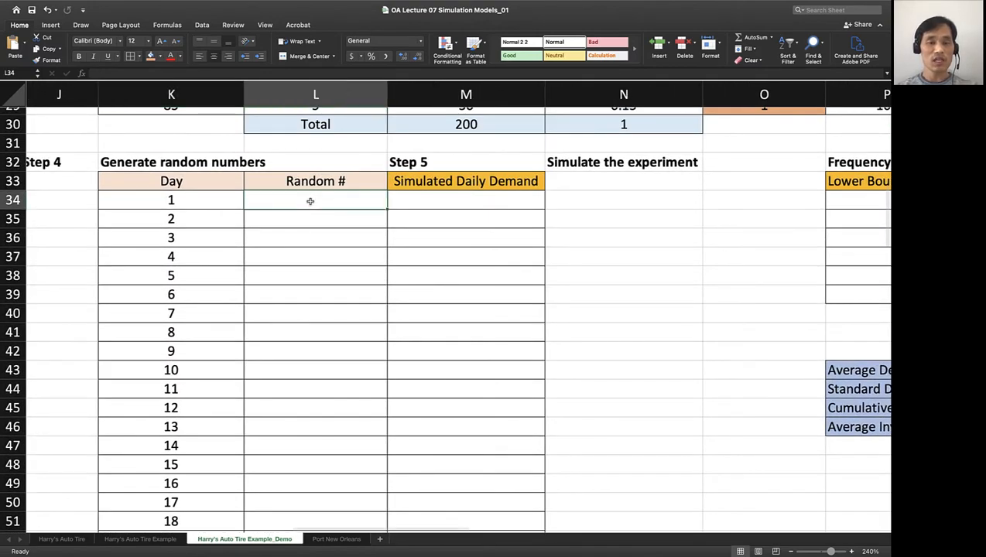
- Enter =RAND()*100 for Day 1, giving a random number between 0 and 100
type("=")
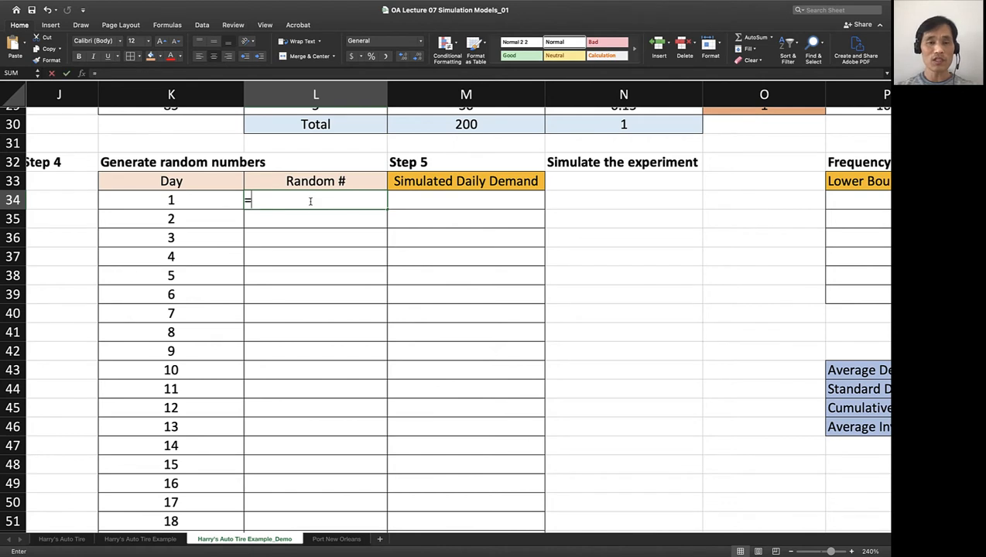
type("r")
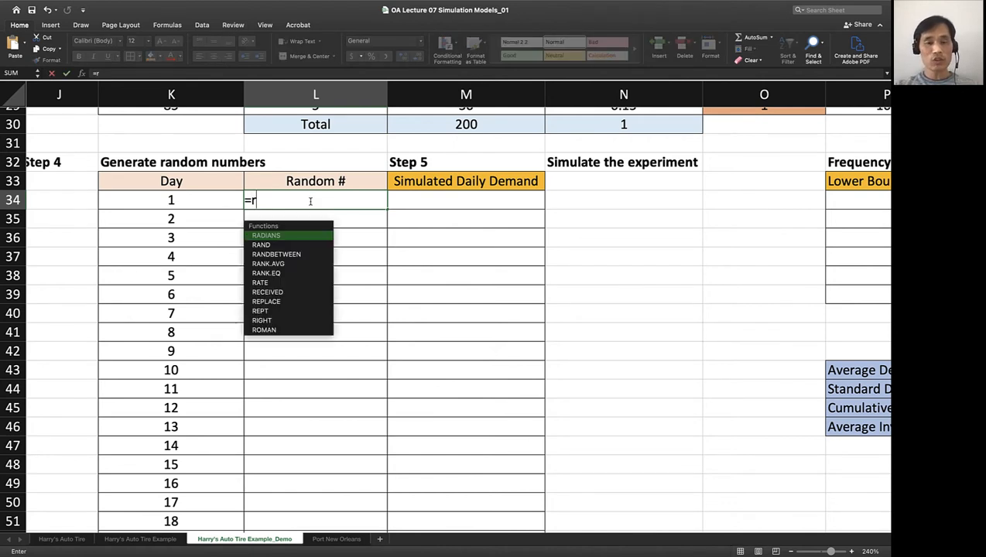
type("and(")
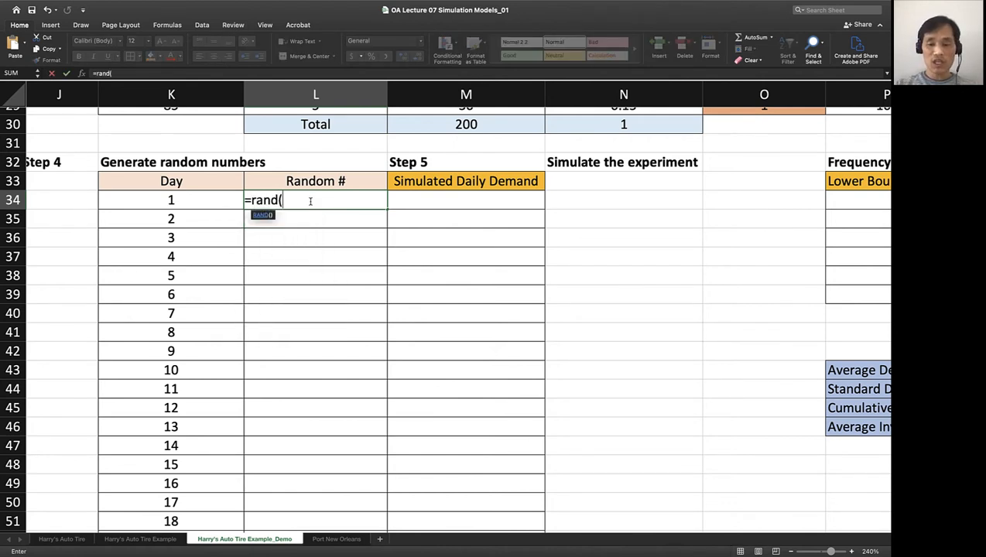
type(")")
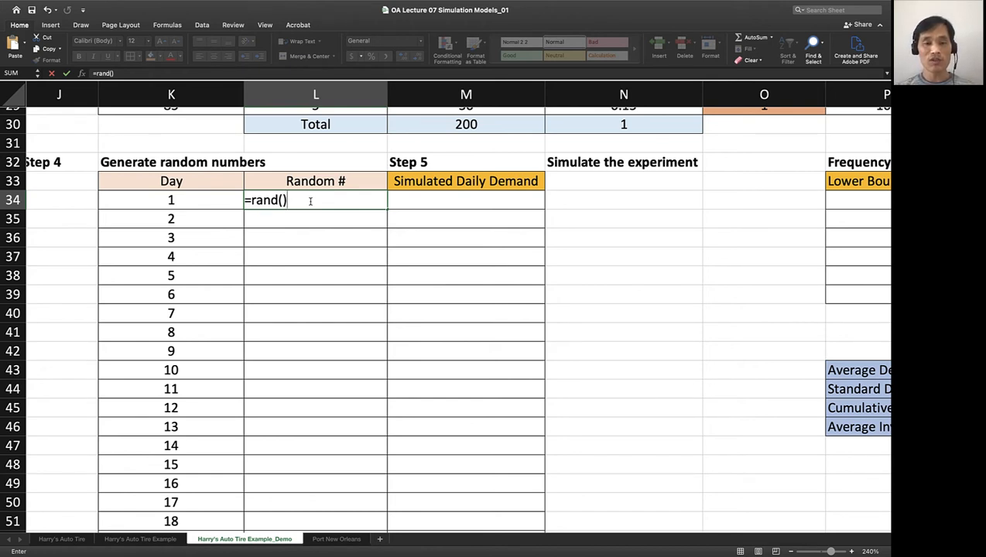
type("*")
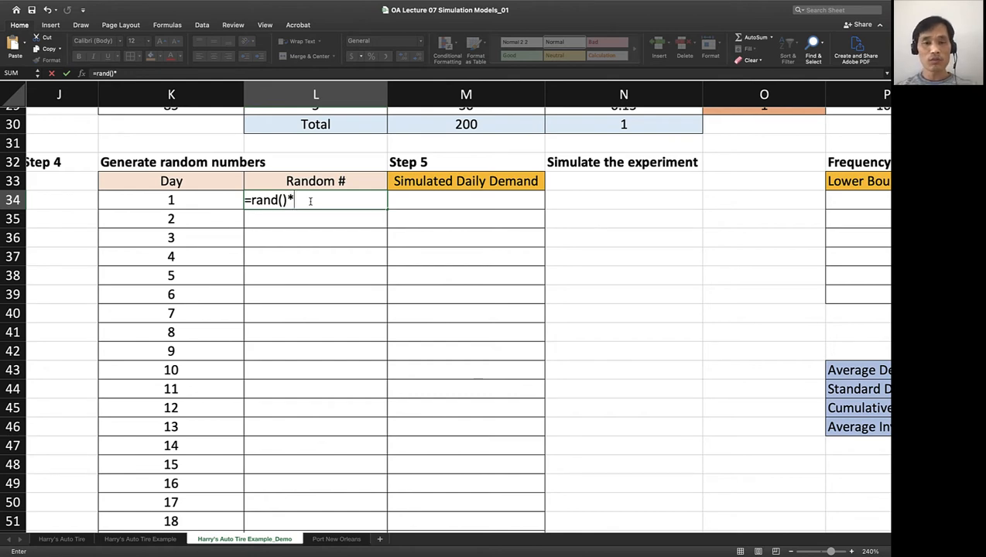
key("Backspace")
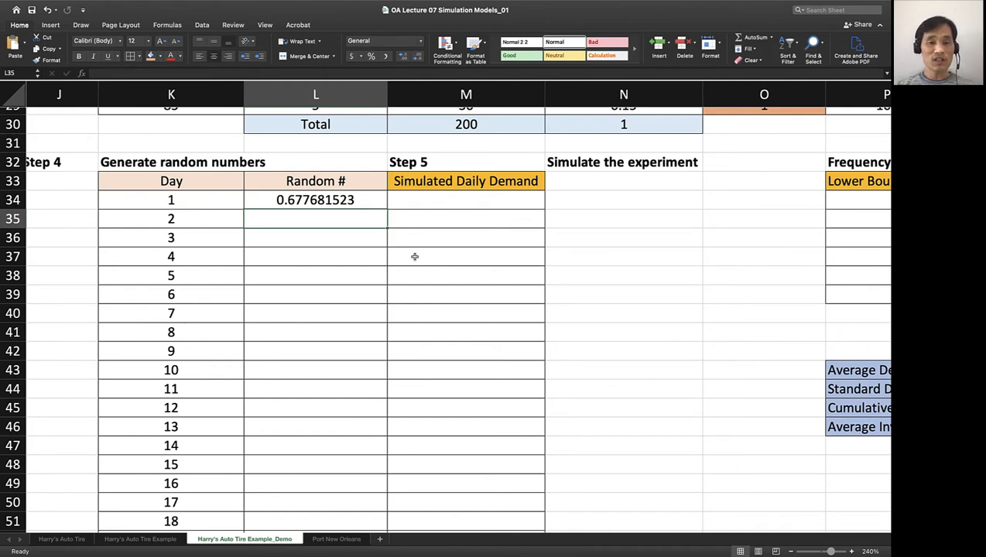
type("=RAND()")
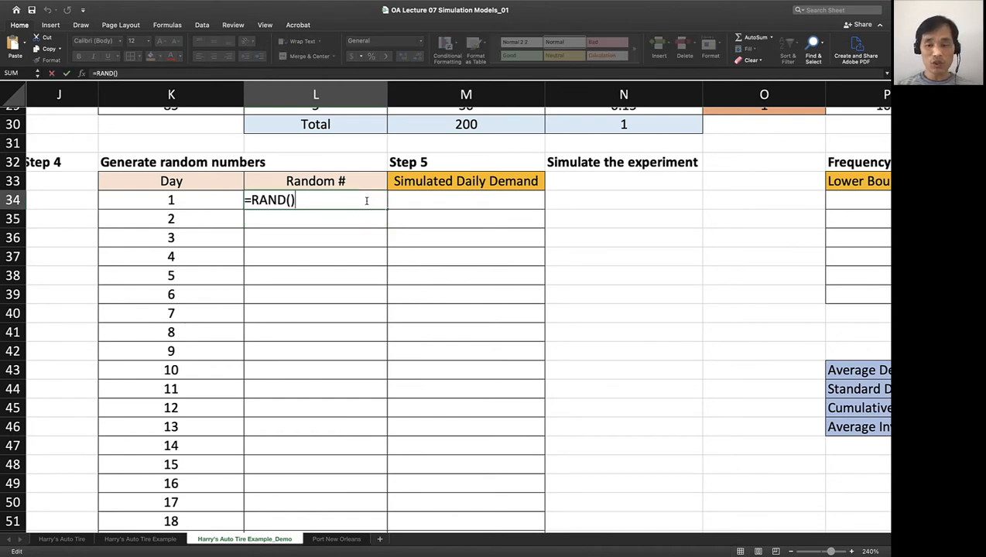
type("*")
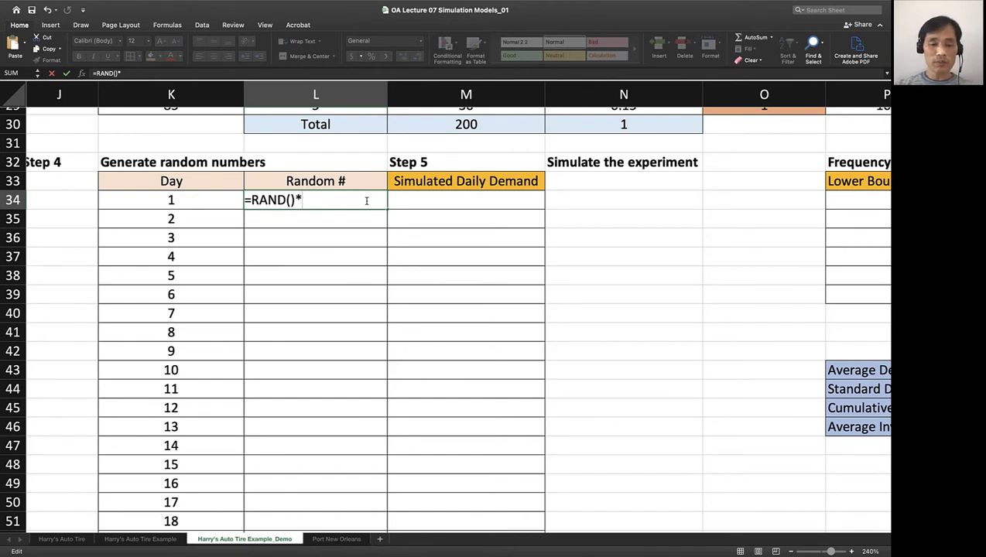
key("enter")
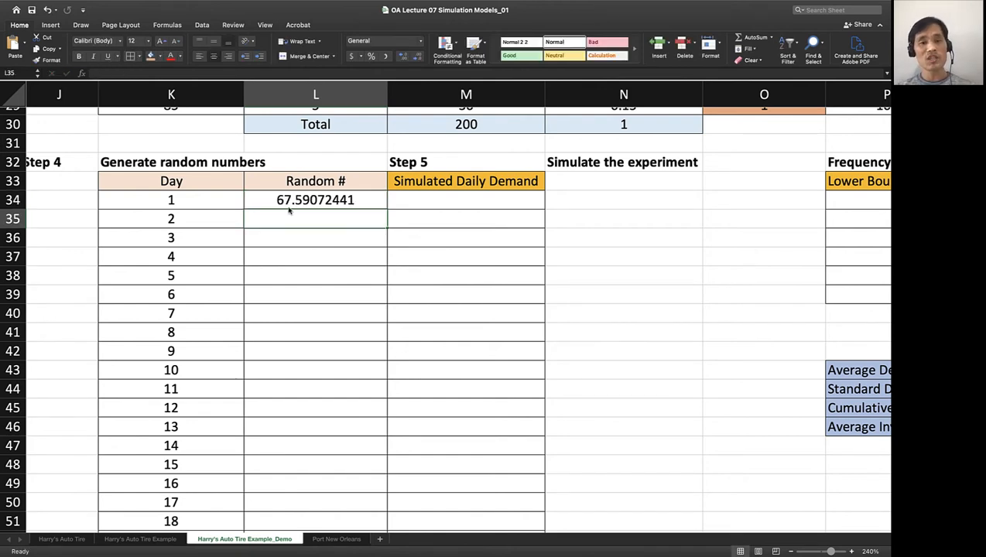
mouse_move(351, 216)
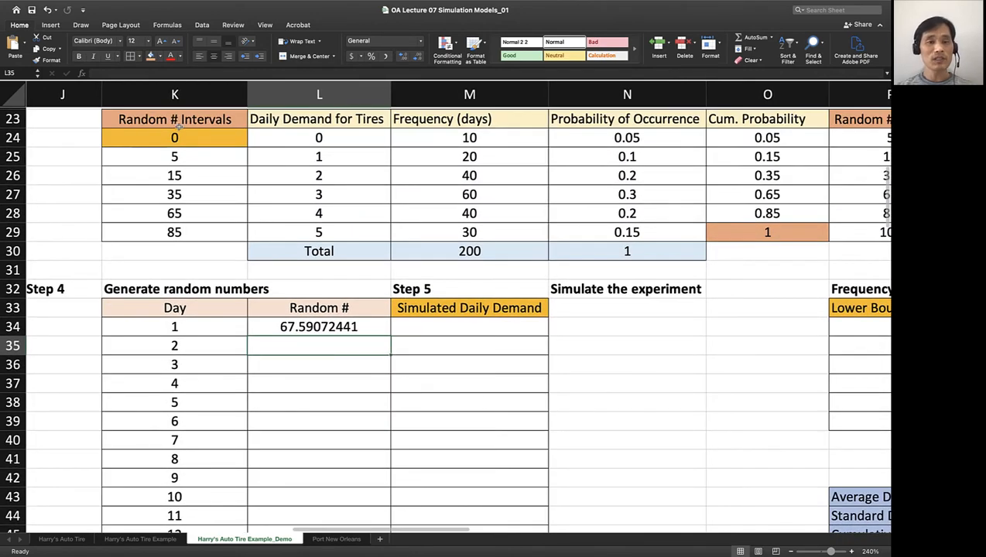
scroll("down", 3)
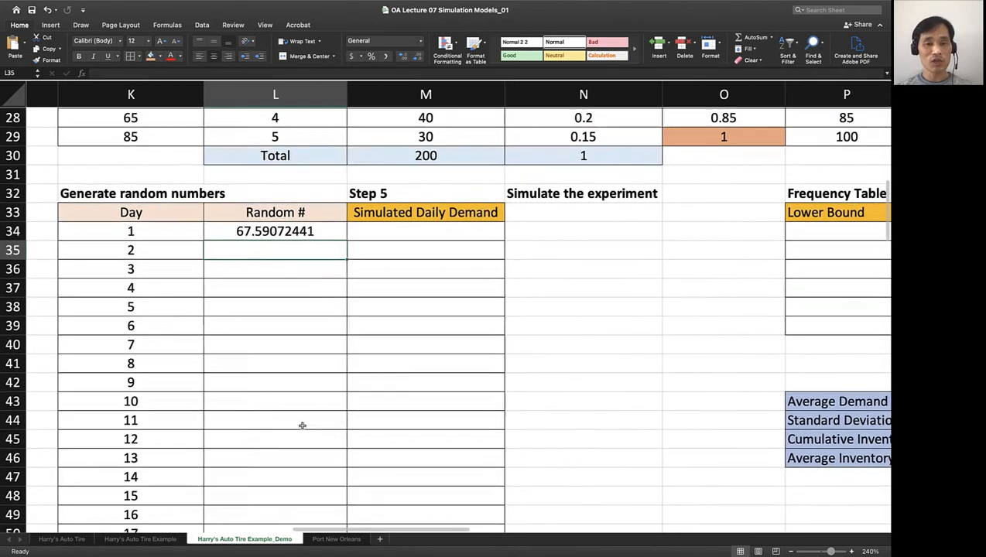
scroll("down", 3)
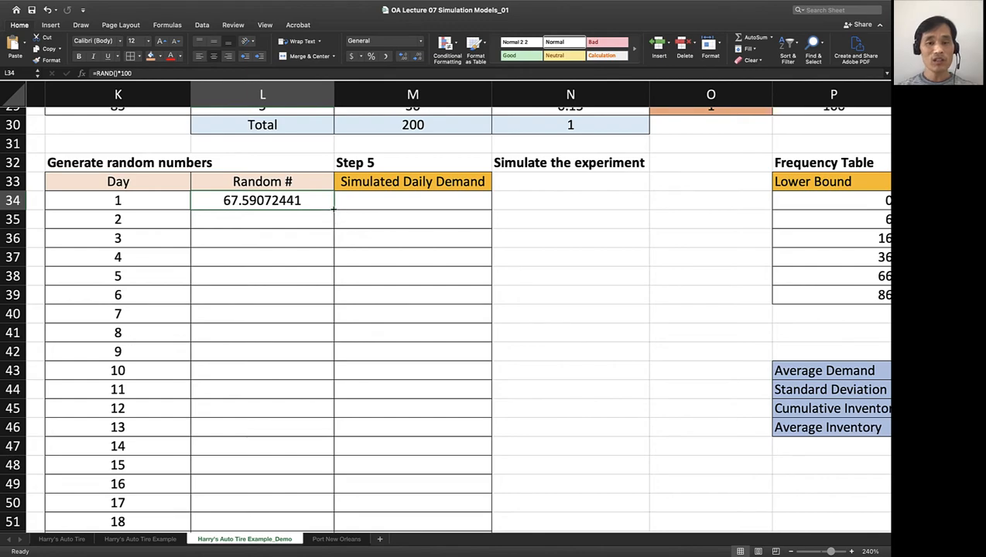
- Fill the RAND formula down the Random # column for every simulated day
left_click_drag(262, 200, 262, 522)
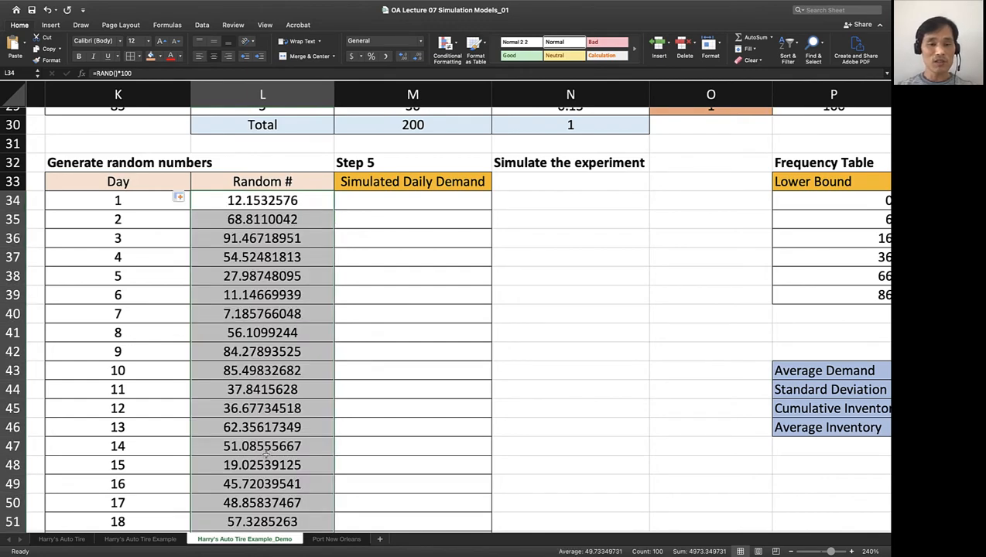
scroll("down", 3)
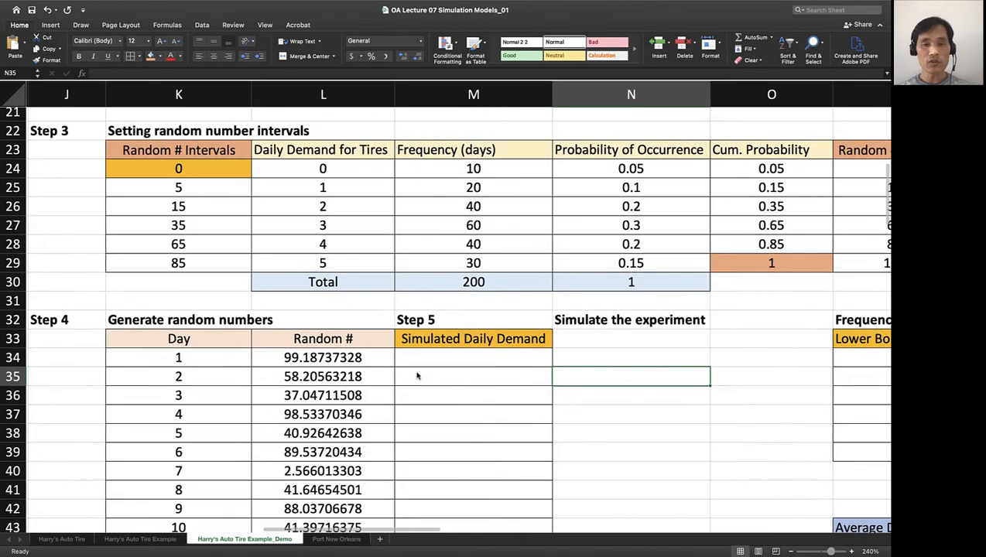
left_click(473, 356)
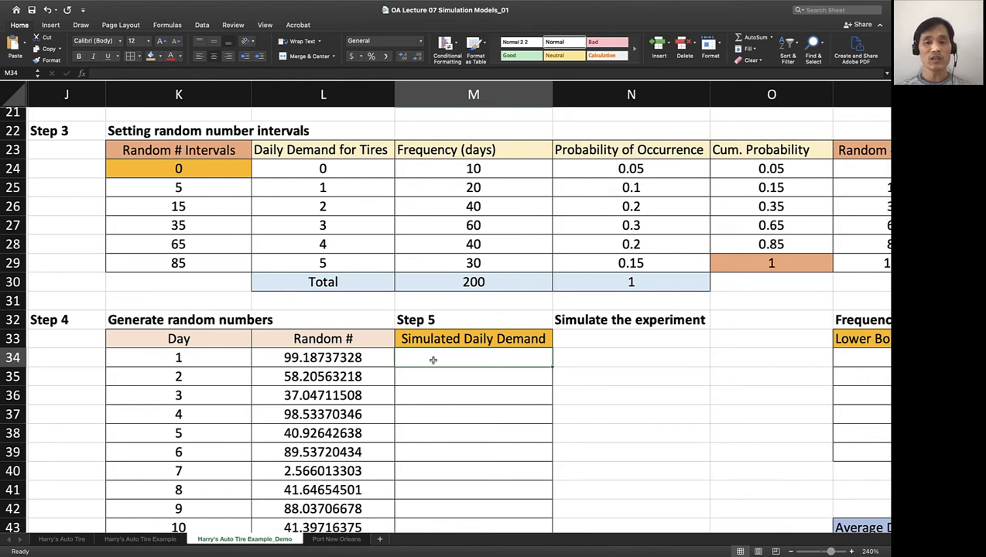
left_click(321, 355)
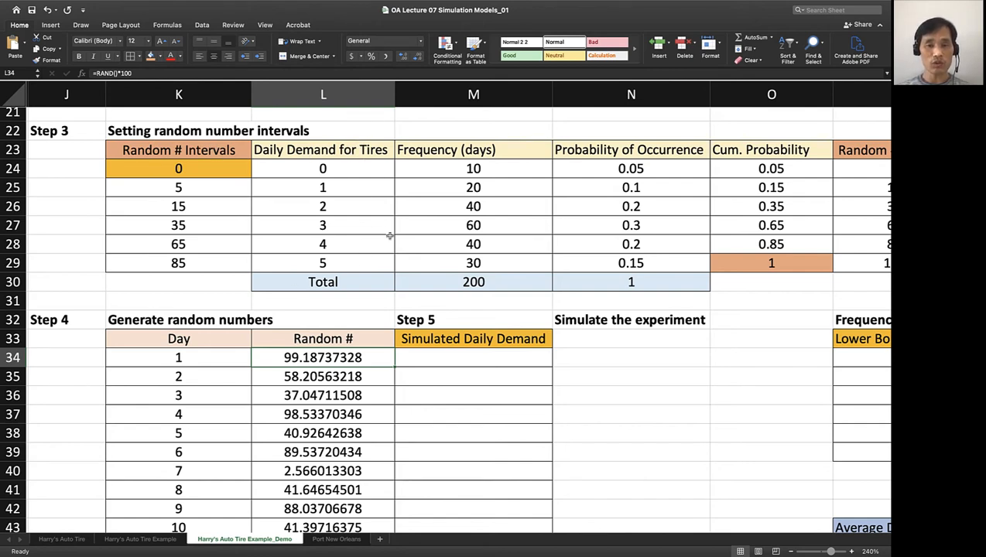
mouse_move(319, 276)
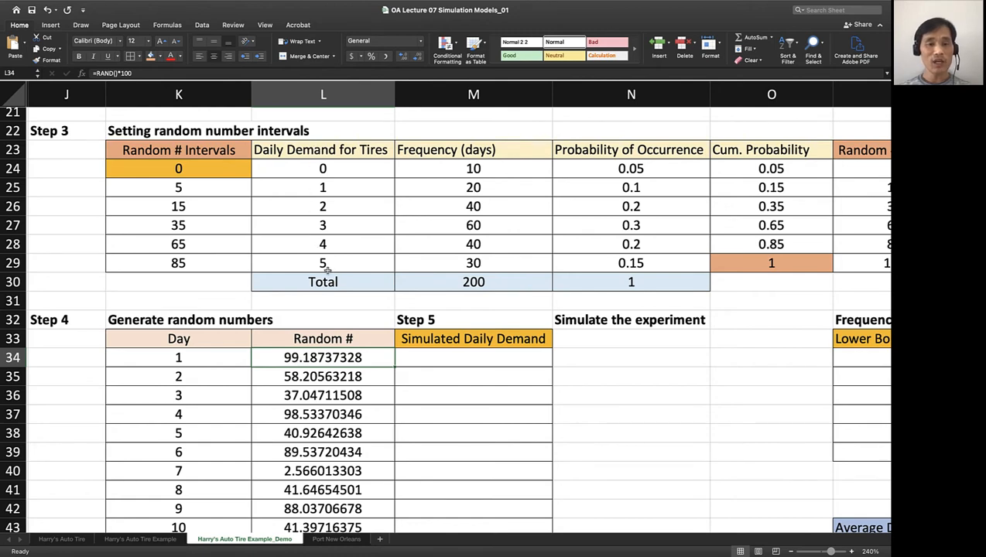
mouse_move(323, 263)
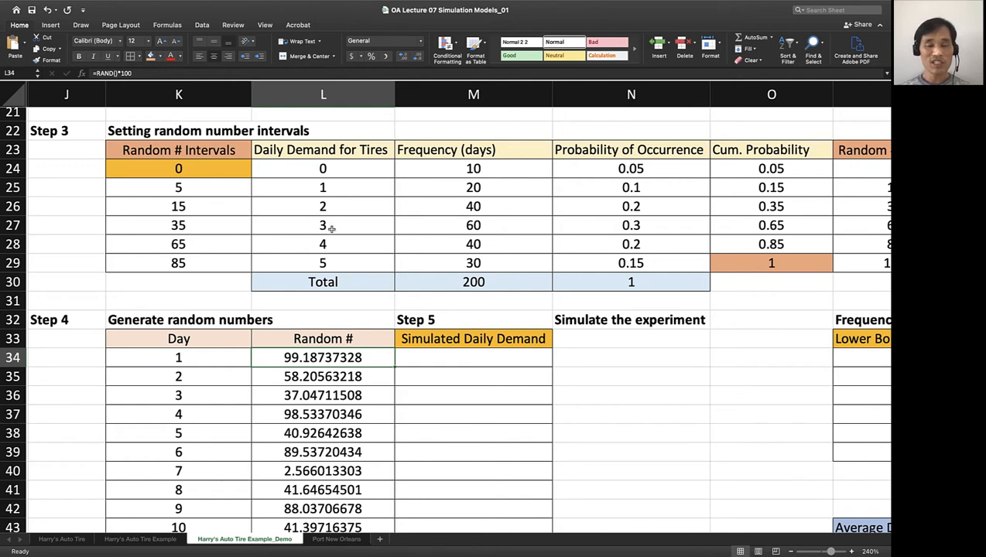
mouse_move(464, 372)
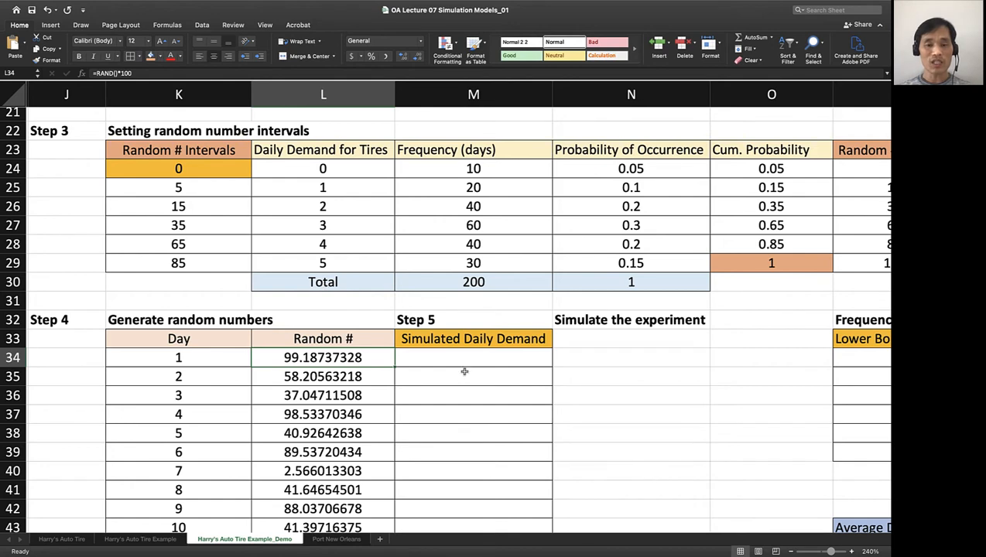
- Start Day 1's VLOOKUP using its random number against the K23:L29 interval table
left_click(473, 356)
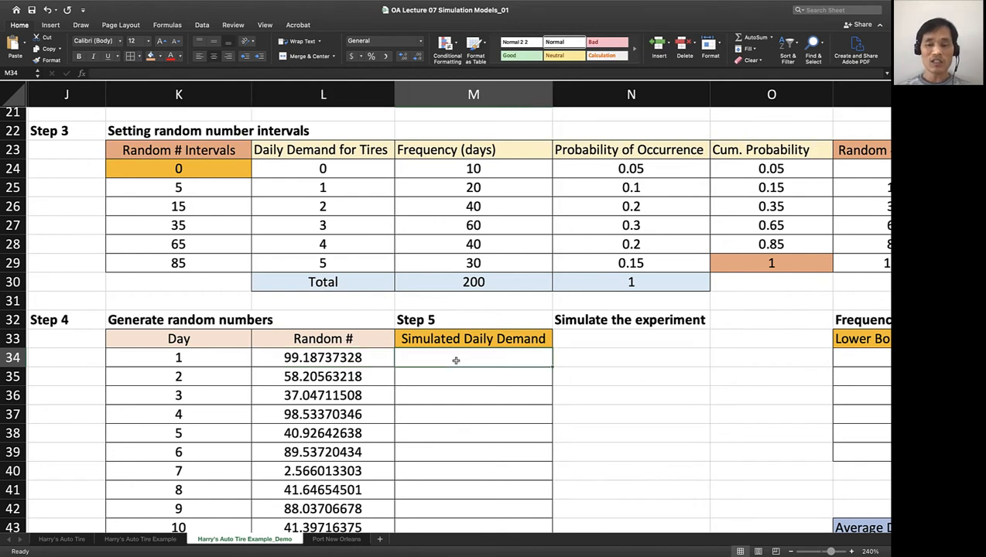
type("=")
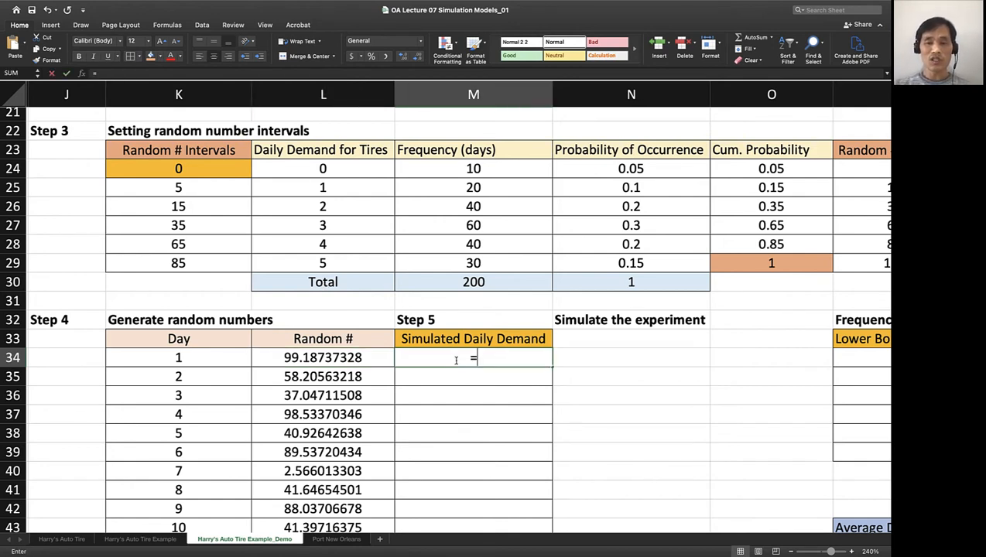
type("VLO")
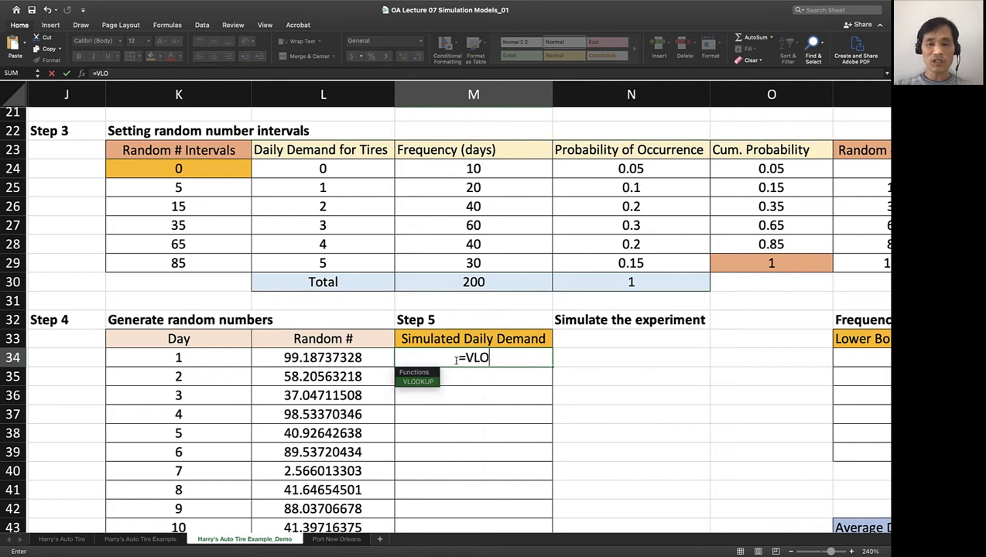
type("OKUP(")
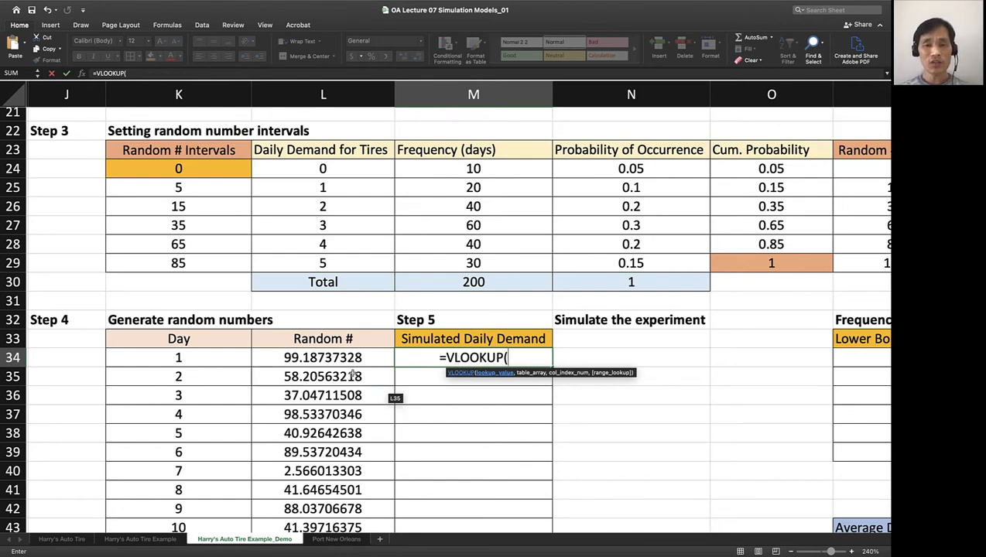
left_click(322, 358)
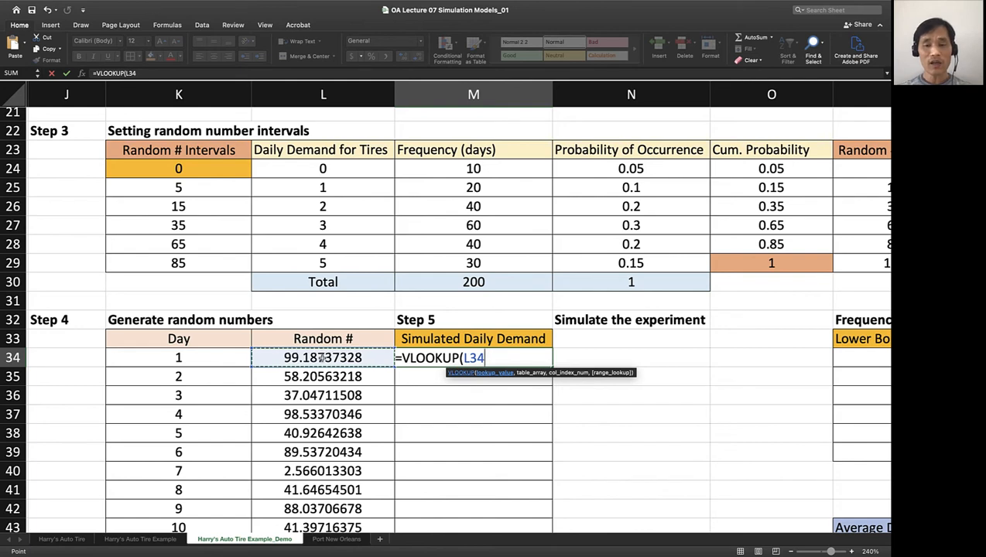
type(",")
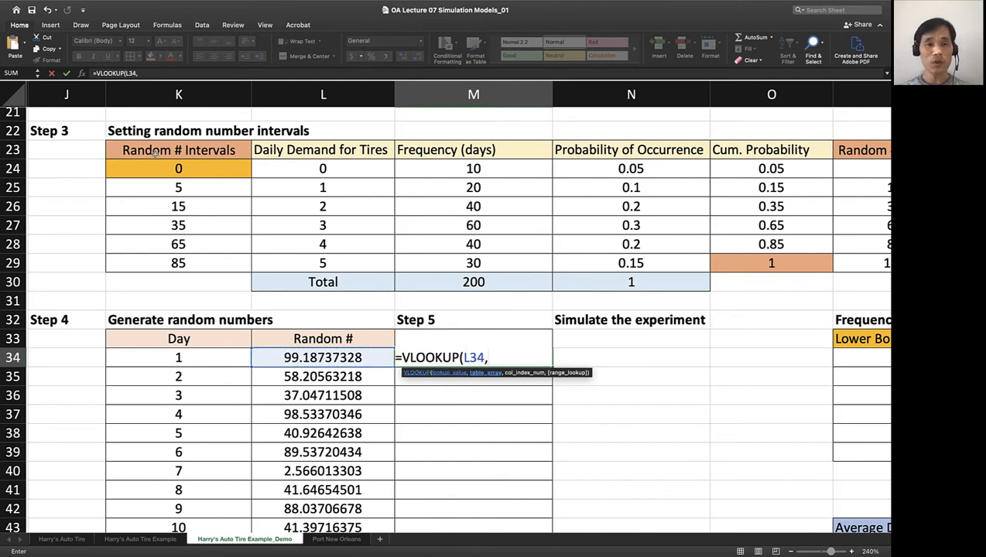
left_click_drag(179, 167, 321, 244)
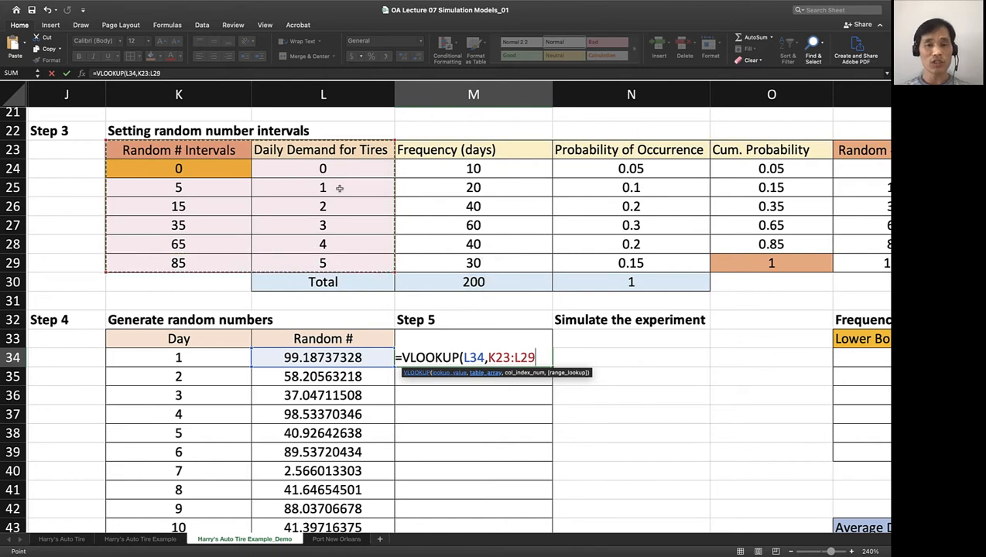
mouse_move(316, 254)
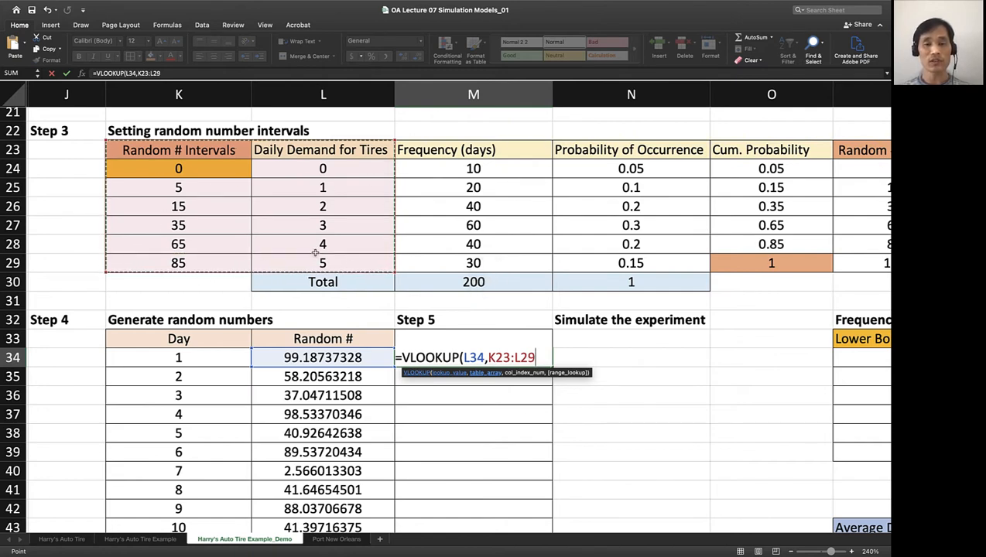
- Complete the lookup with column 2, TRUE match and absolute table reference, returning demand 2
type(",")
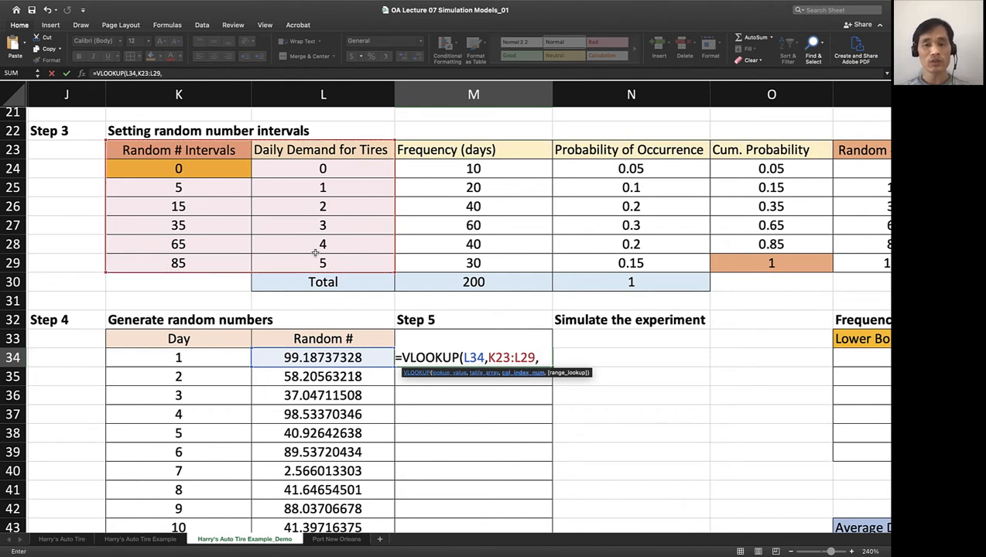
mouse_move(304, 358)
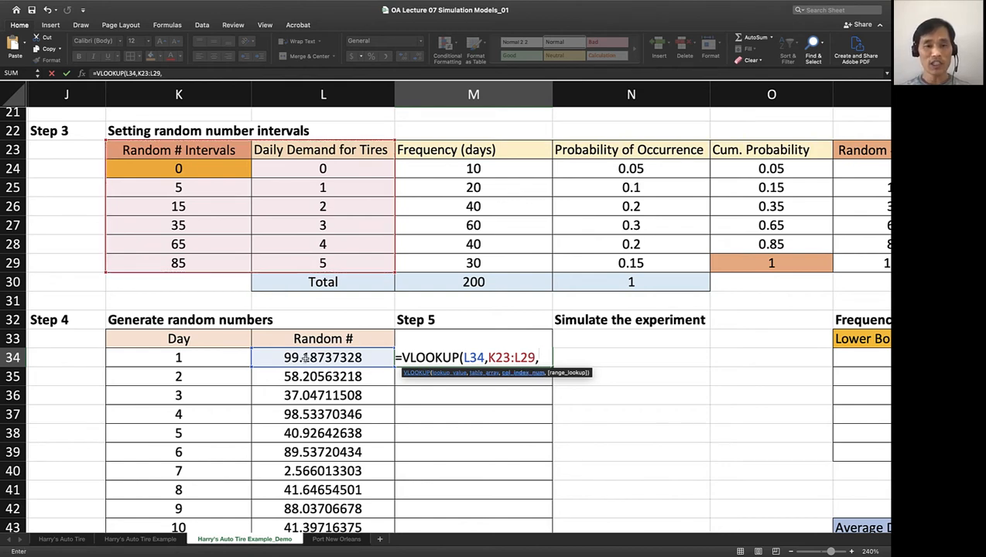
mouse_move(184, 267)
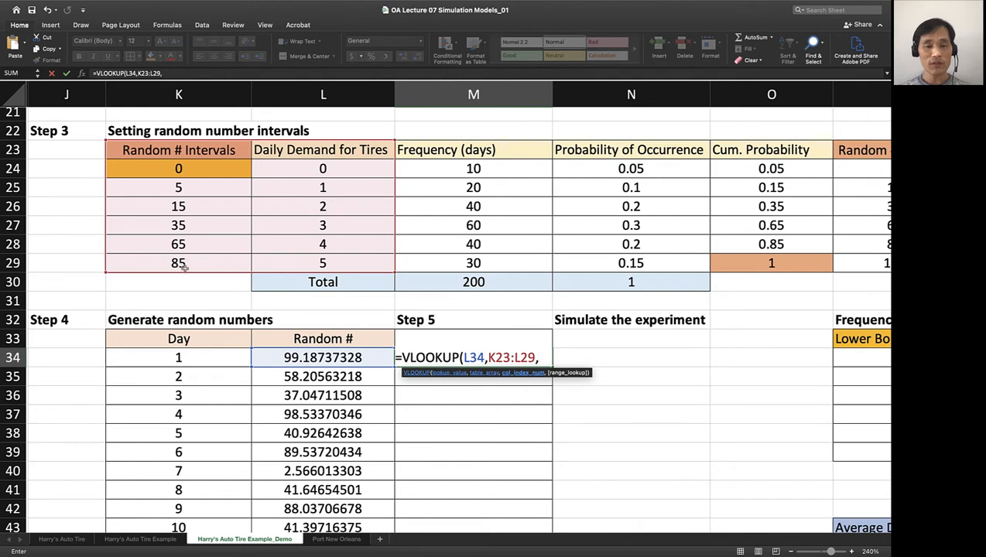
mouse_move(313, 275)
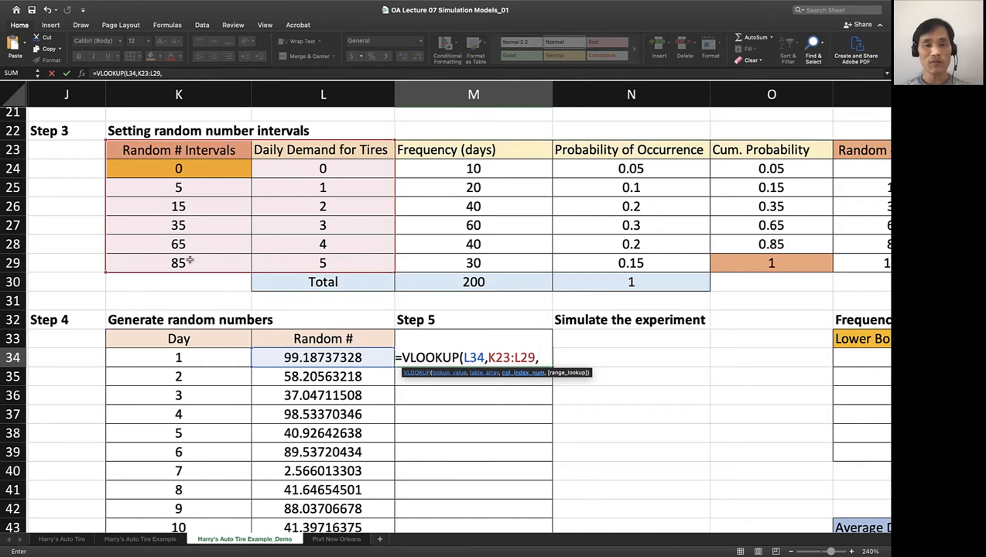
mouse_move(371, 315)
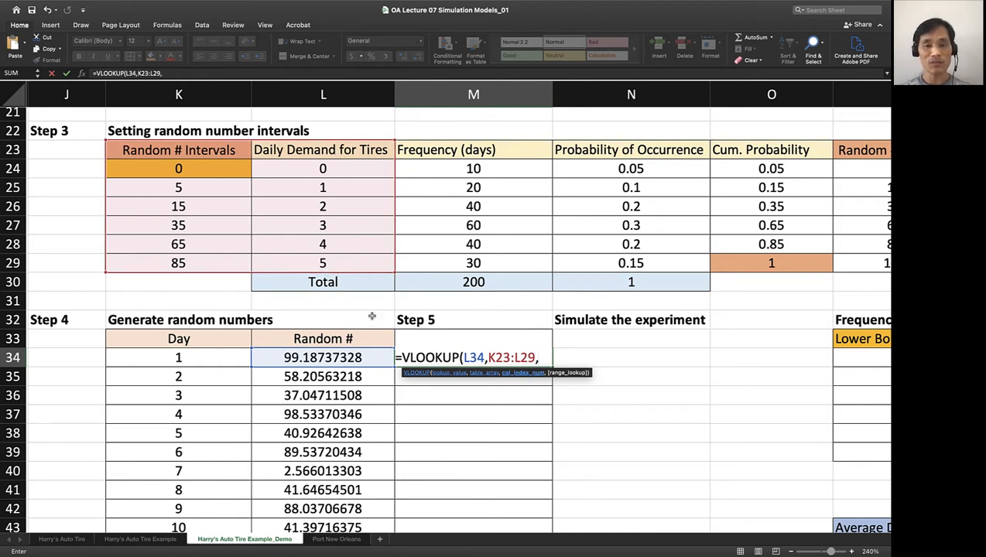
type("2")
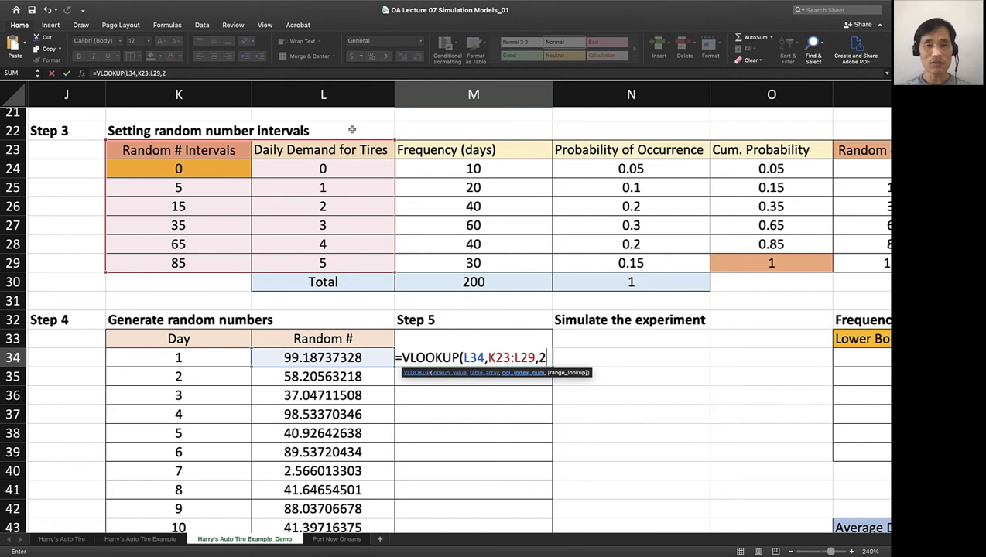
mouse_move(323, 257)
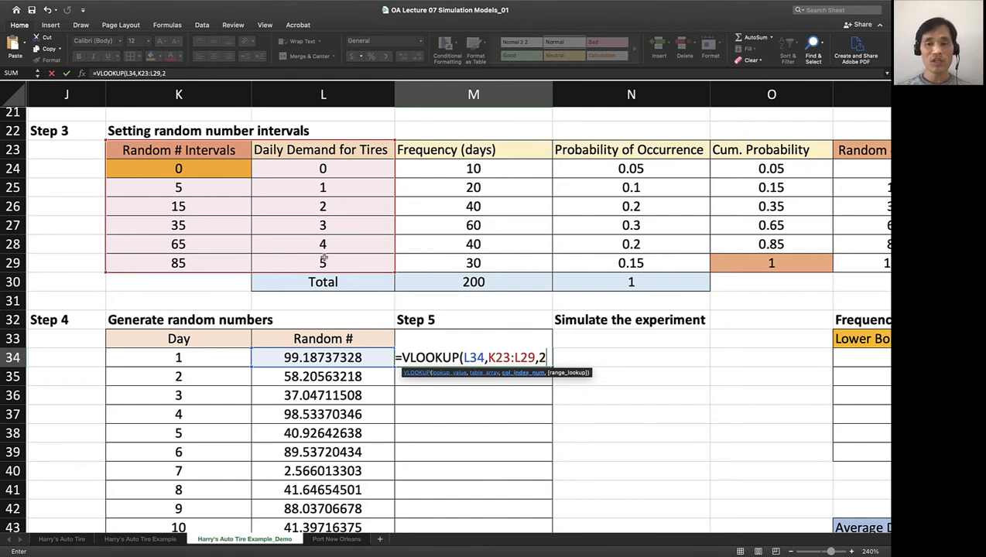
type(",true)")
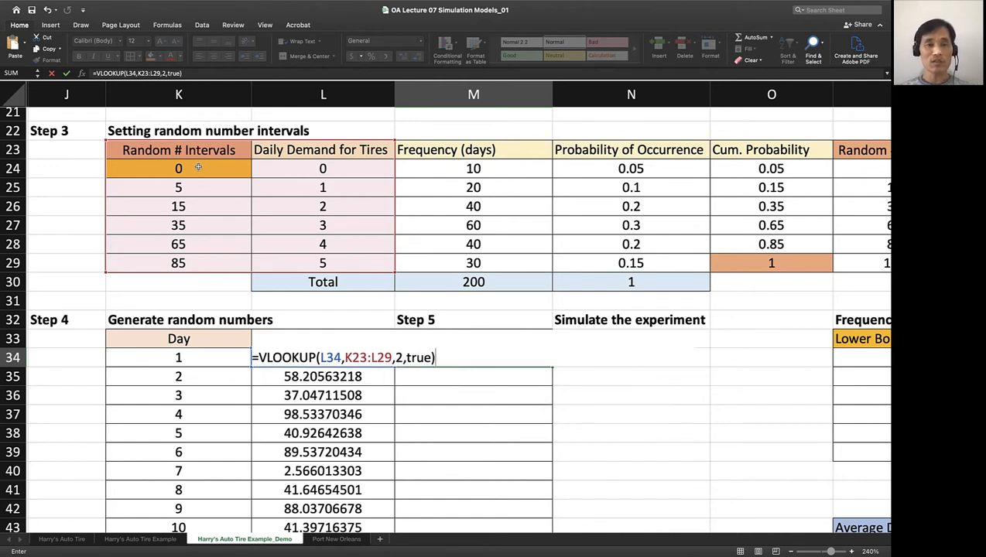
mouse_move(180, 189)
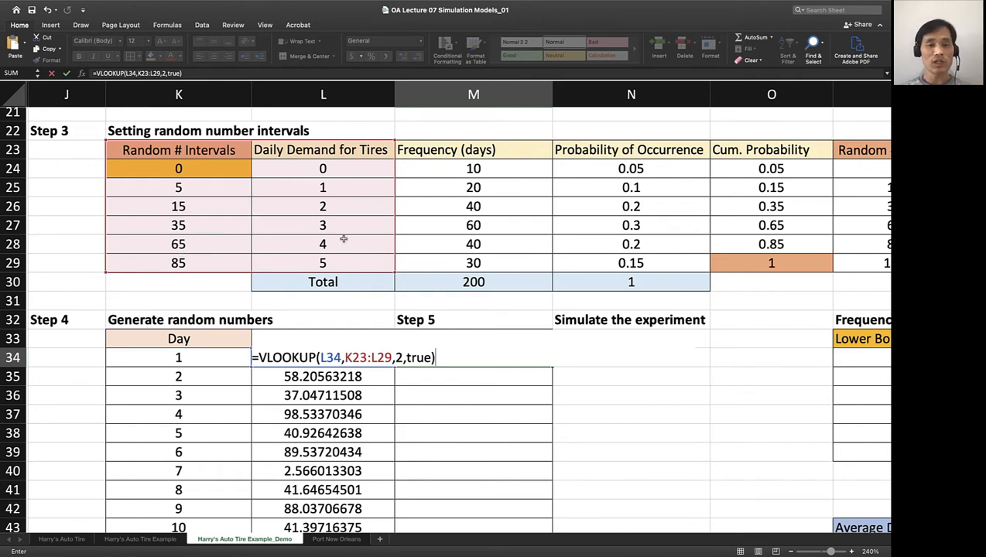
mouse_move(315, 251)
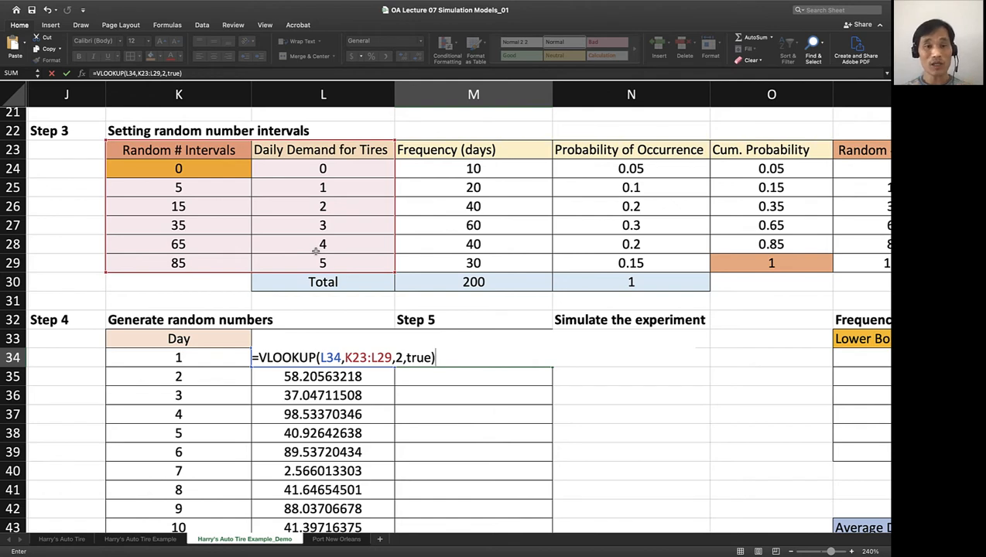
mouse_move(75, 198)
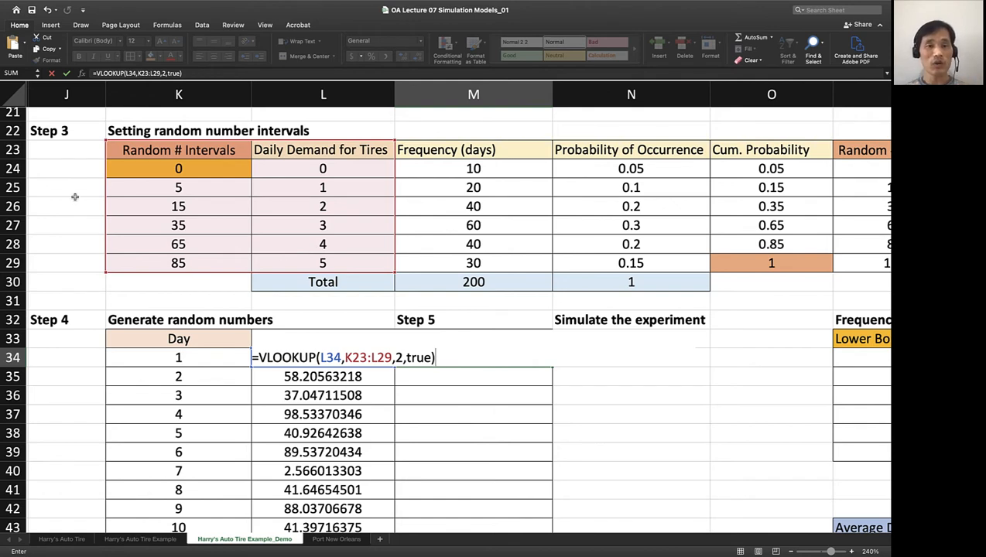
mouse_move(216, 238)
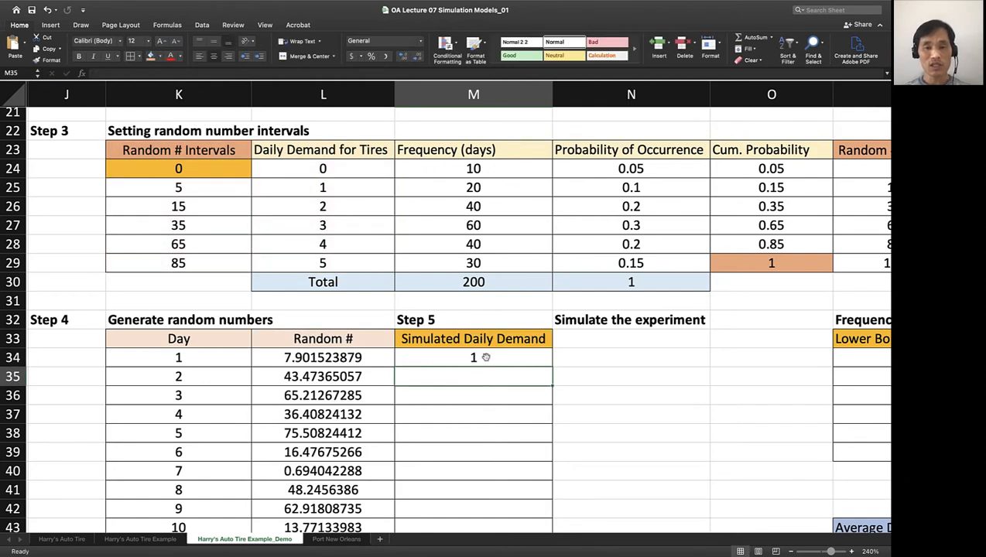
left_click(474, 356)
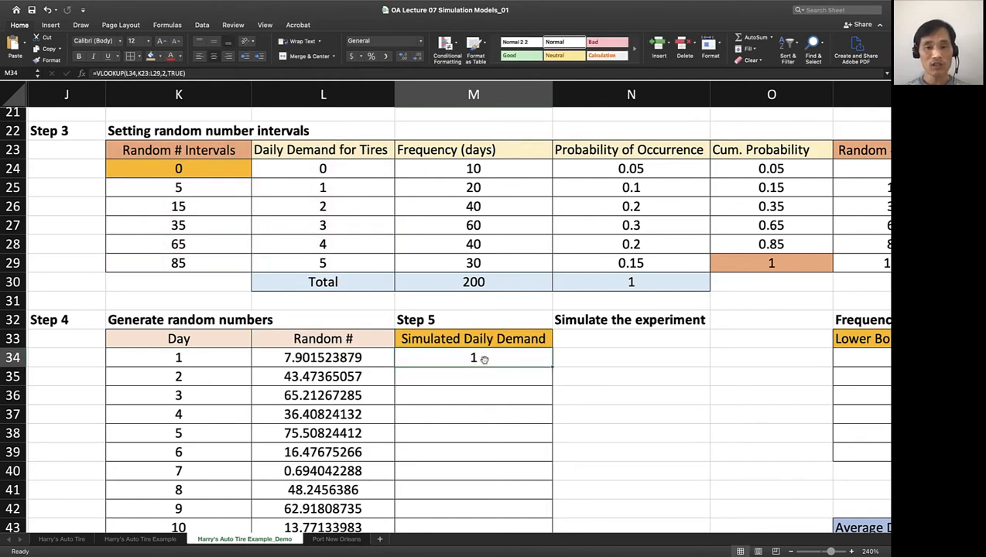
mouse_move(244, 294)
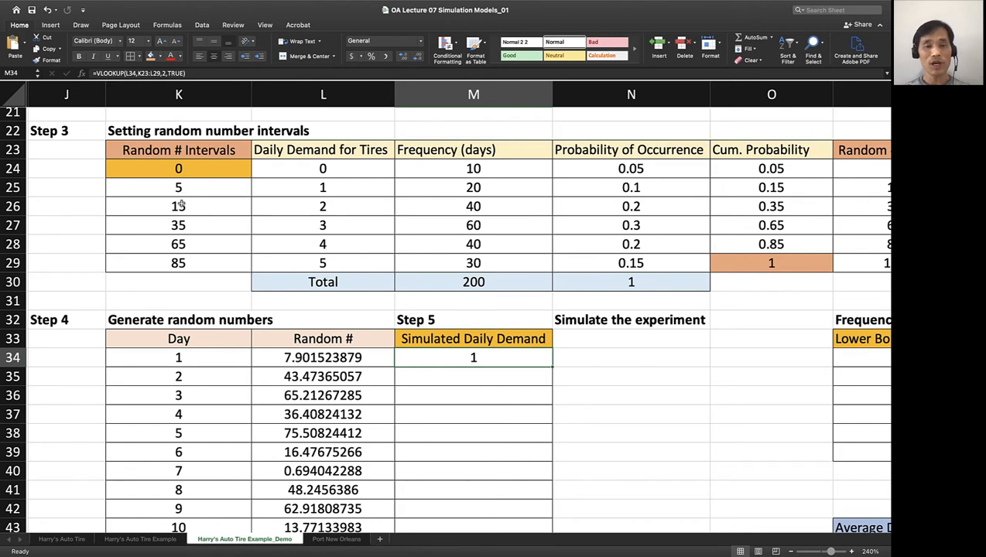
mouse_move(505, 365)
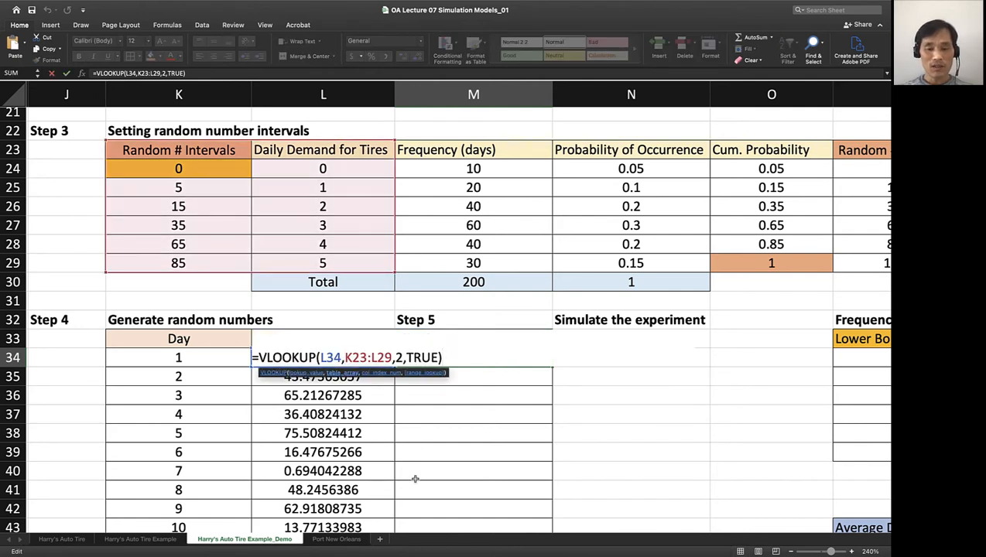
key("f4")
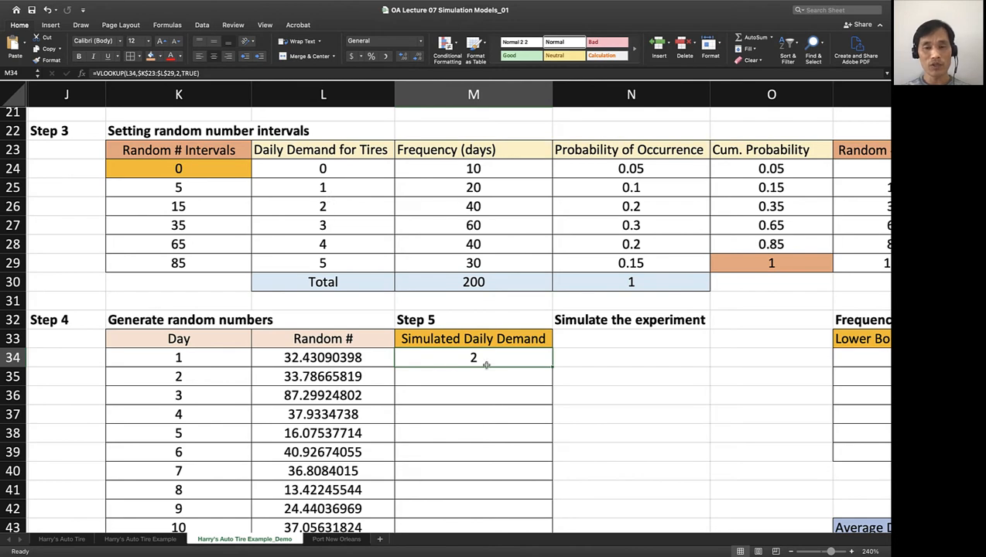
mouse_move(554, 368)
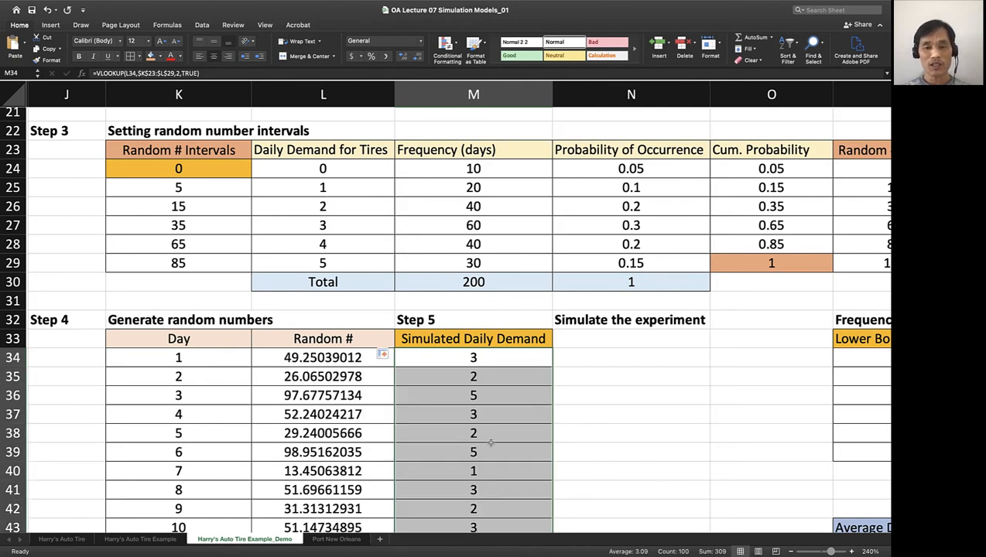
scroll("down", 3)
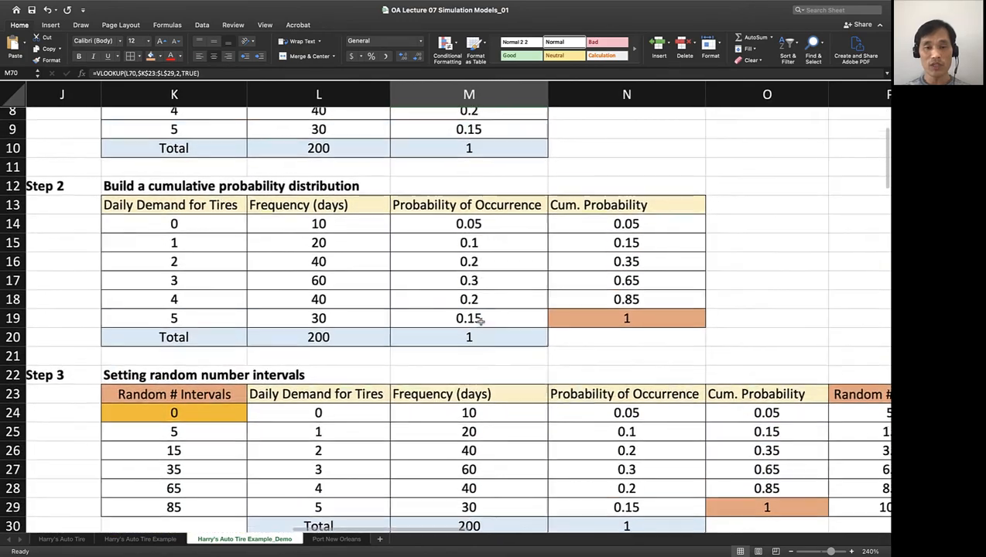
scroll("down", 3)
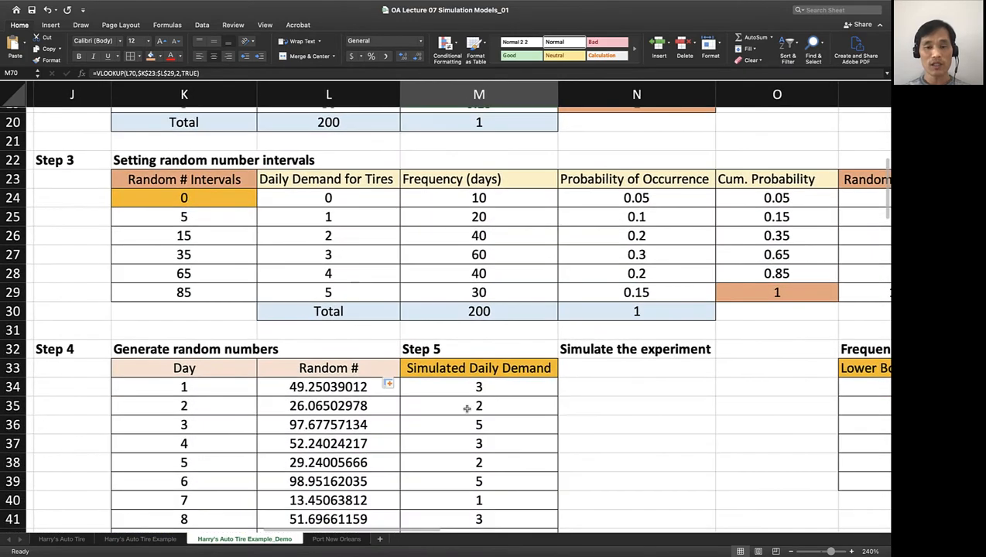
left_click(478, 405)
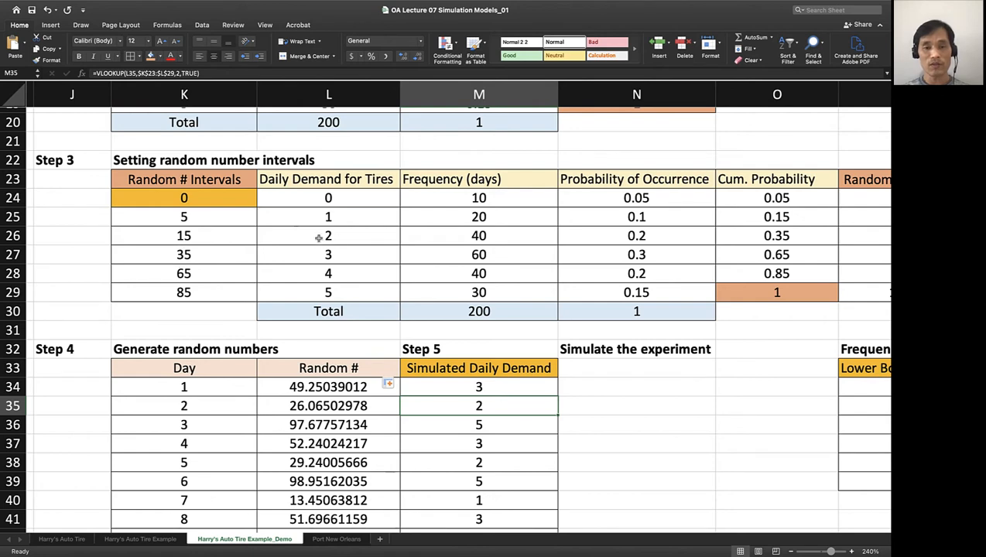
mouse_move(405, 378)
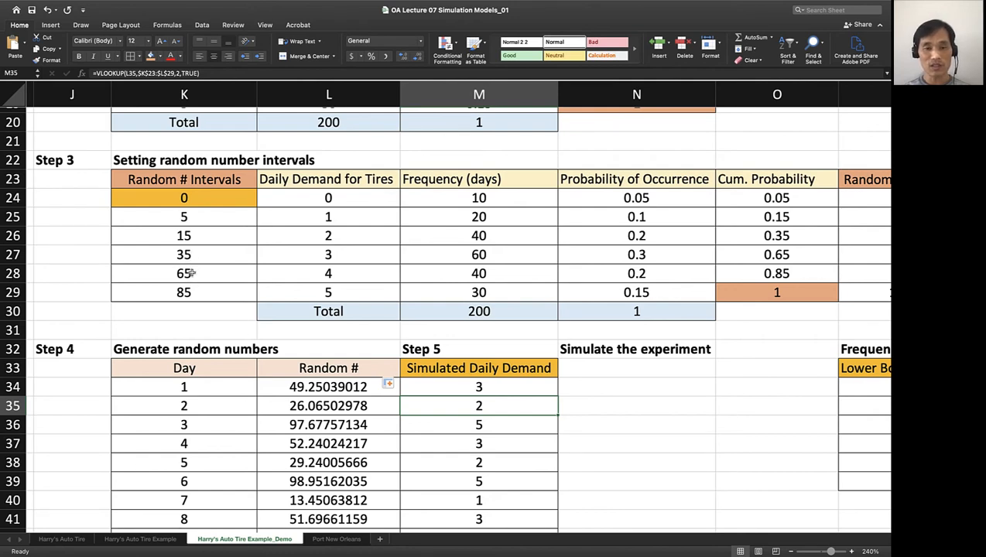
mouse_move(284, 269)
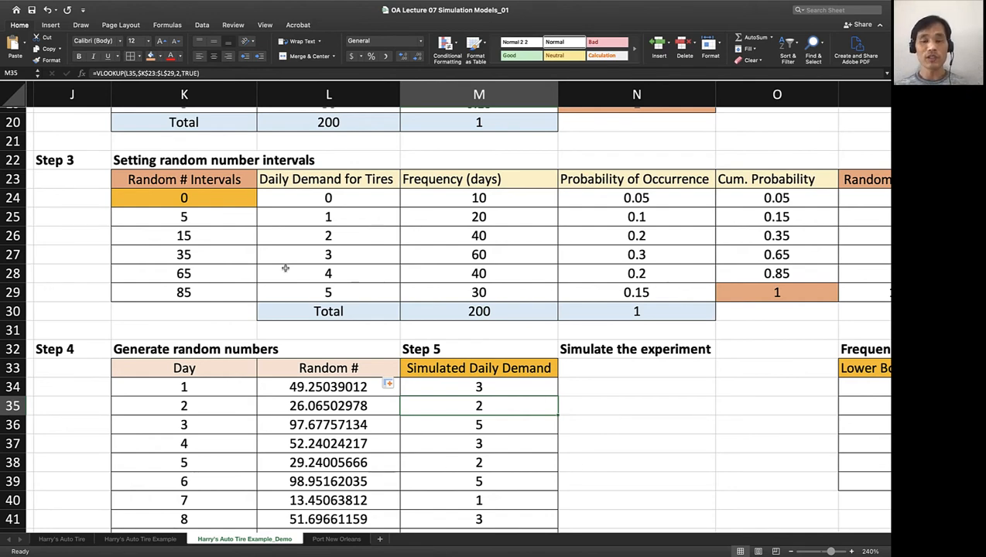
scroll("up", 3)
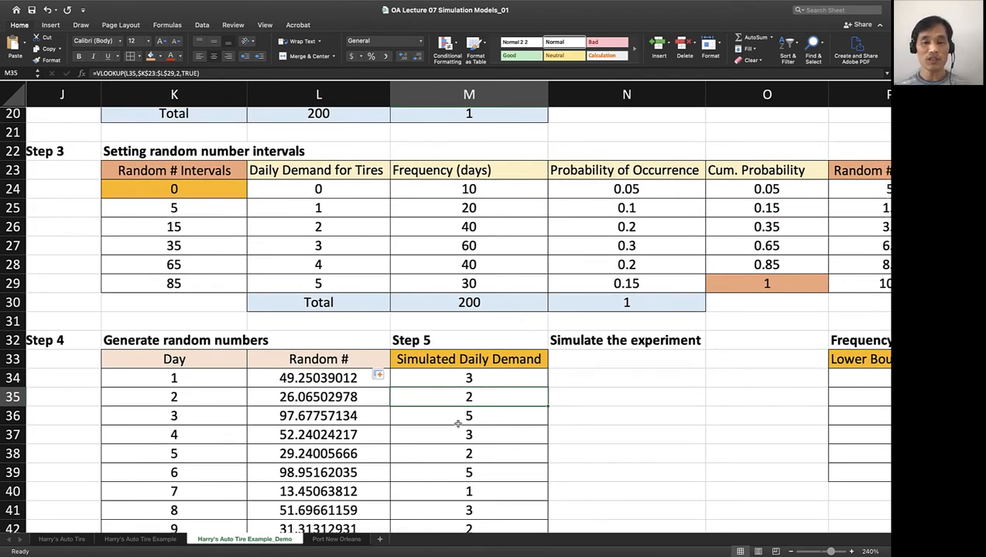
scroll("down", 3)
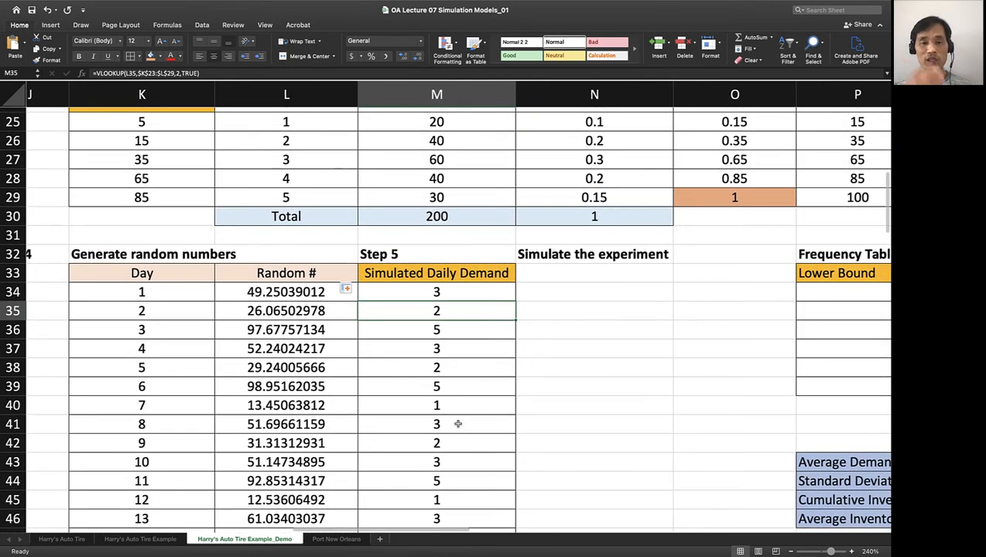
mouse_move(342, 405)
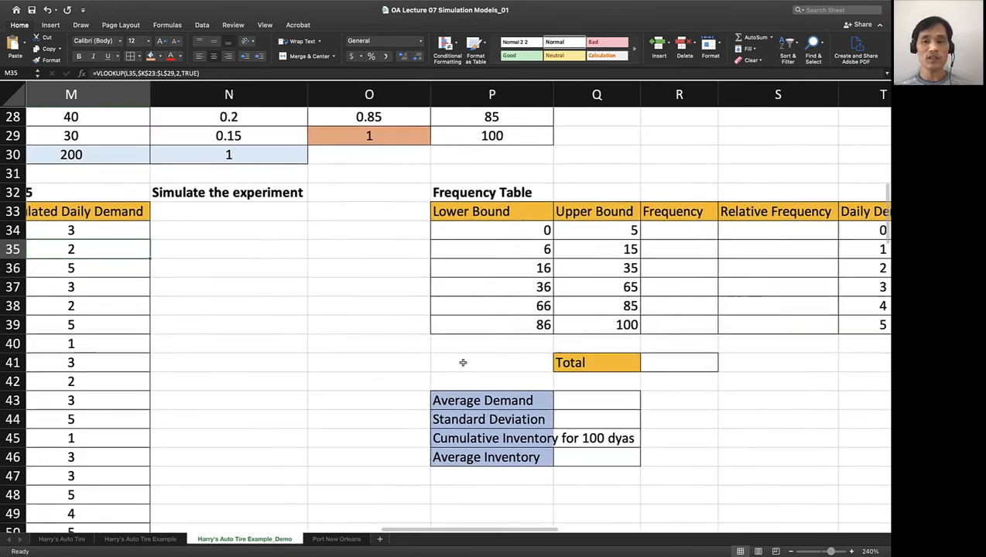
scroll("down", 3)
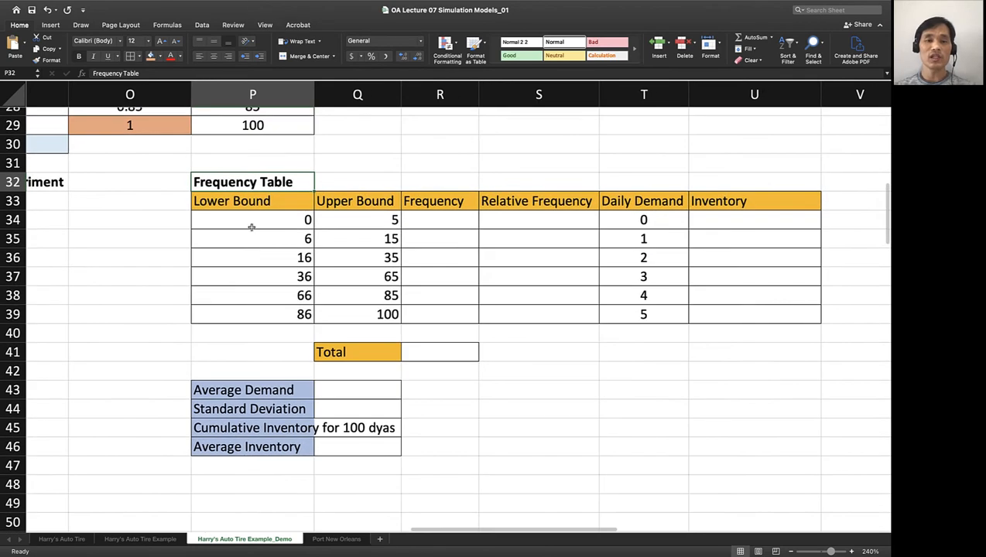
left_click(252, 219)
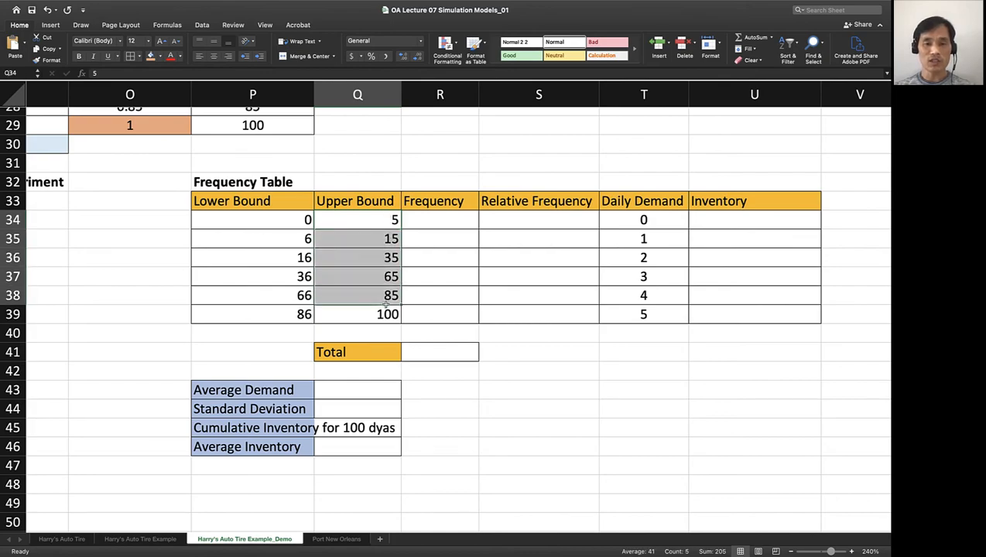
scroll("left", 3)
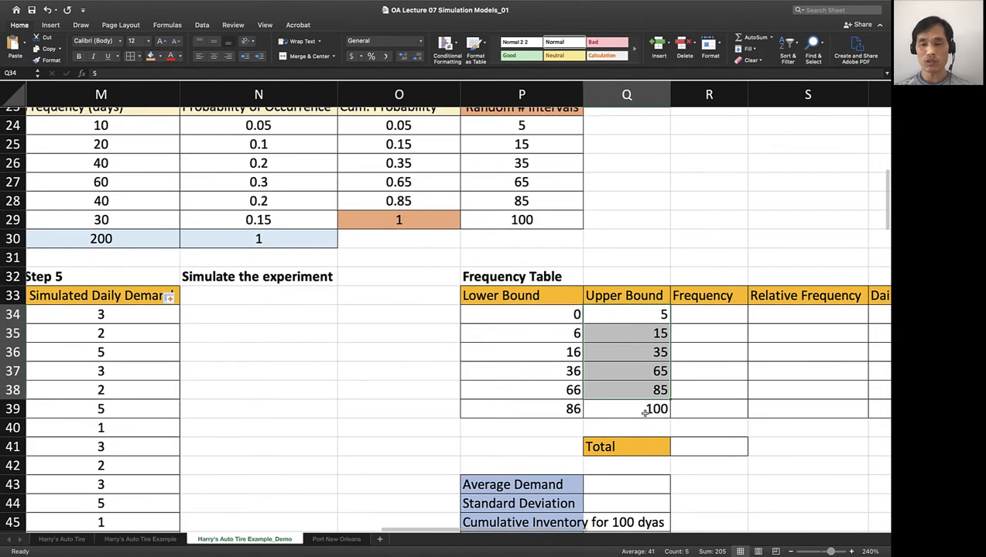
mouse_move(526, 313)
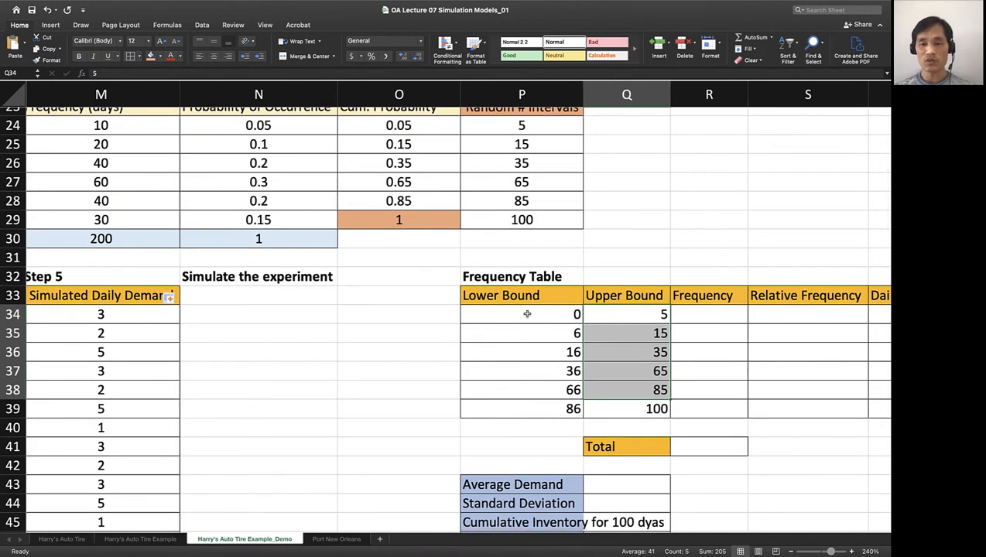
left_click(521, 408)
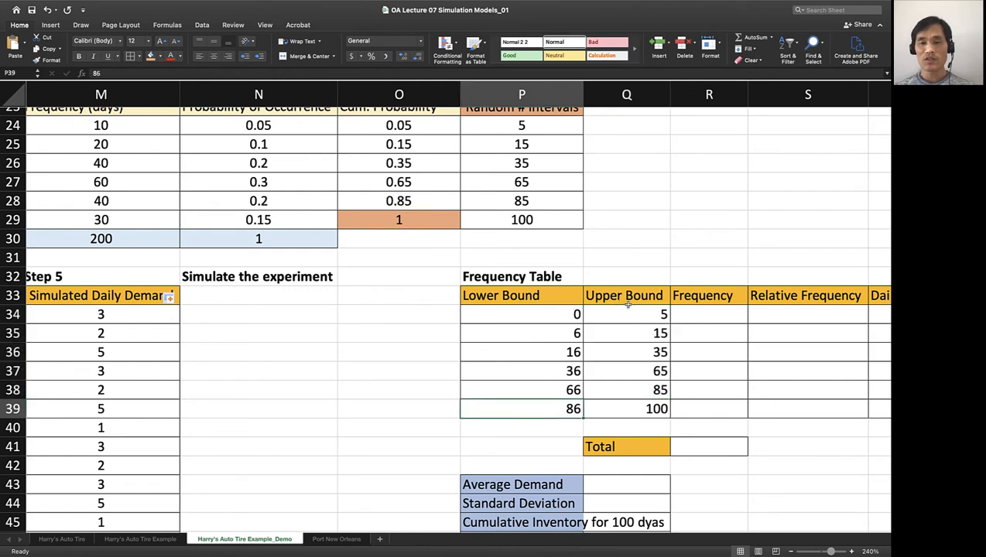
scroll("right", 3)
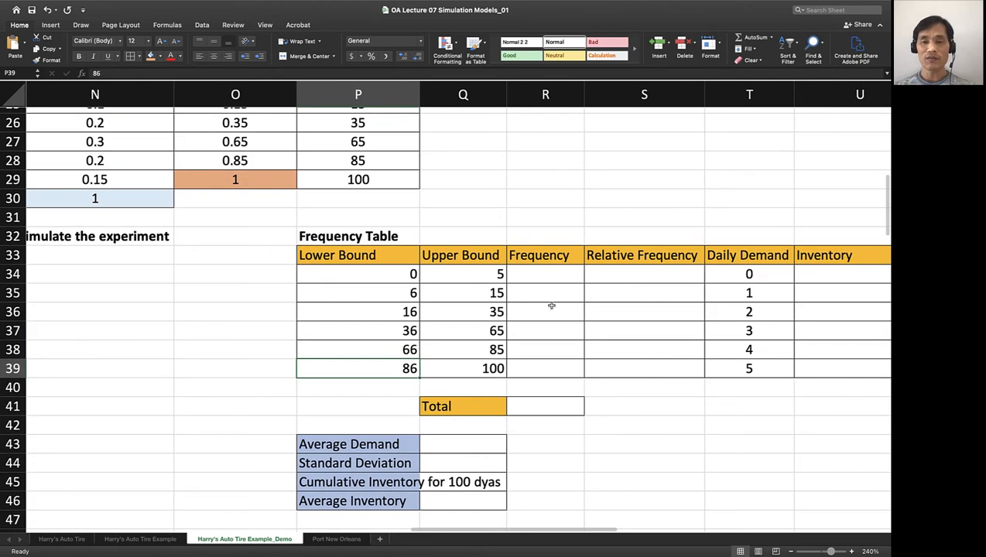
left_click(545, 274)
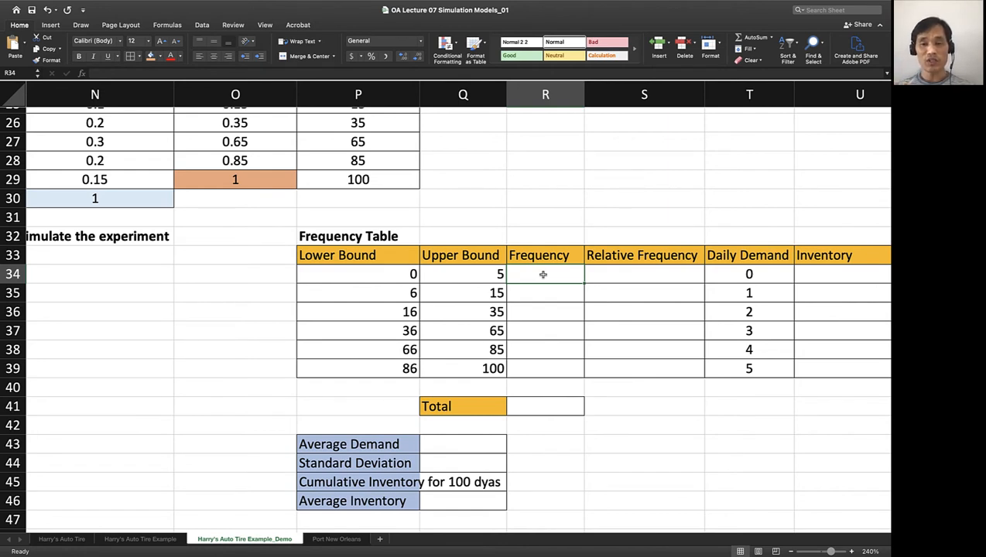
- Array-enter =FREQUENCY(L34:L133,Q34:Q39) across the six Frequency cells, giving 4, 6, 20, 34, 24, 12
left_click_drag(544, 274, 544, 331)
type("=")
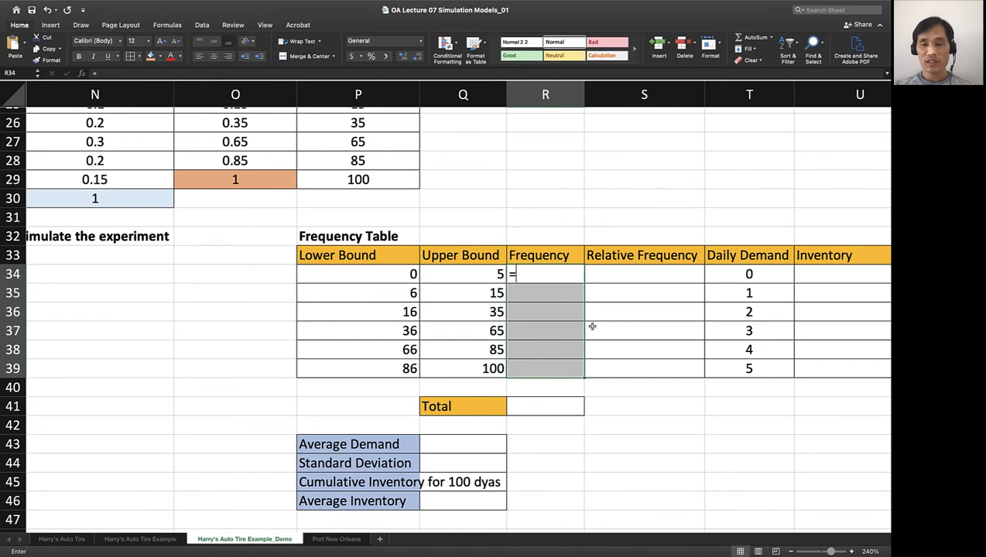
type("f")
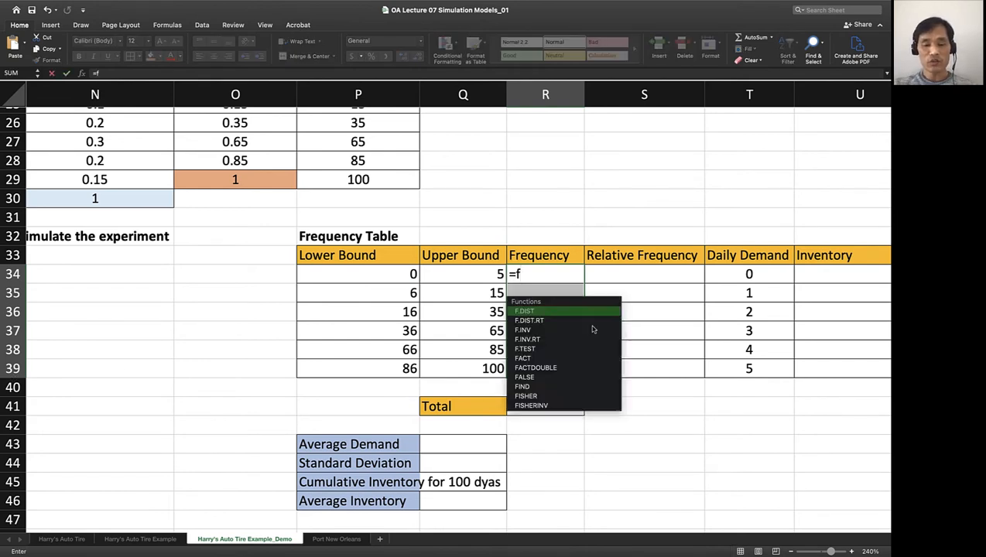
type("requency(")
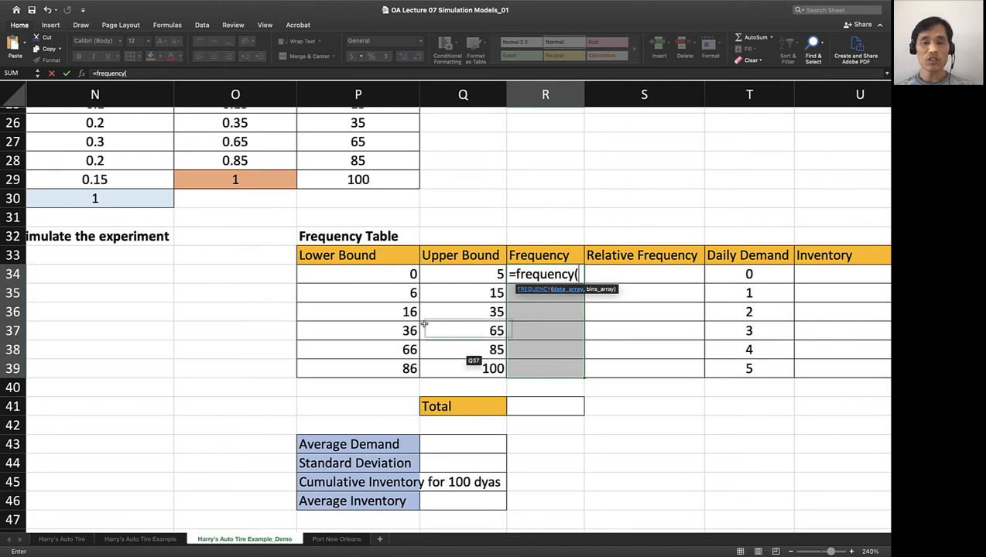
scroll("left", 3)
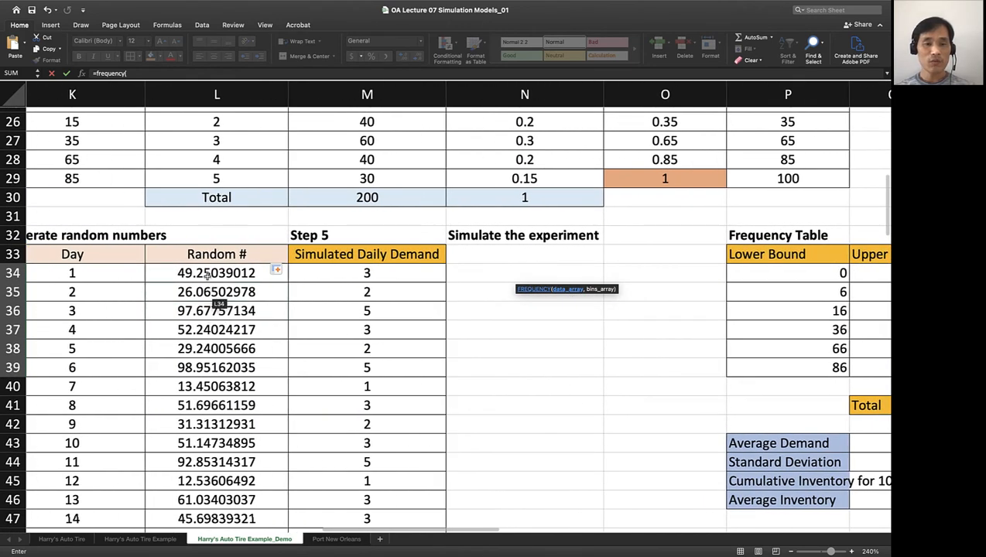
left_click(216, 272)
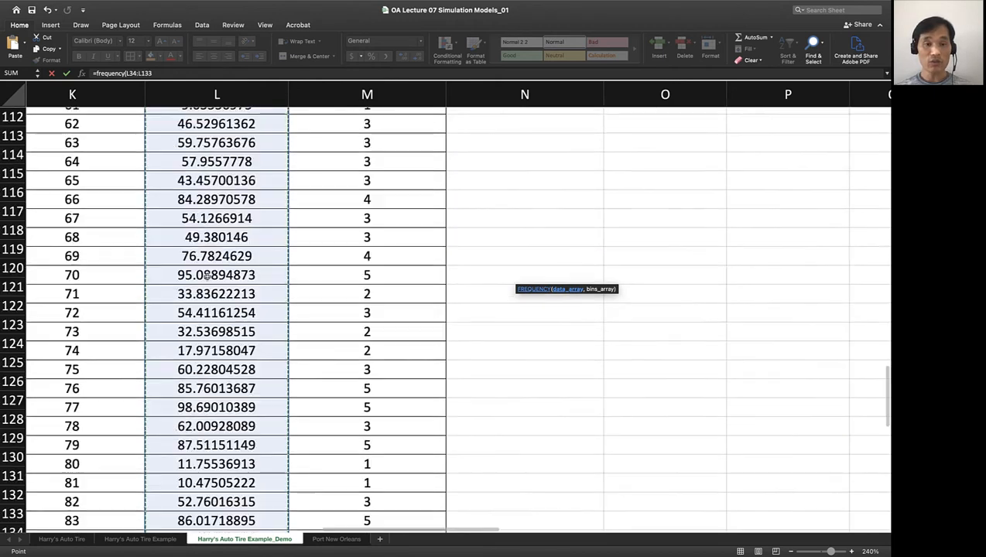
scroll("down", 3)
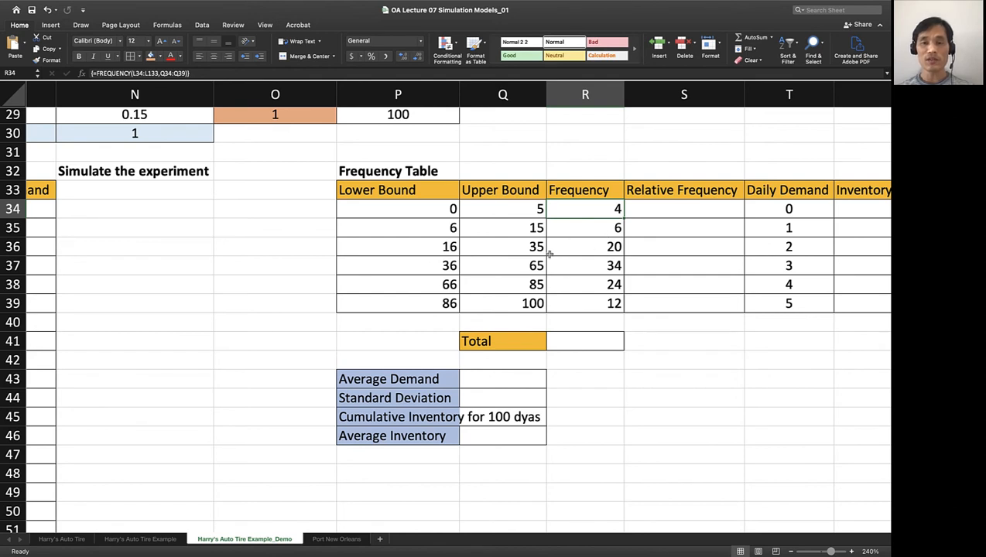
mouse_move(616, 256)
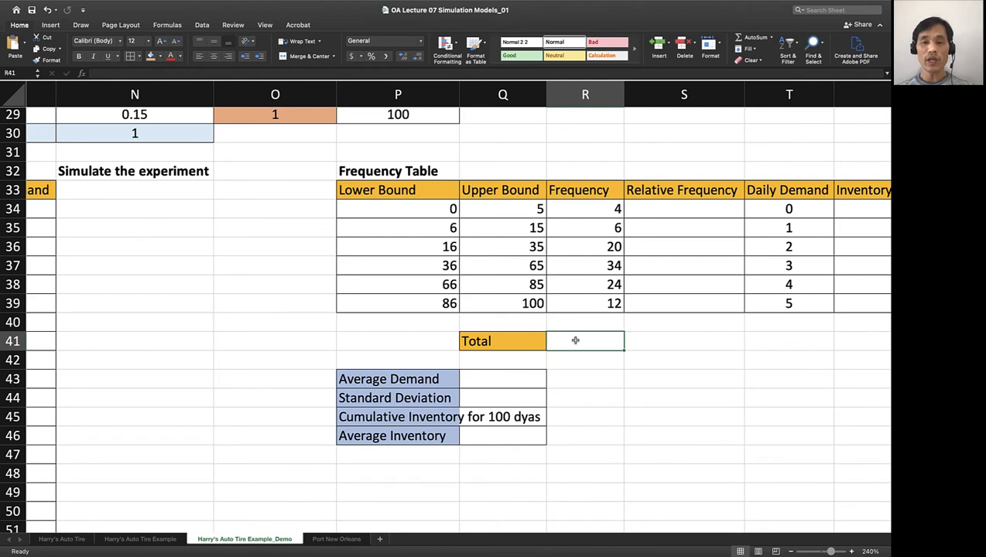
- Sum the Frequency column with =SUM(R34:R39) so the Total shows 100
type("=")
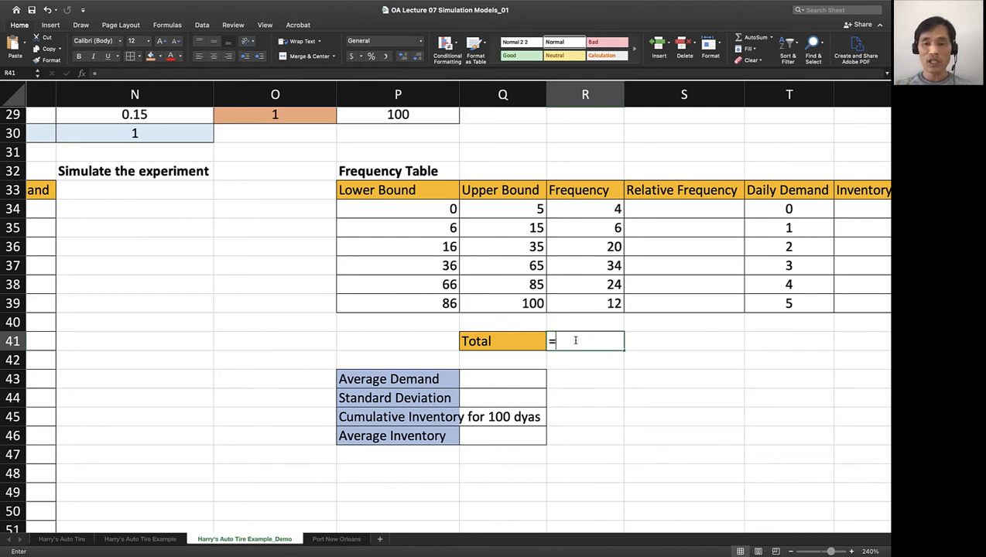
type("sum")
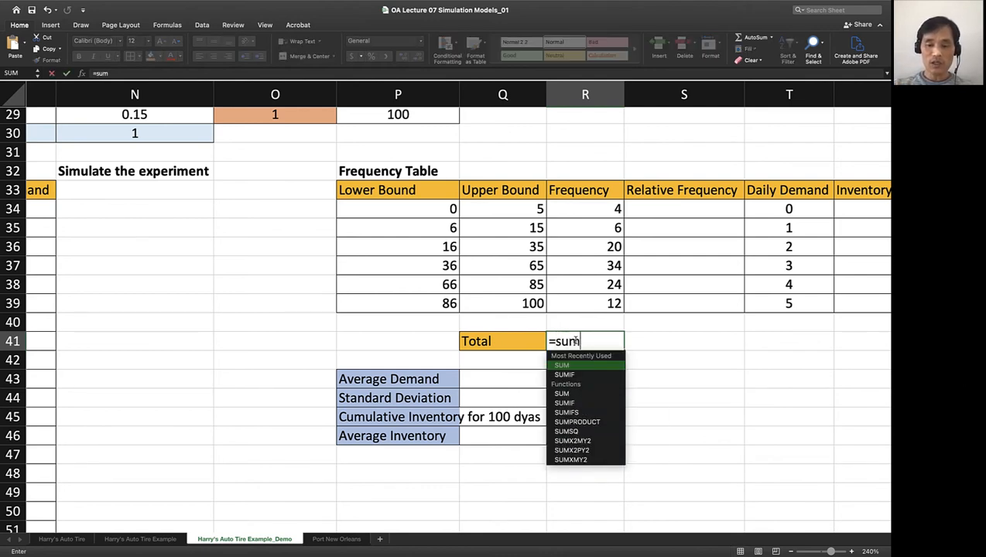
left_click_drag(585, 207, 584, 285)
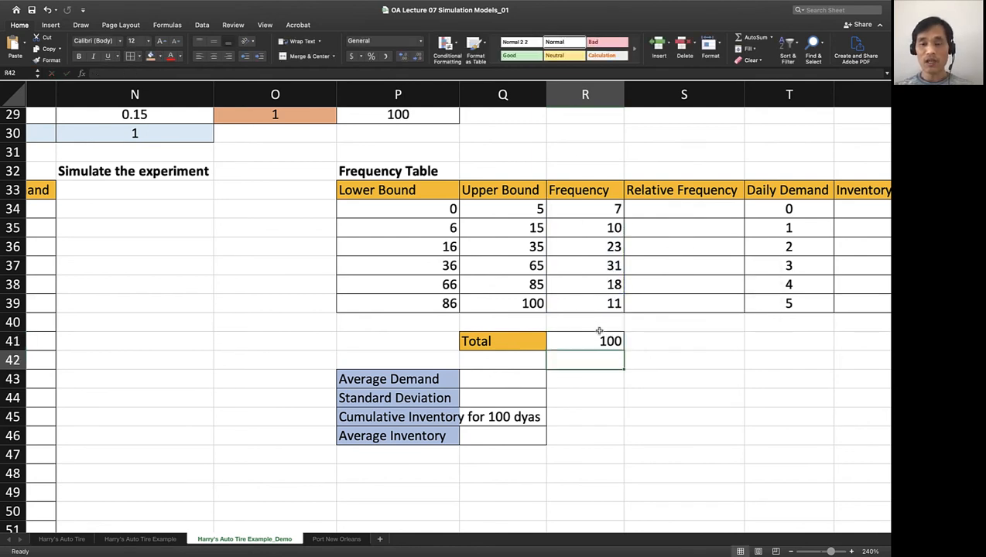
left_click(585, 340)
type("=")
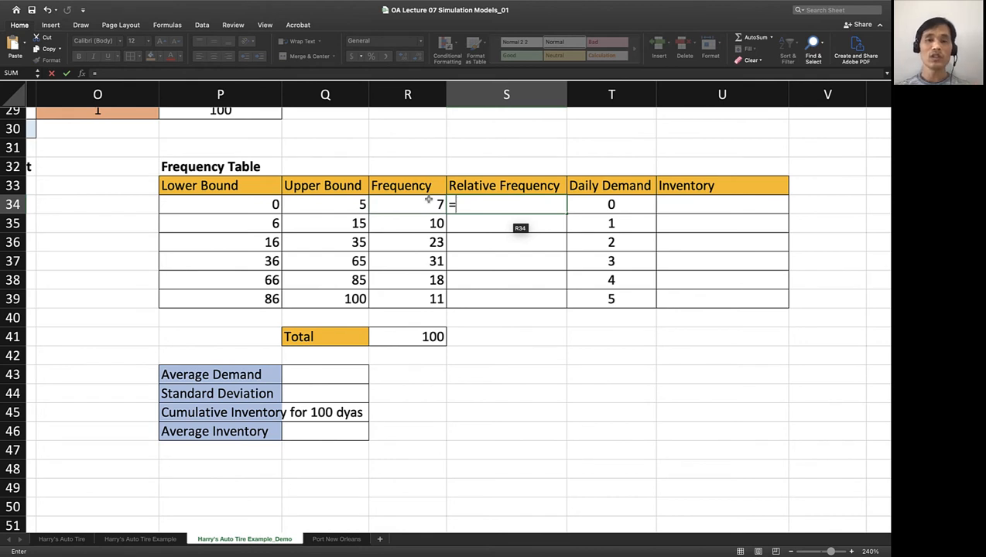
- Total the Relative Frequency column in S41 with =SUM(S34:S39), formatted as 100%
left_click(407, 204)
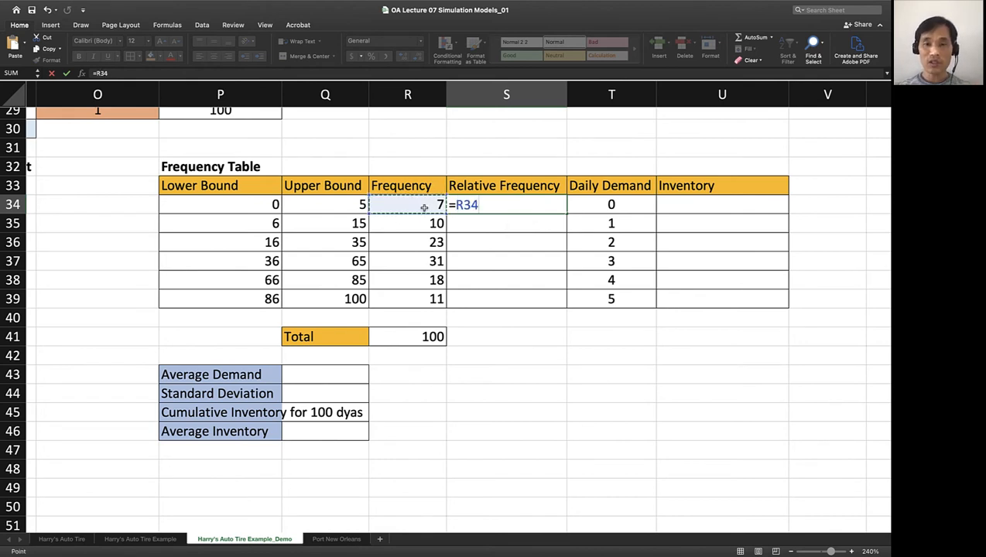
left_click(409, 335)
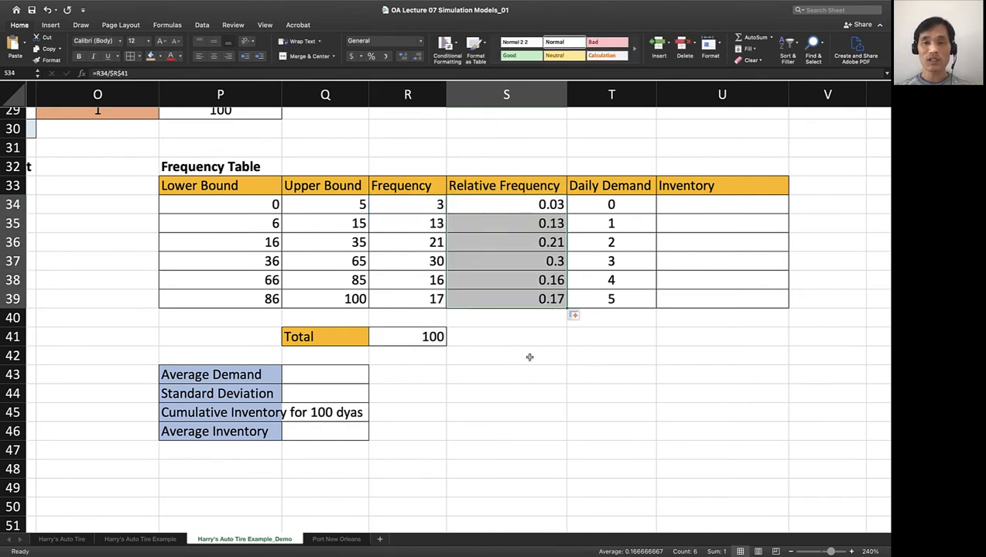
left_click(409, 336)
type("=SUM(S34:S39)")
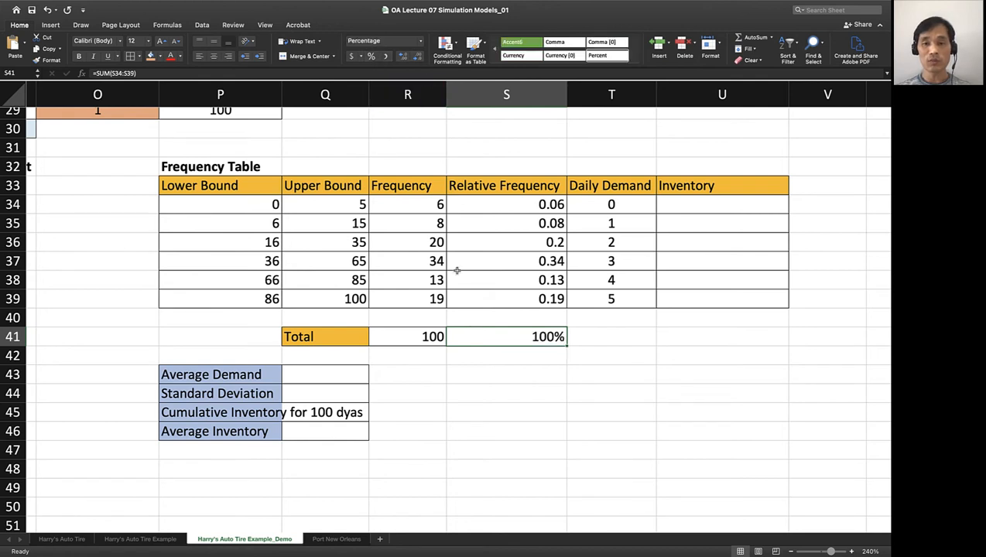
mouse_move(527, 418)
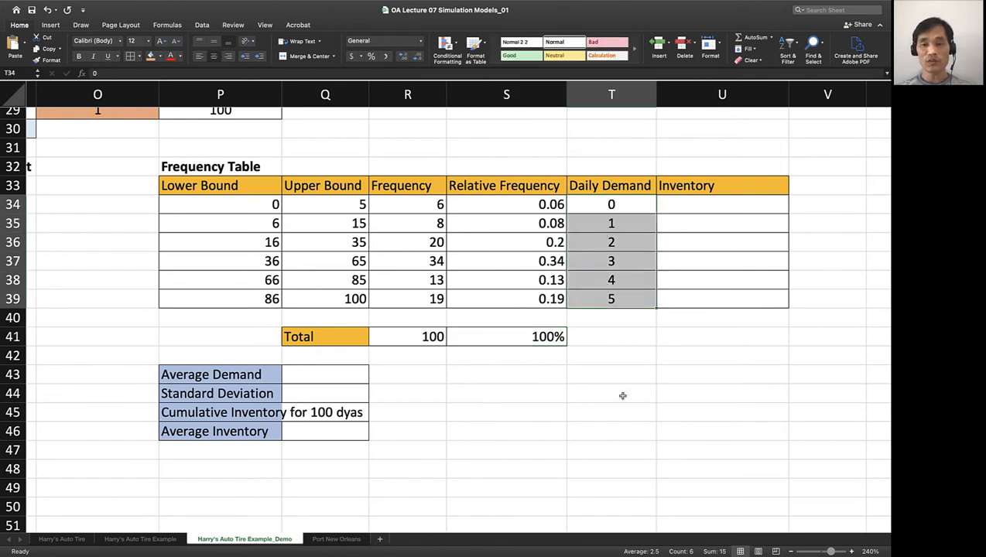
- Enter =T34*R34 in U34 and copy it down the Inventory column to U39
left_click(721, 204)
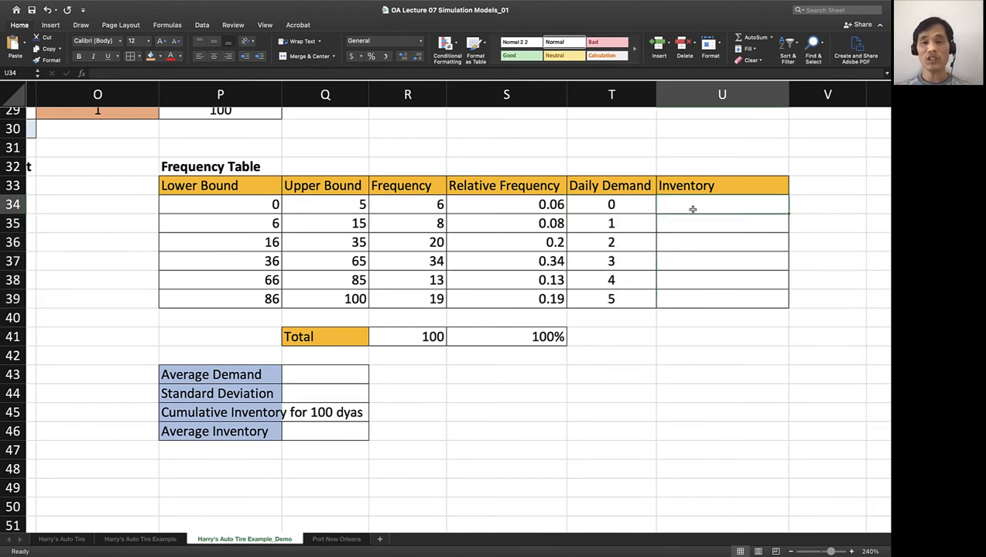
type("=")
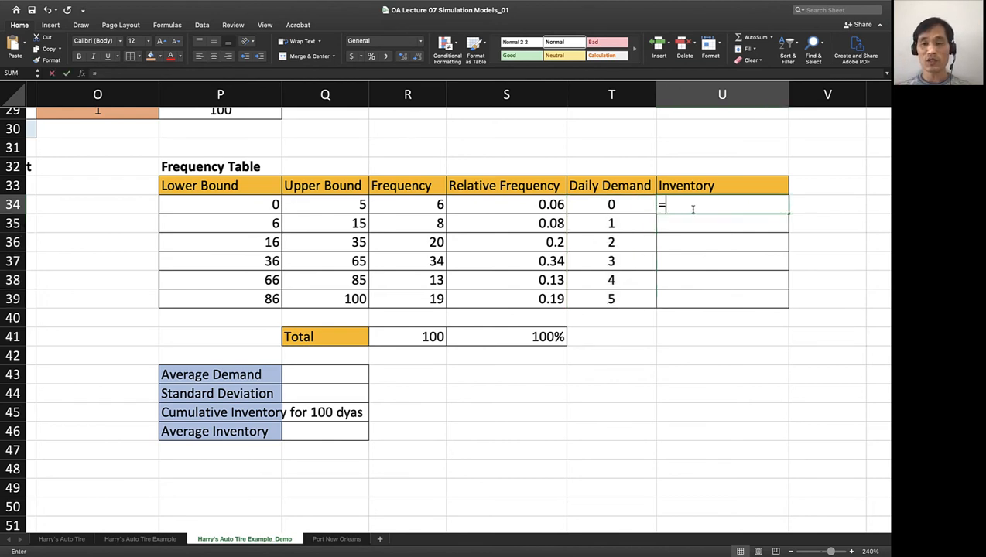
left_click(408, 204)
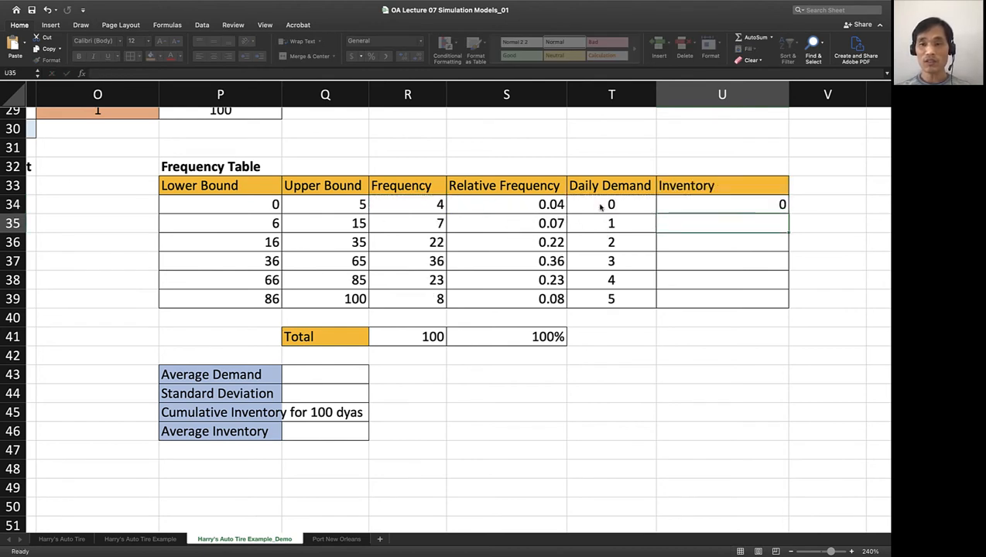
left_click(721, 204)
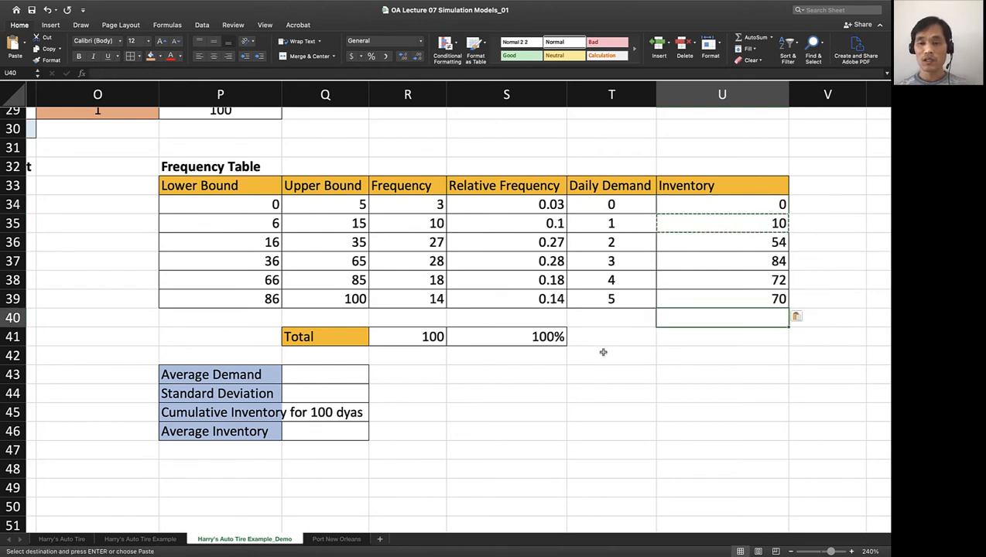
mouse_move(763, 186)
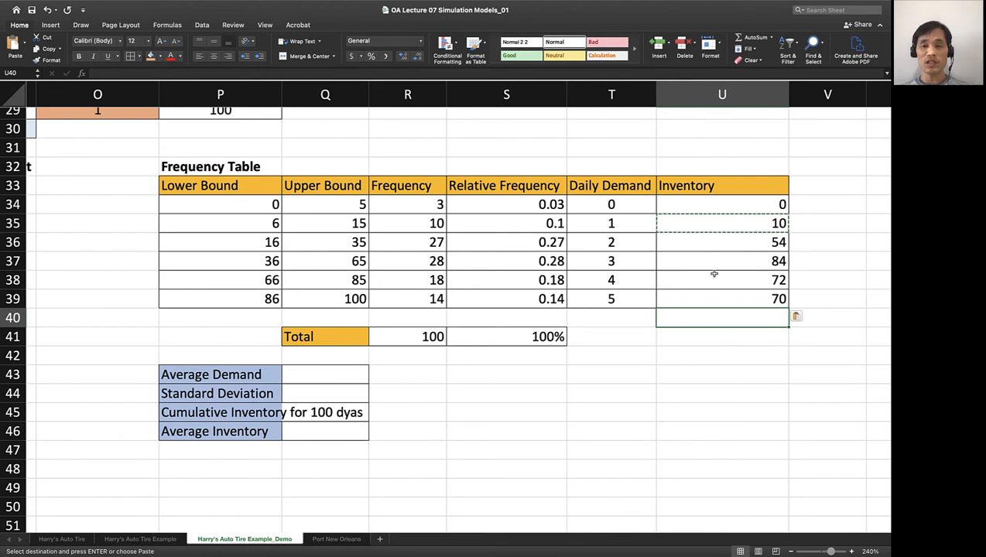
mouse_move(594, 241)
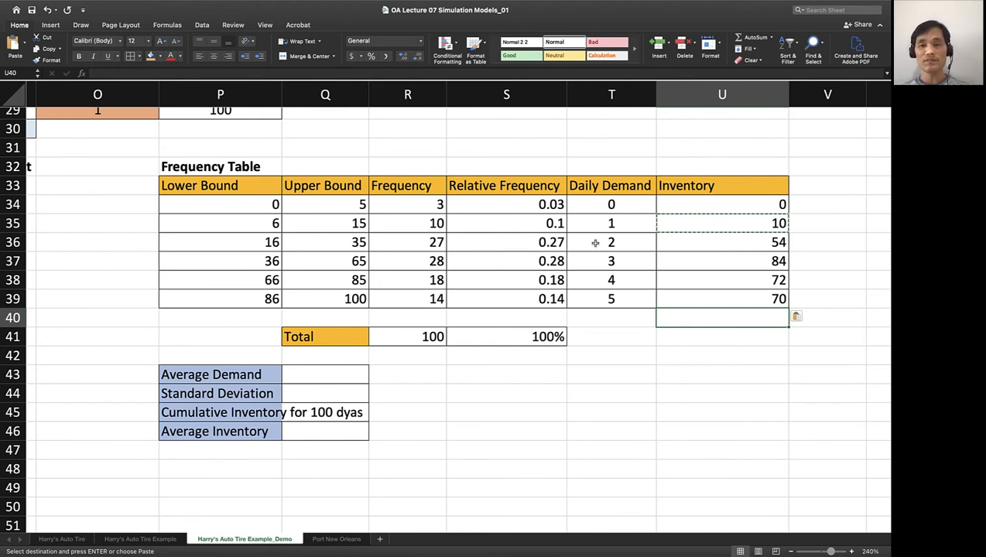
left_click(611, 223)
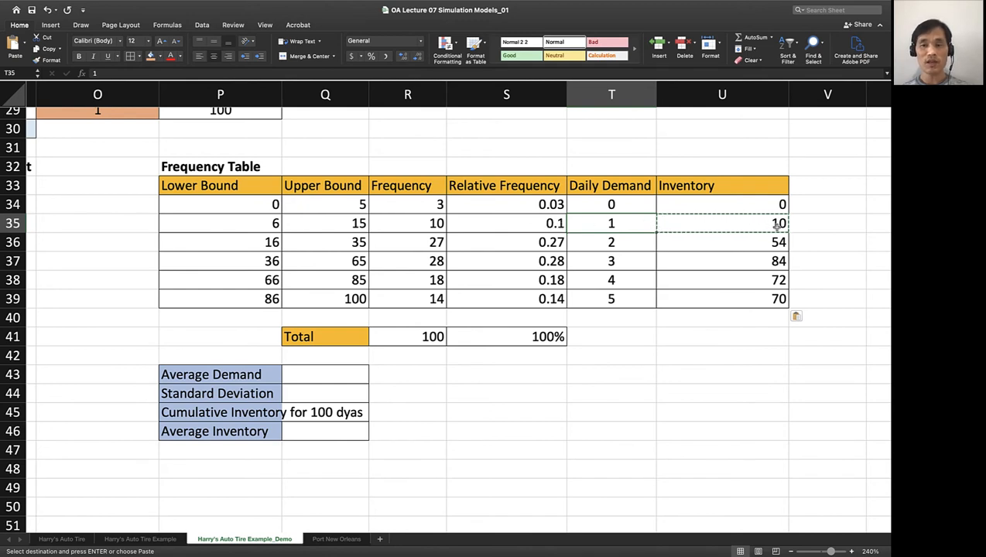
mouse_move(530, 366)
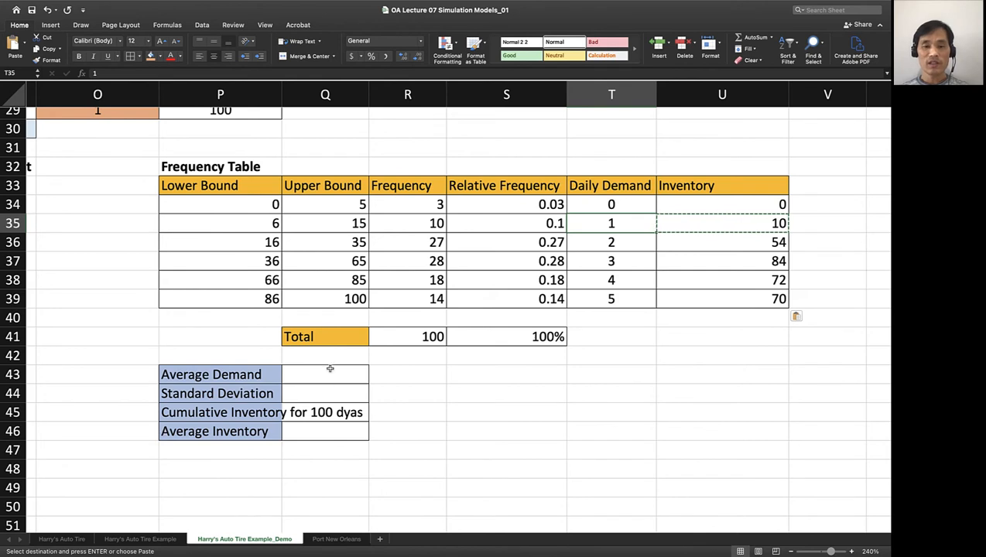
- Enter =SUM(U34:U39)/100 in Q43 to get Average Demand
left_click(325, 373)
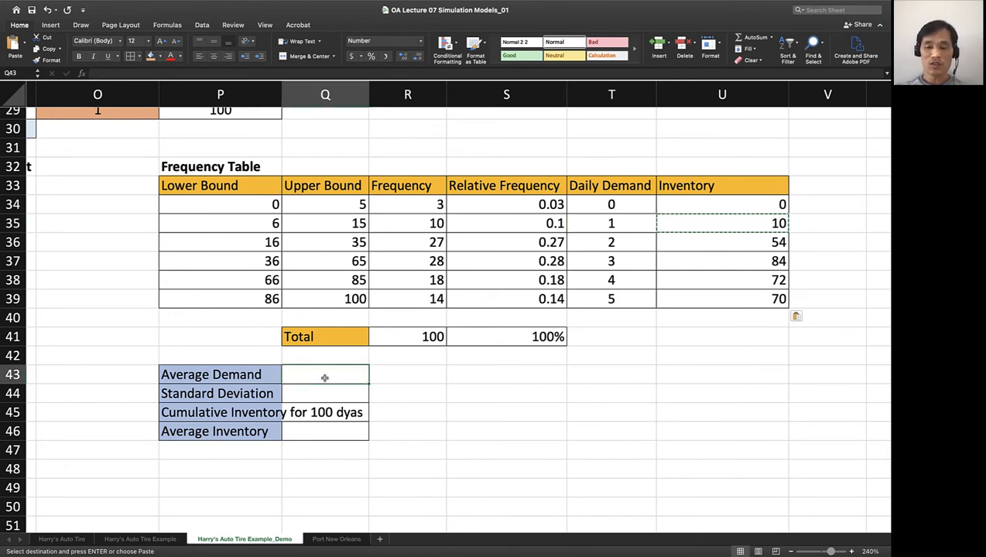
type("=")
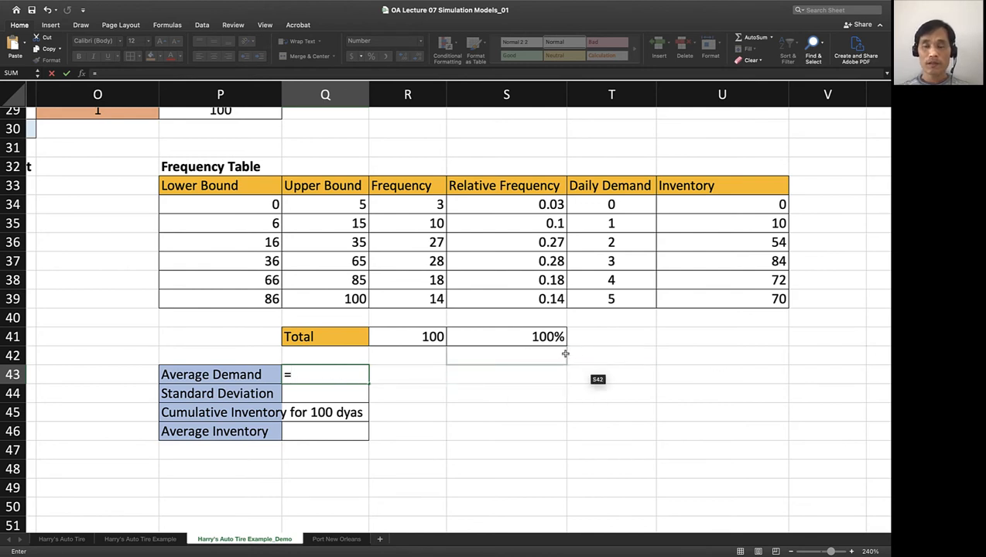
mouse_move(730, 217)
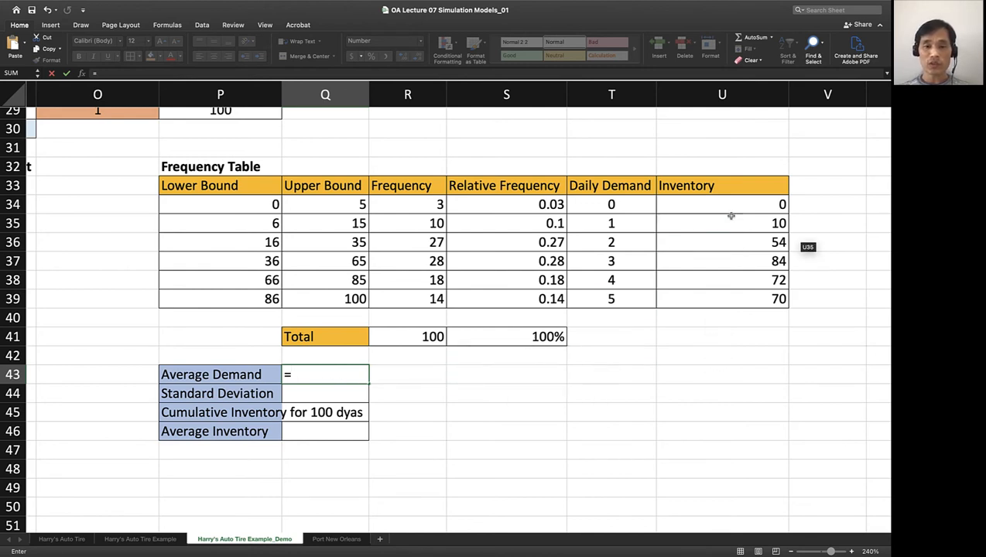
type("average")
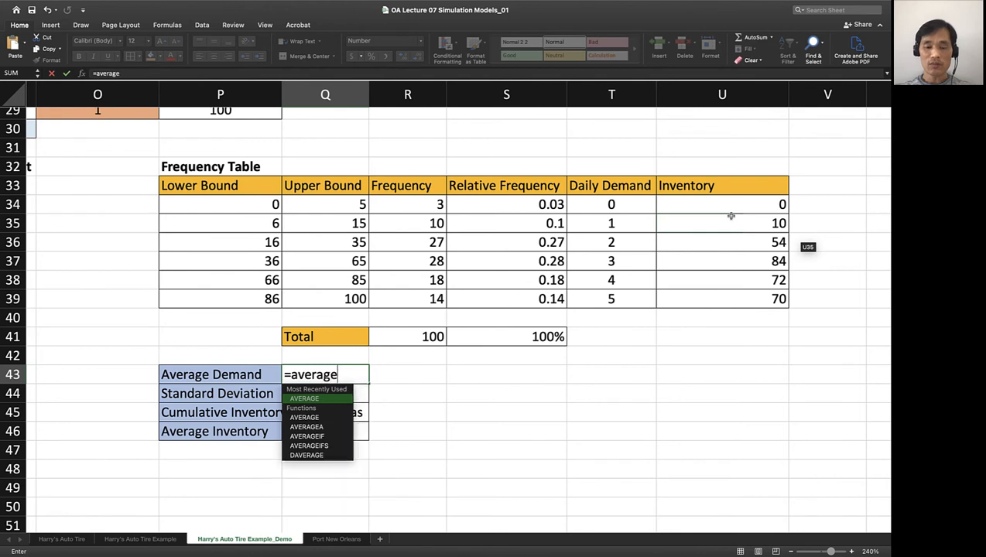
key("backspace")
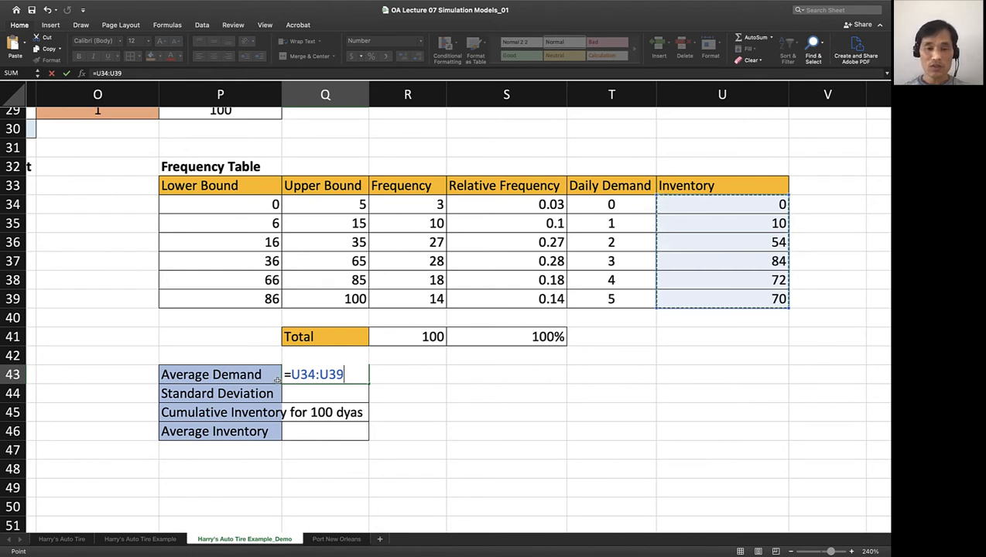
type("sum(")
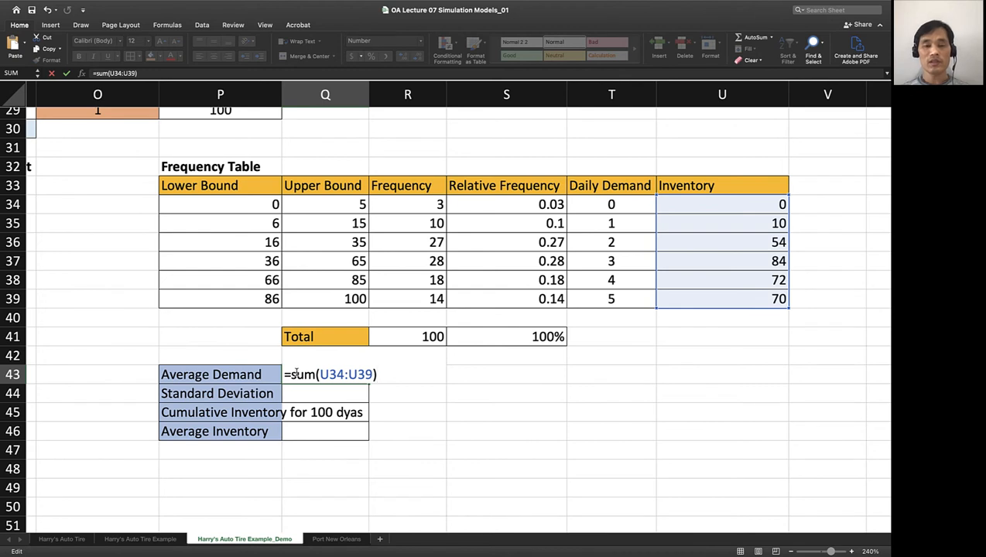
type("/1")
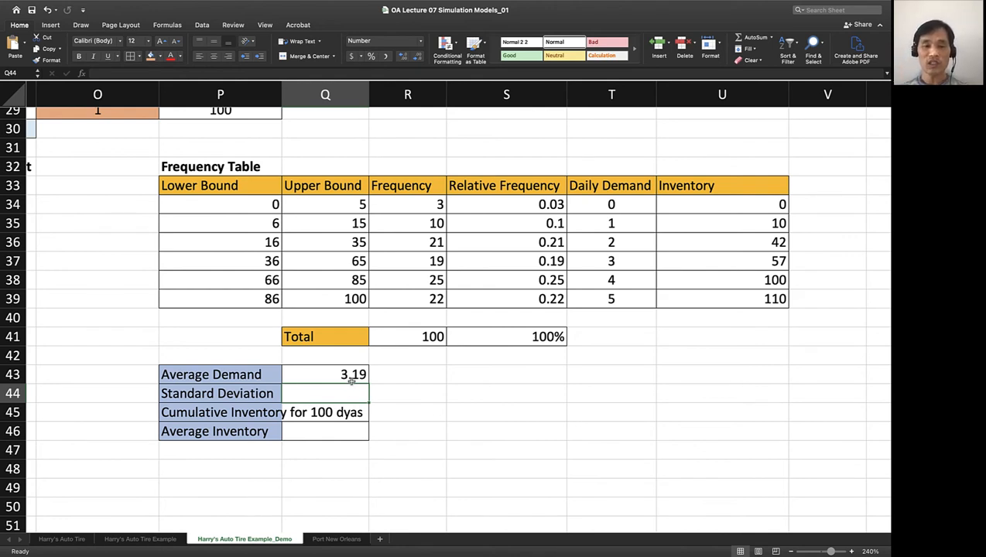
- Enter =STDEV(M34:M133) in Q44 over the simulated daily demand values
left_click(325, 372)
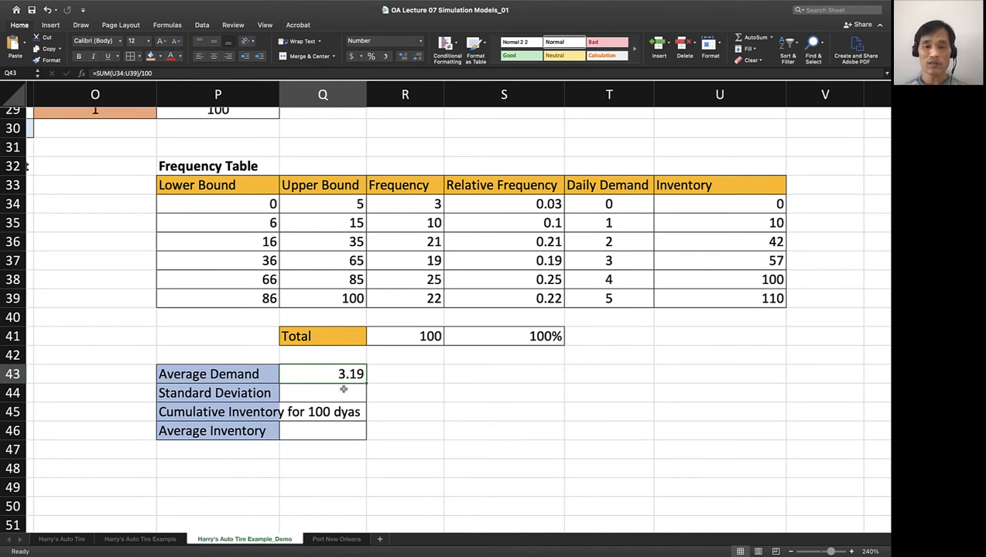
type("=s")
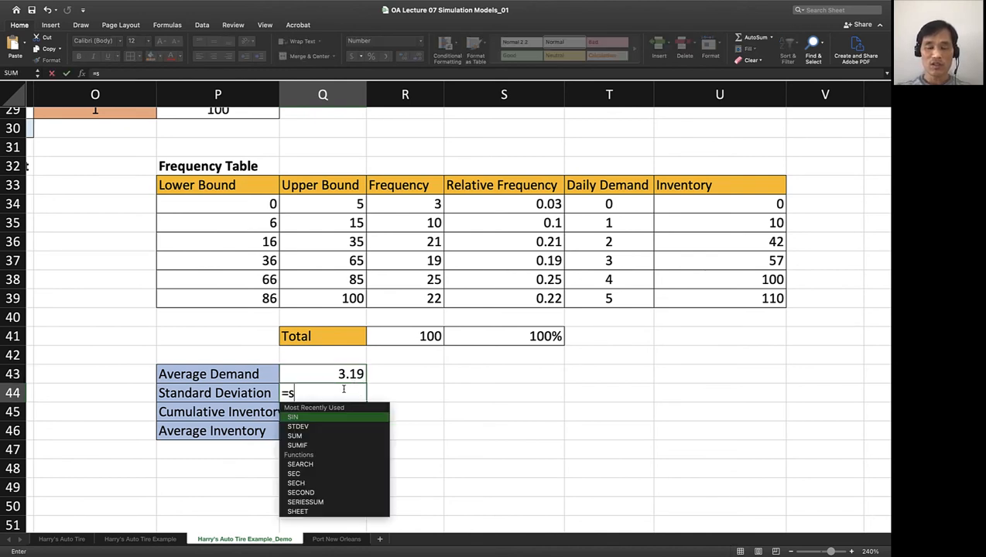
type("tdev")
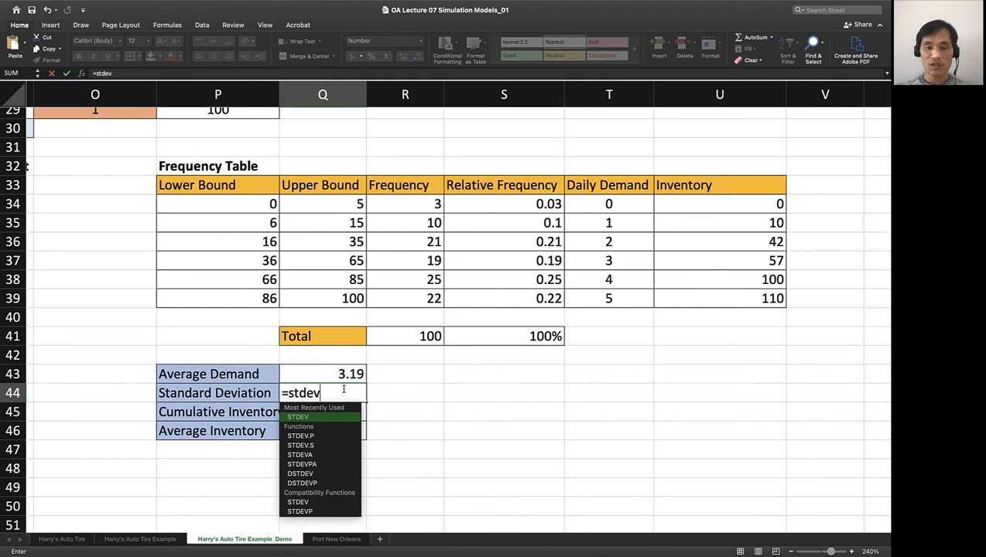
type("(")
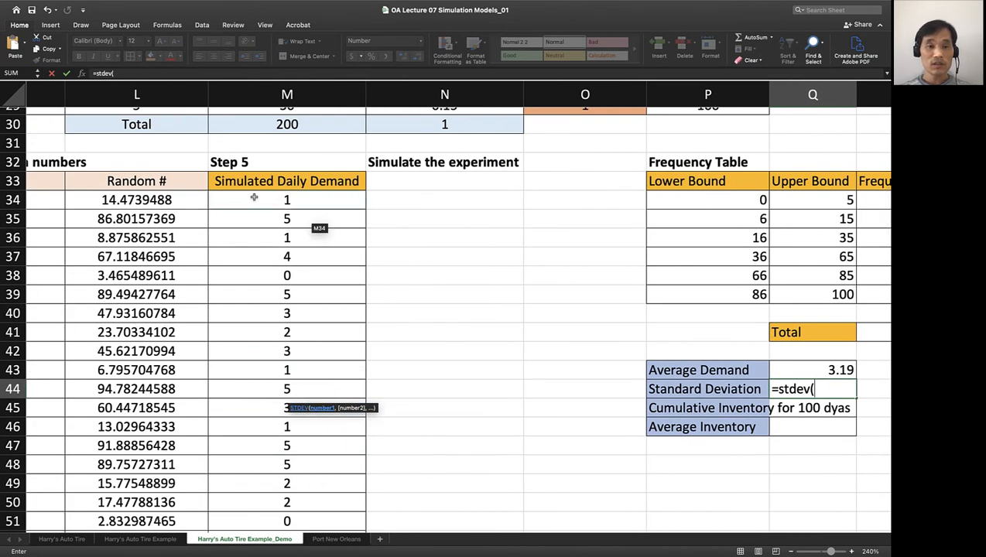
left_click_drag(286, 200, 286, 514)
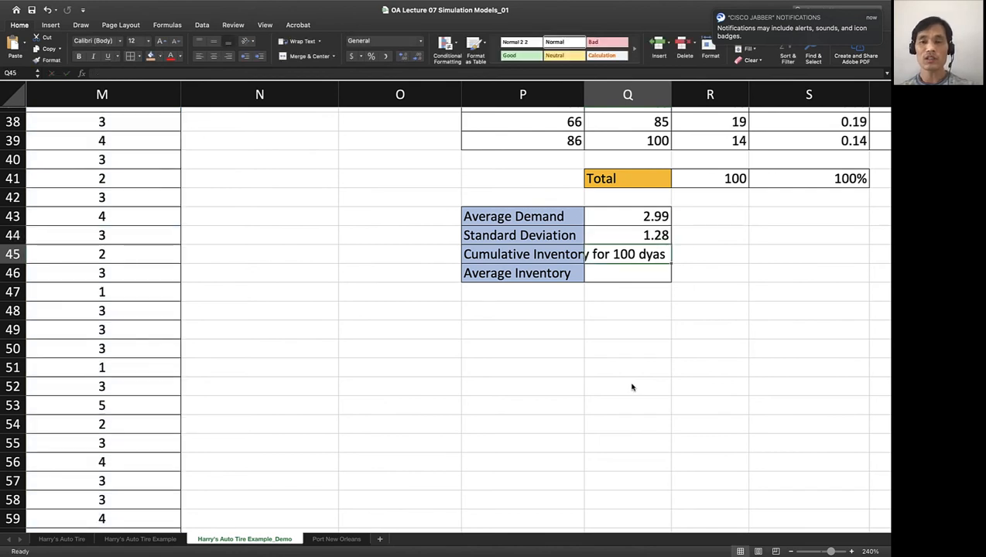
mouse_move(641, 381)
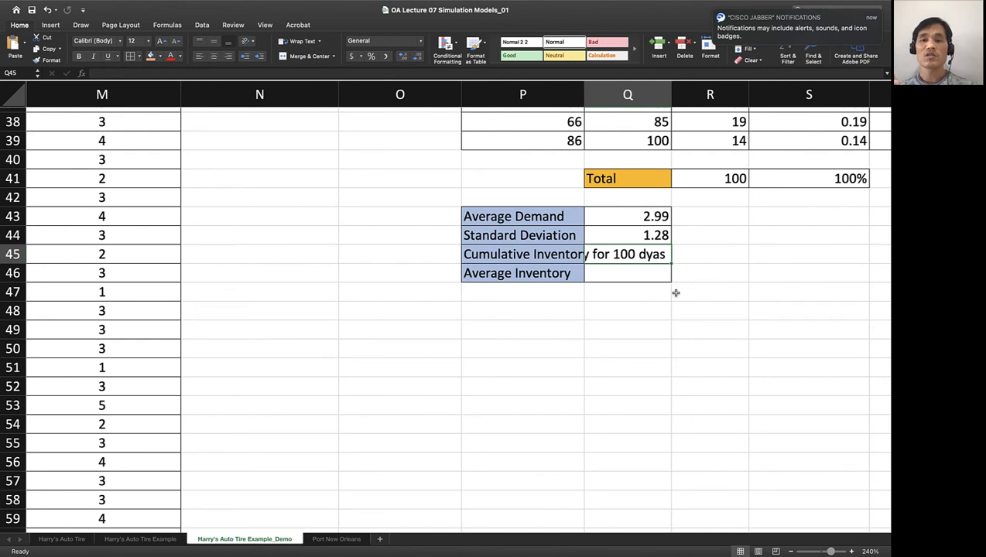
mouse_move(652, 236)
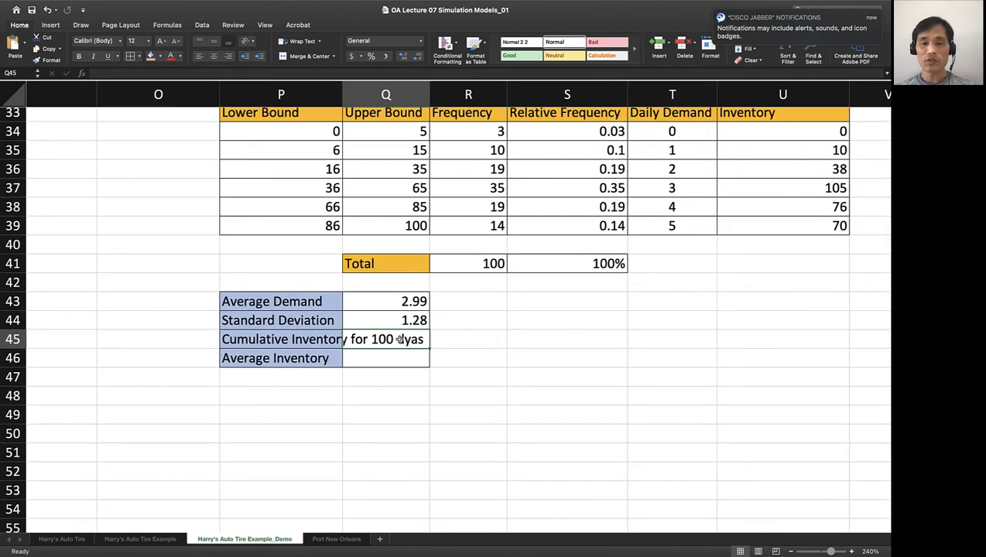
- Enter =SUM(U34:U39) in Q45 for Cumulative Inventory over 100 days, giving 331
type("=su")
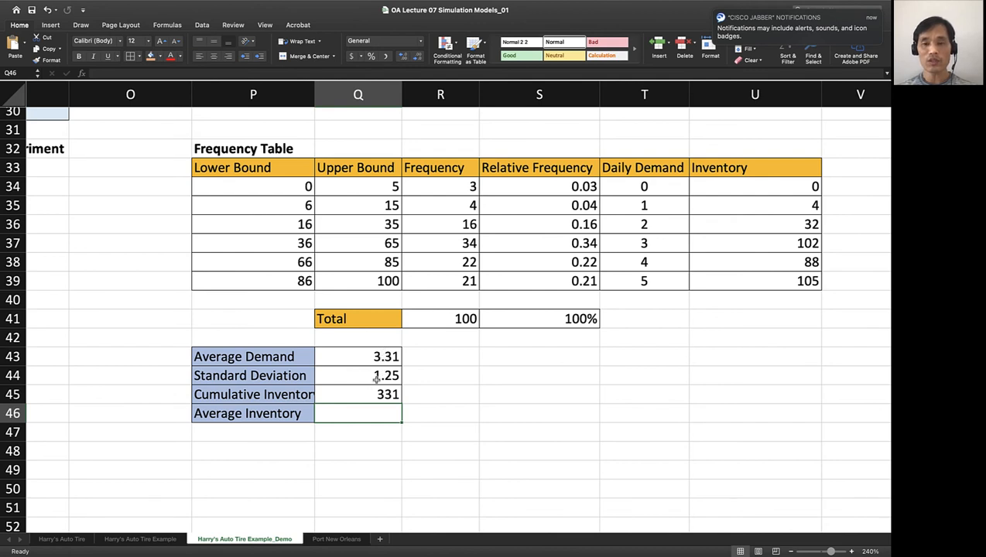
mouse_move(371, 418)
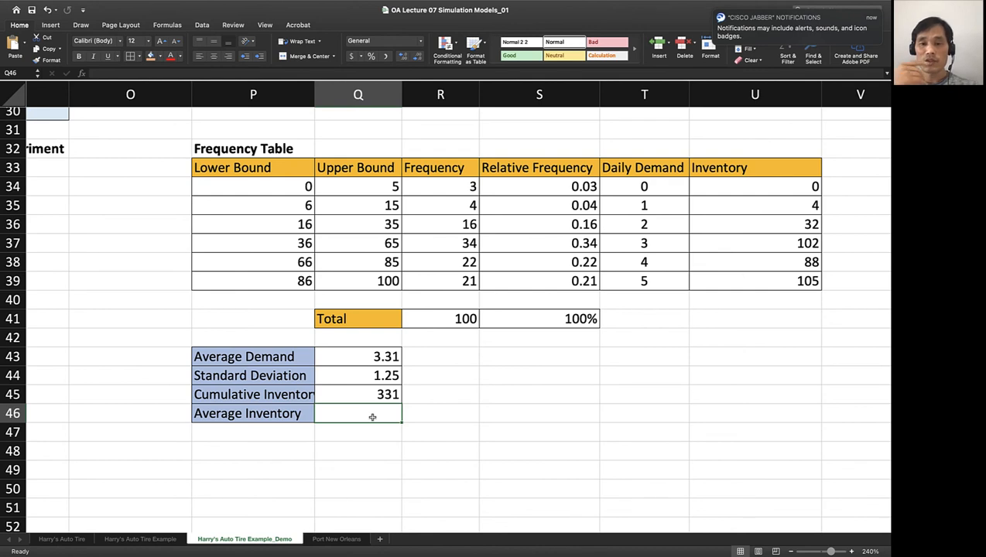
- Enter the Average Inventory formula in Q46 summing U34:U39 over 100 days
type("=")
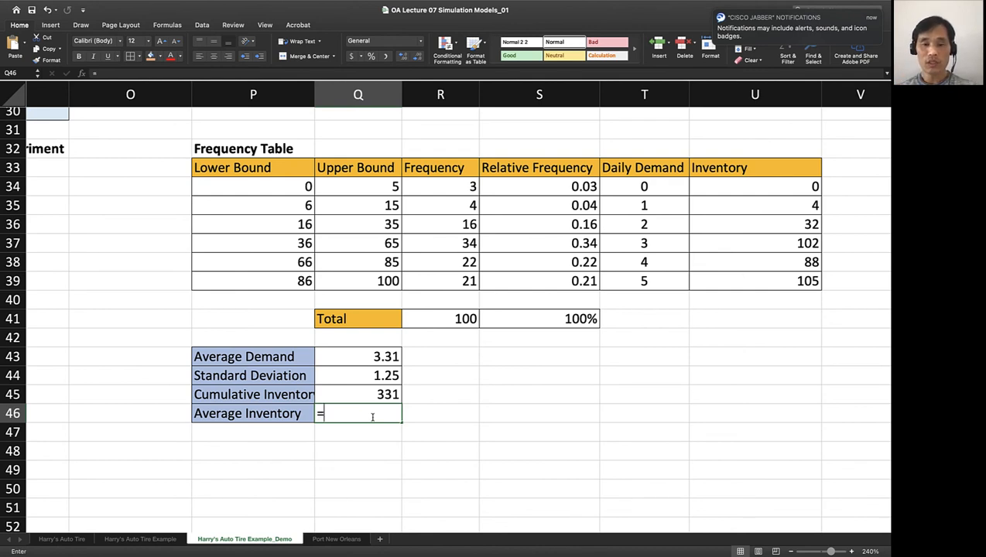
type("average")
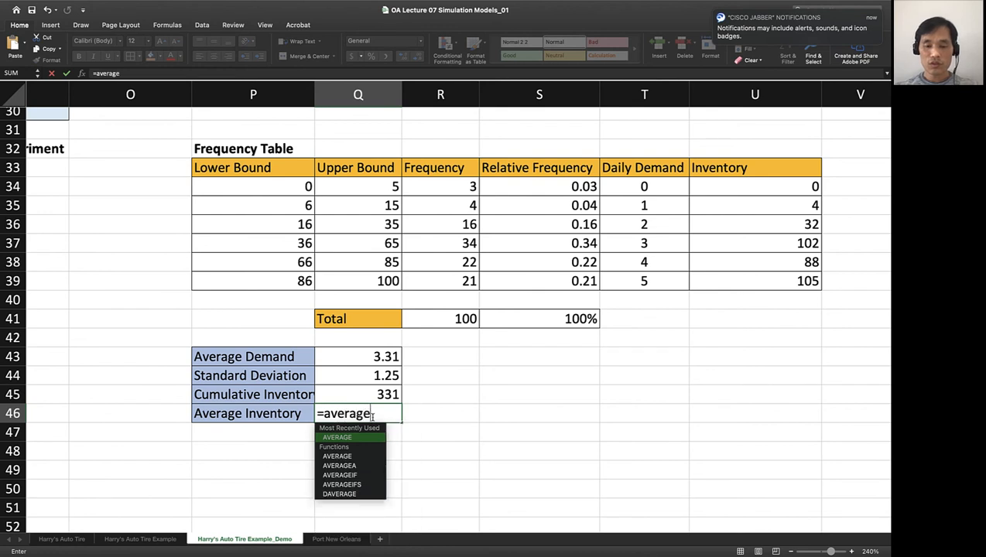
type("(")
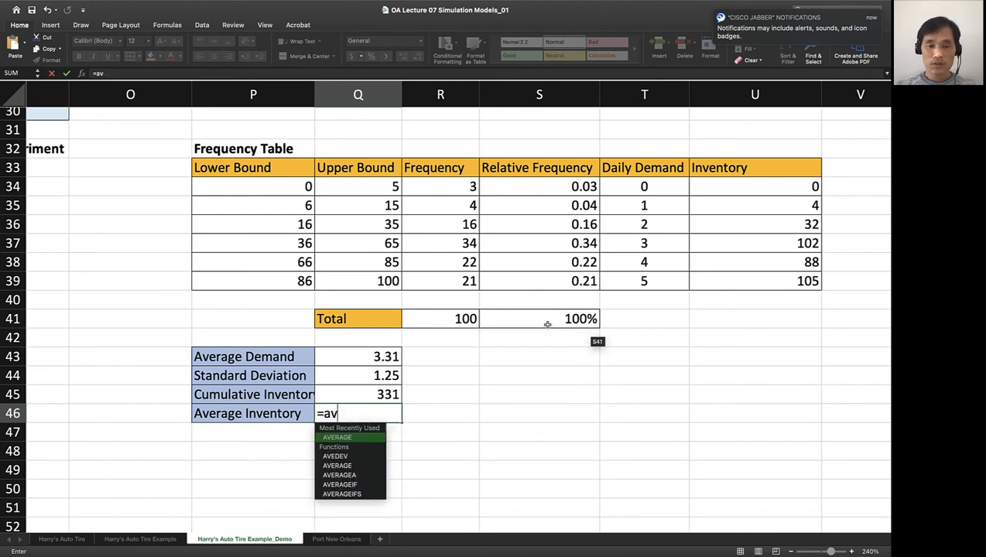
type("sum(")
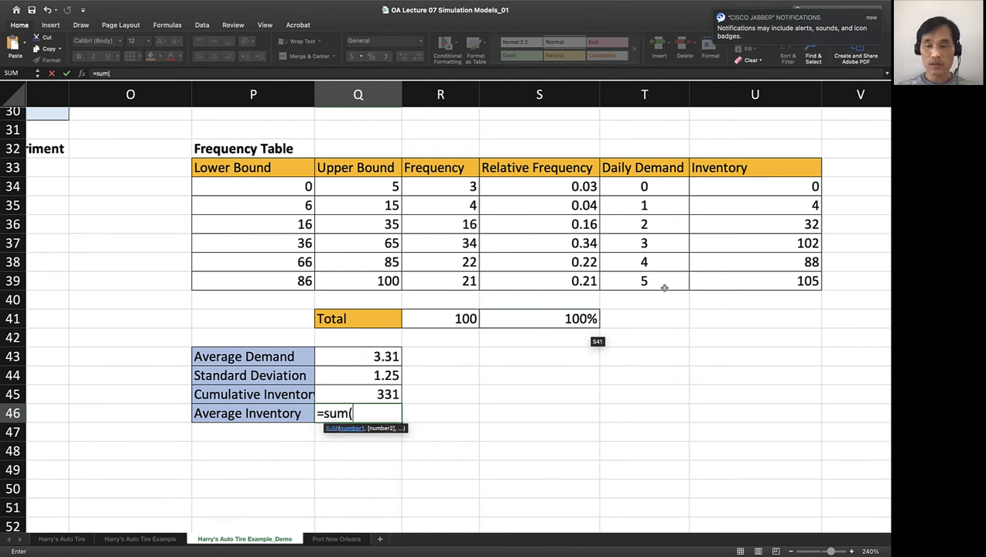
left_click_drag(755, 186, 755, 282)
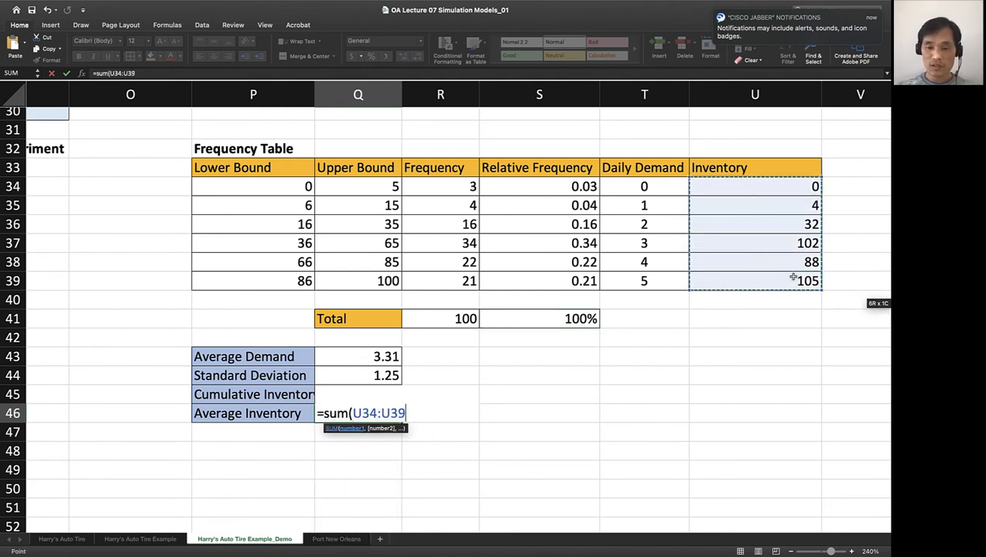
key("enter")
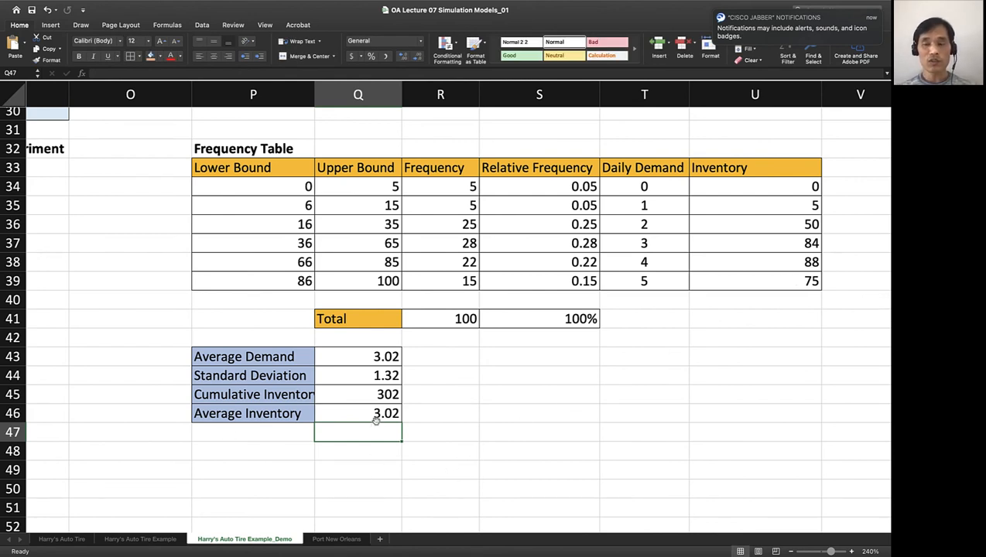
- Review the Average Inventory, Average Demand and Standard Deviation formulas in Q43:Q46
left_click(357, 412)
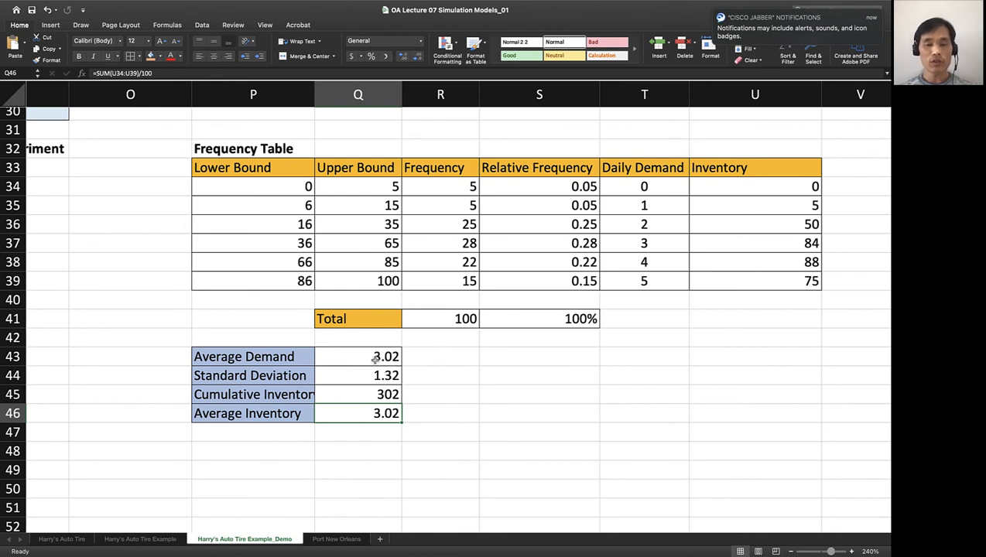
left_click(358, 356)
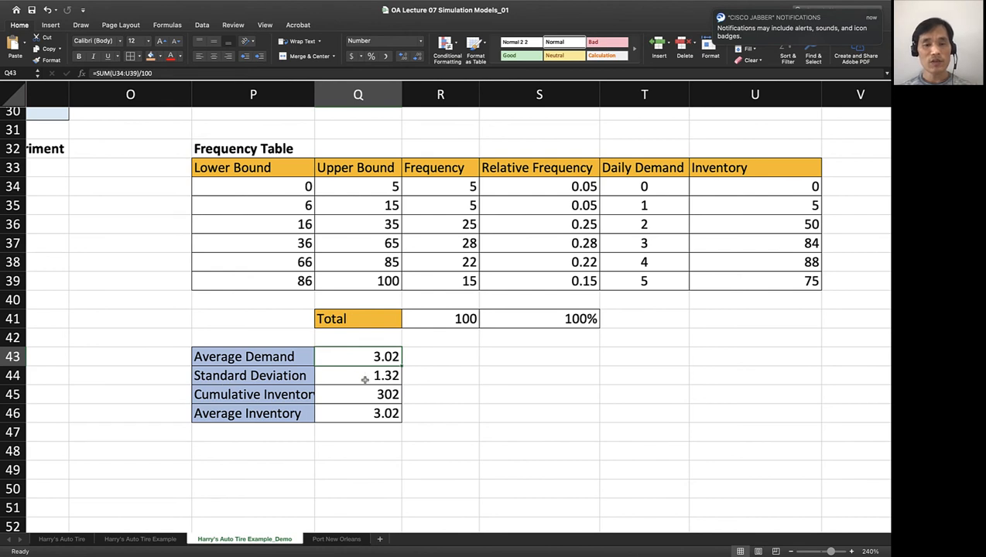
left_click(357, 376)
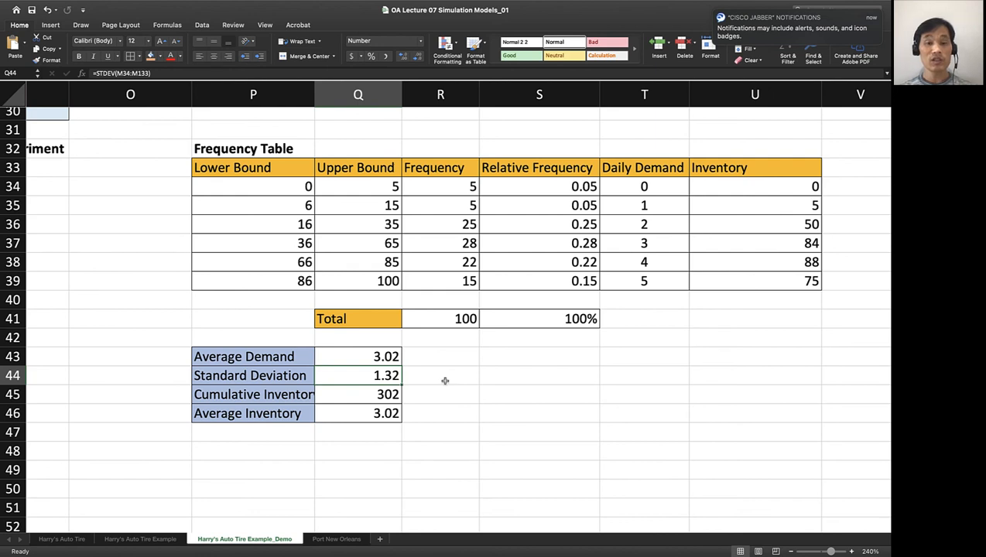
- Label 2 sigma and 3 sigma level rows and enter 2× and 3× standard deviation safety stock formulas
left_click(440, 376)
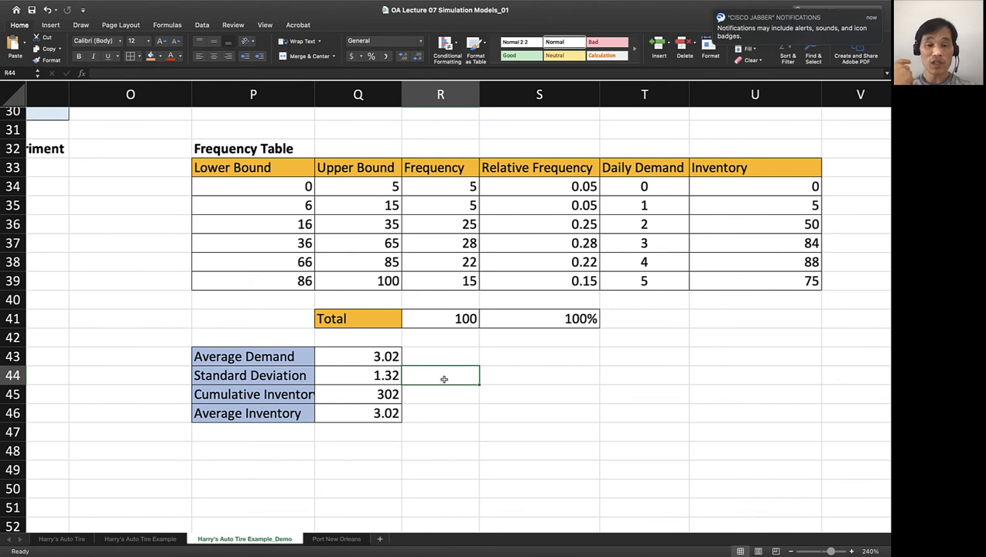
left_click(539, 376)
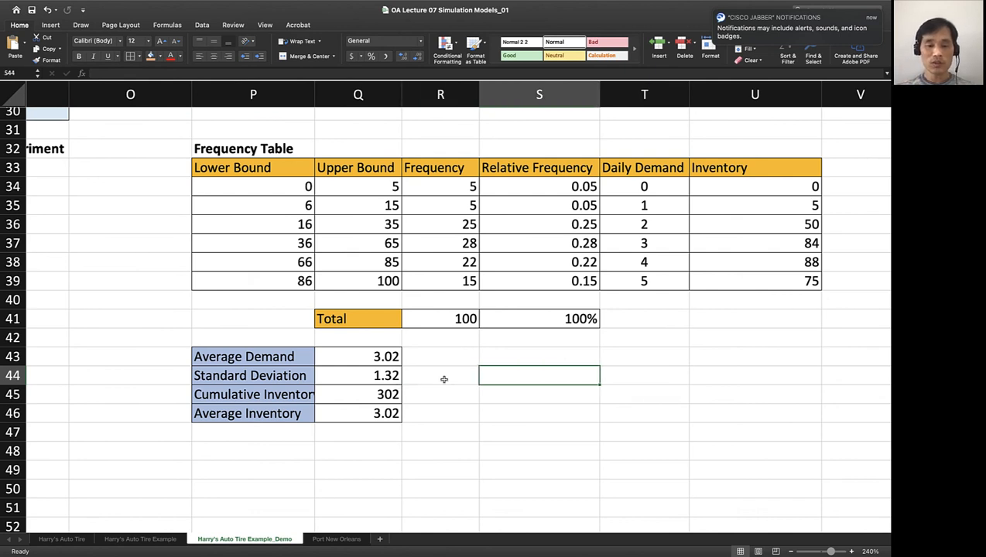
type("2")
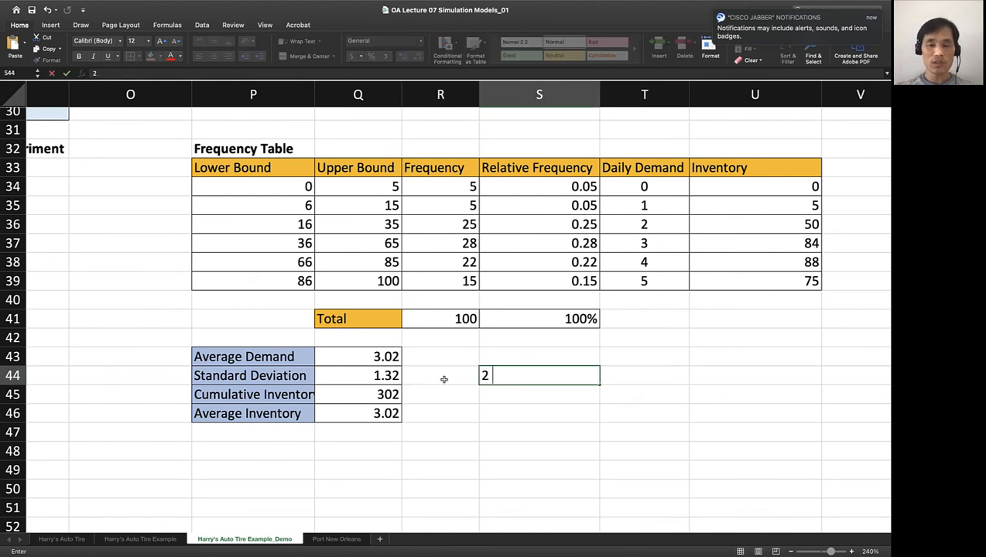
type("sigma level")
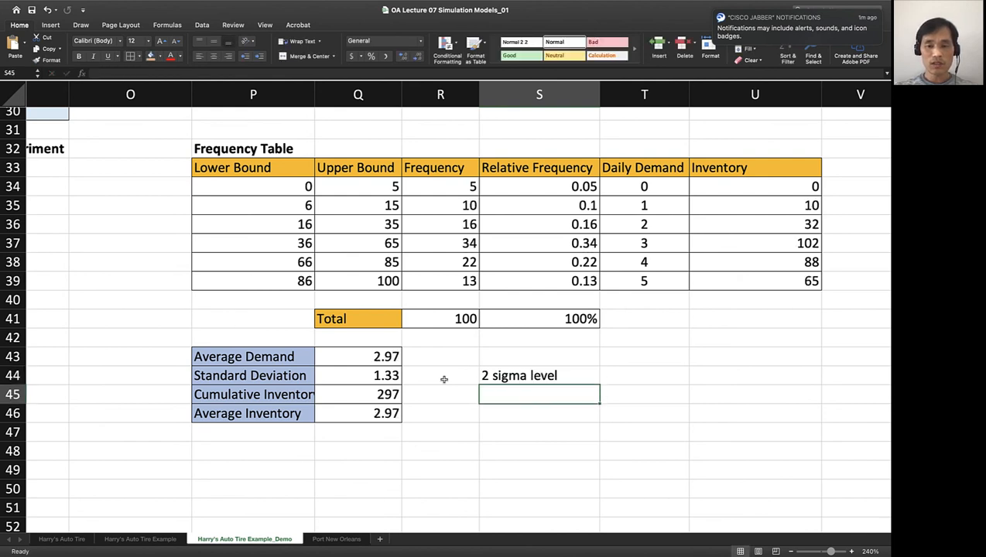
type("3 sigmal")
left_click(645, 374)
type("=")
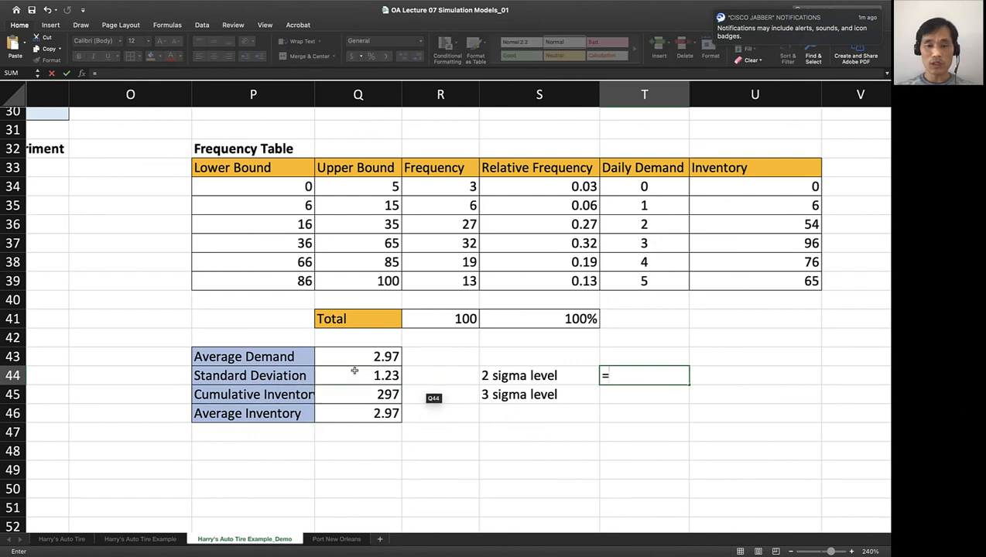
left_click(357, 376)
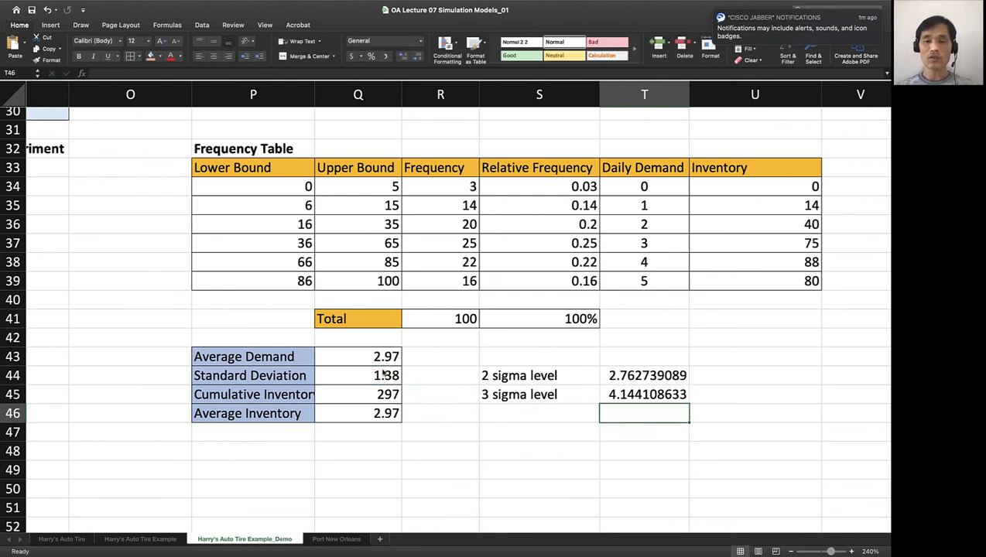
- Add Sigma and Safety stock headers in S43:T43 and apply cell styles to the table
left_click(539, 356)
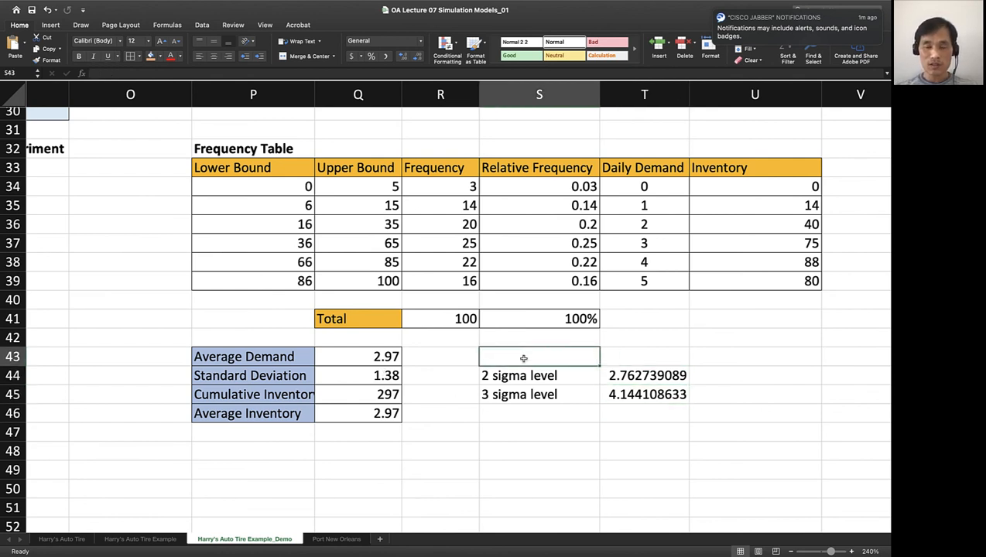
type("Sigma")
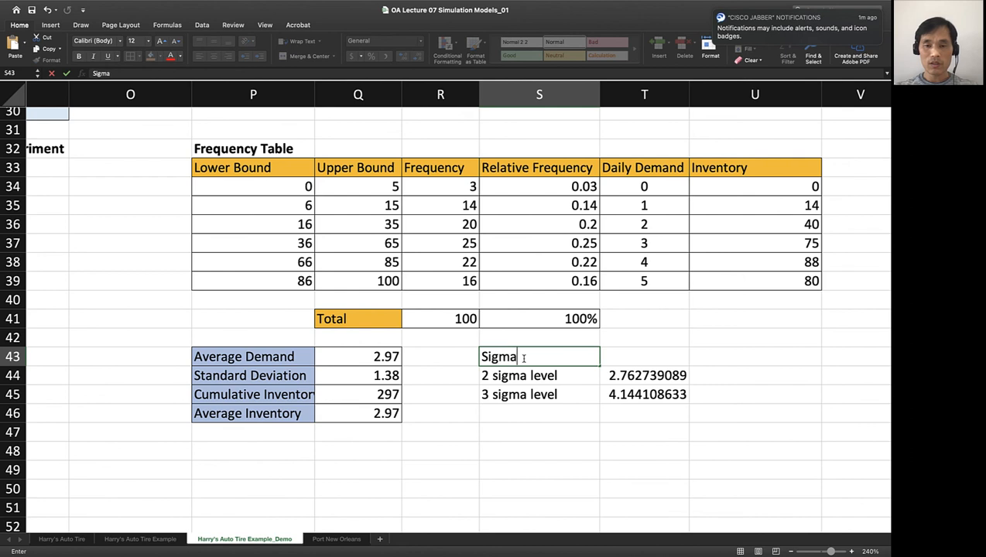
type("Safety stock")
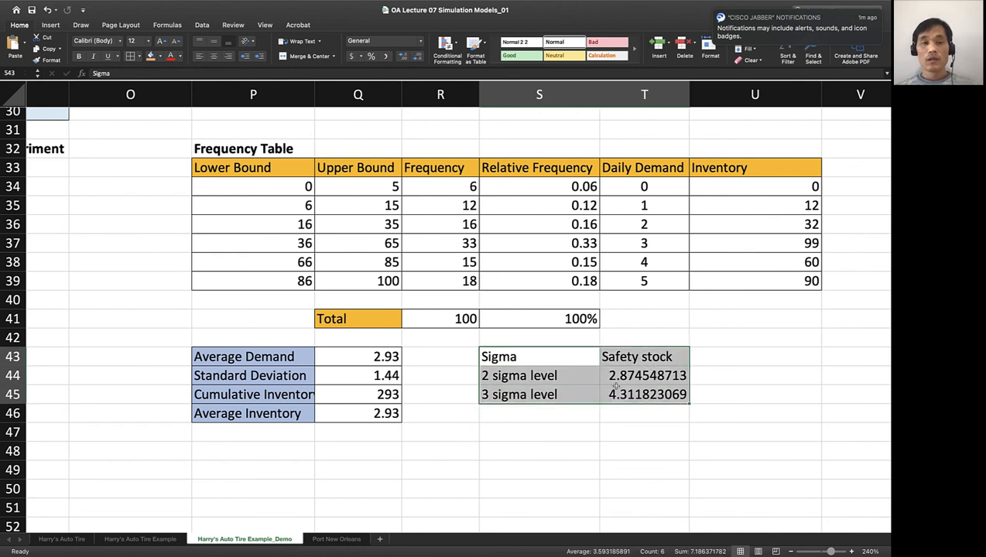
left_click(518, 376)
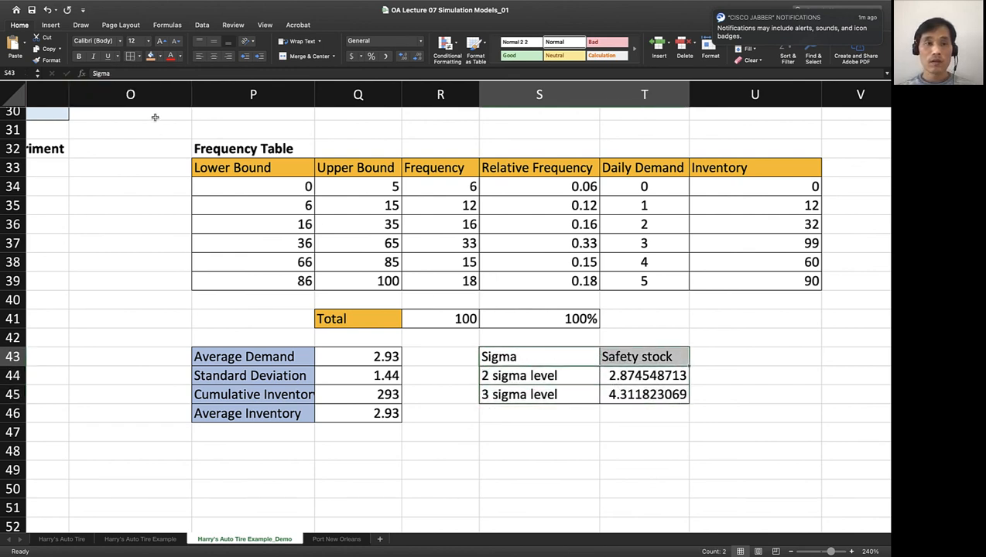
left_click(538, 376)
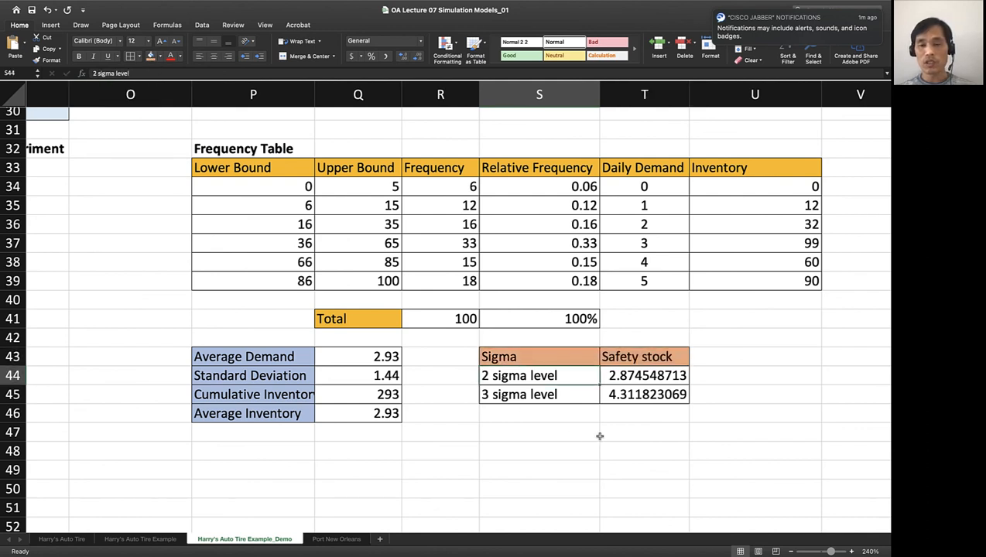
left_click(539, 432)
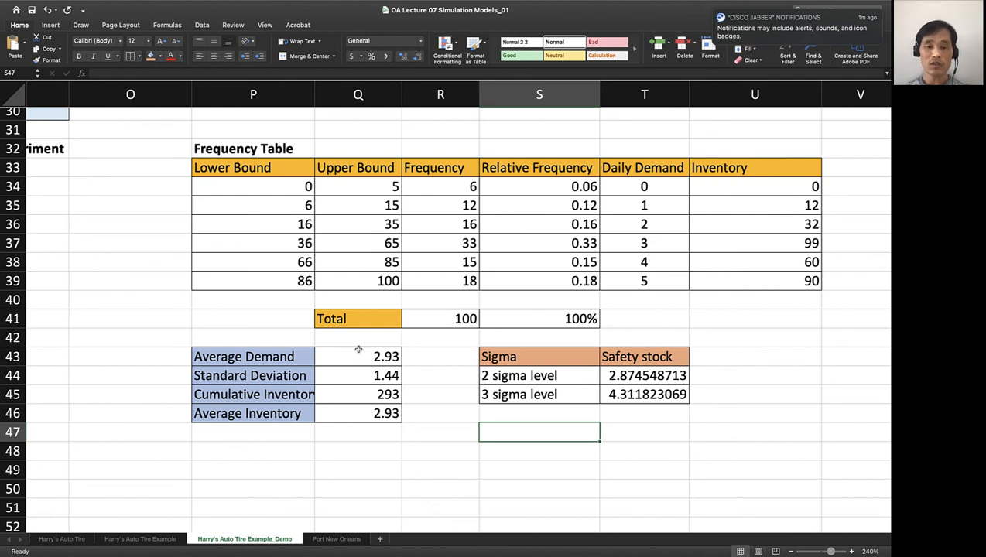
mouse_move(462, 393)
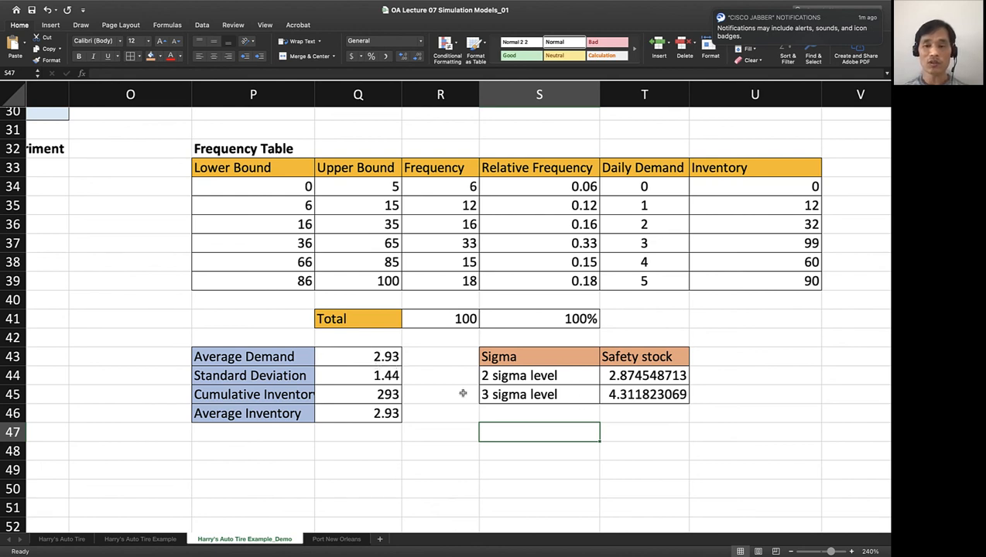
- Add a Total Daily Inventory header in U43 with =Q43+T44 and =Q43+T45 below it
left_click(755, 356)
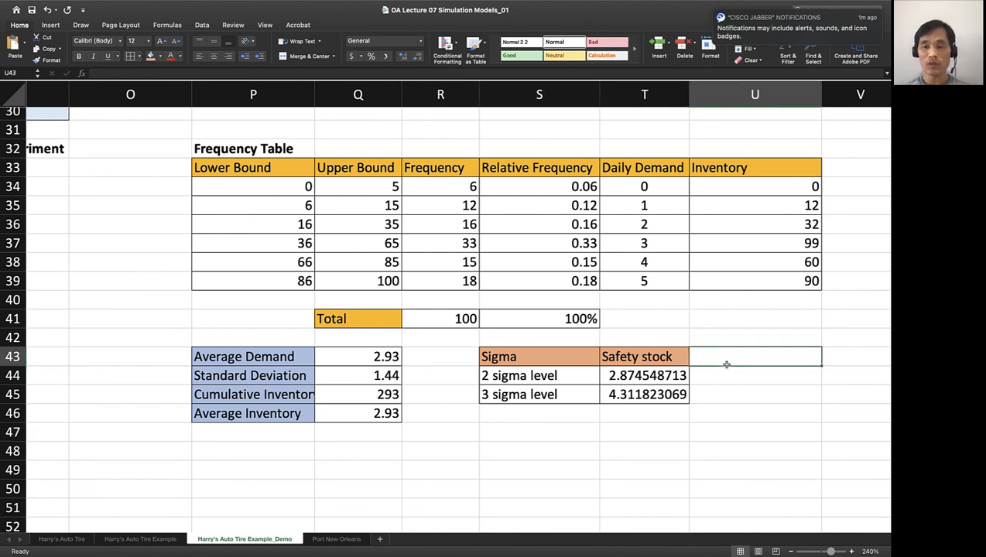
type("Total Inve")
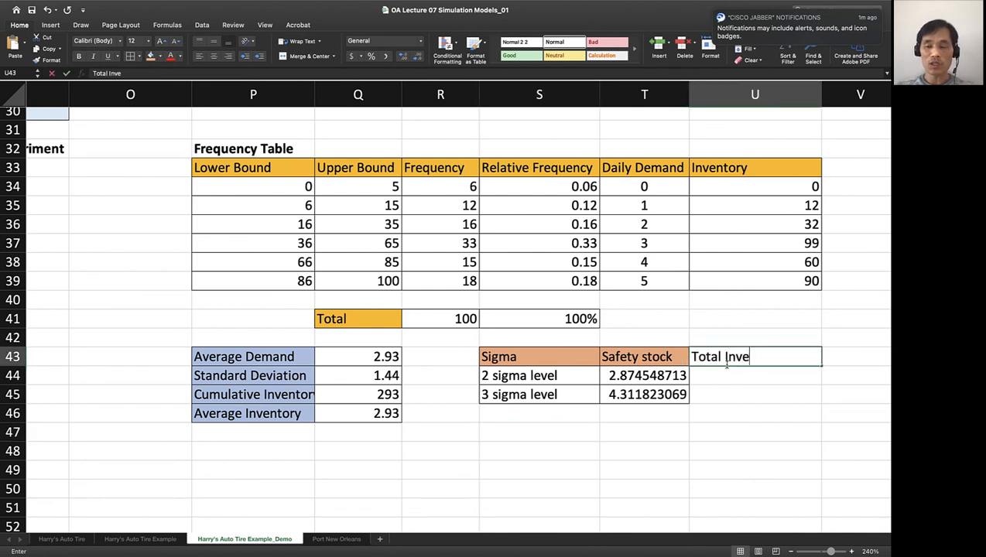
type("Daily")
left_click(756, 375)
type("=")
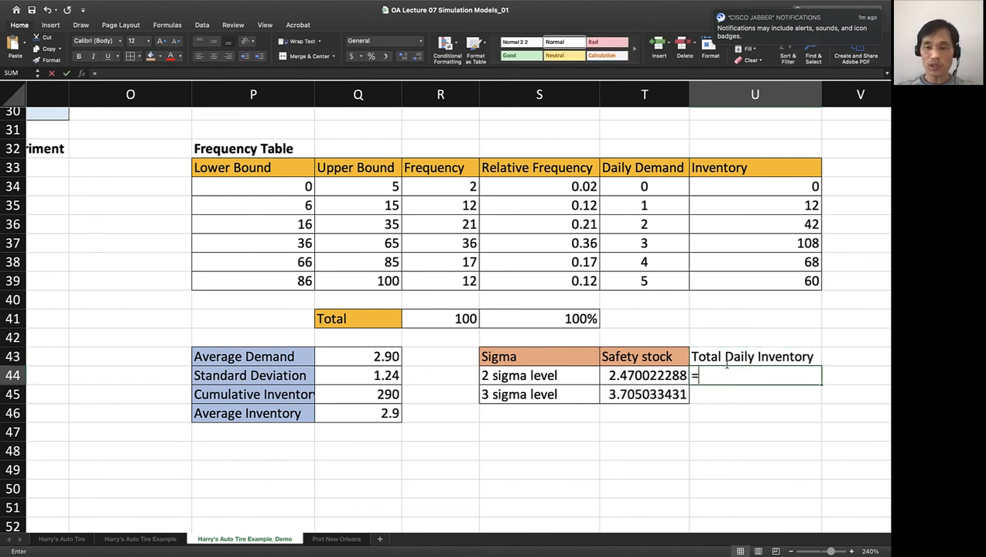
left_click(357, 356)
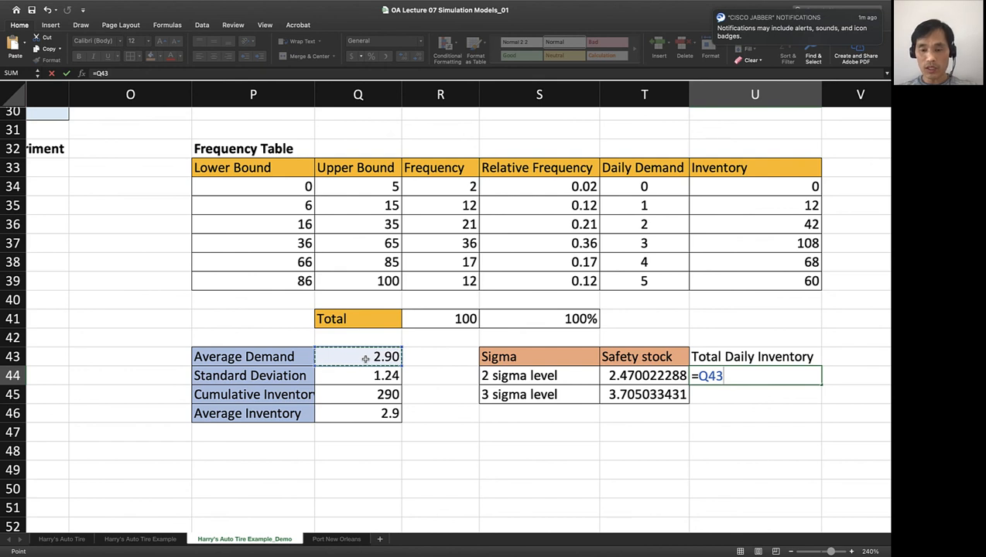
type("+")
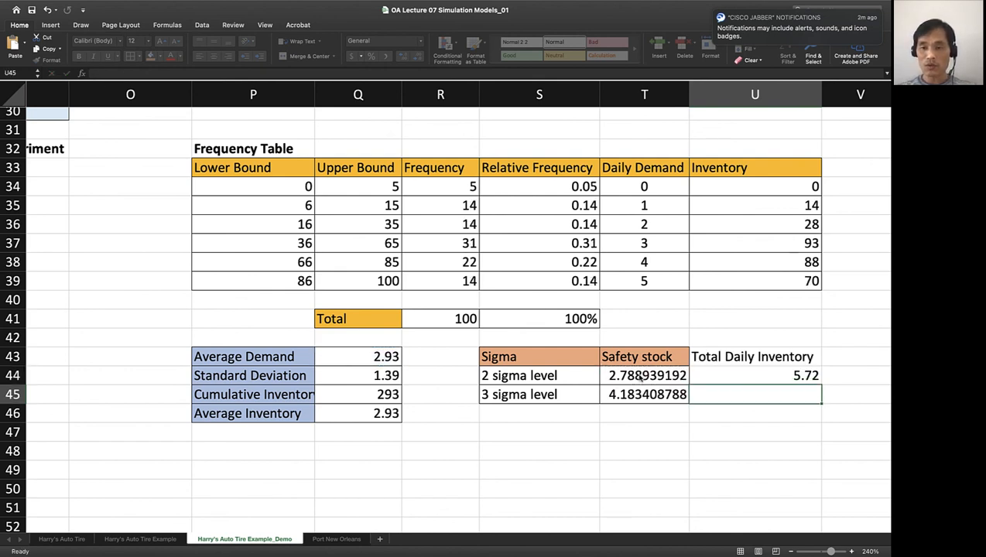
left_click(755, 376)
type("=")
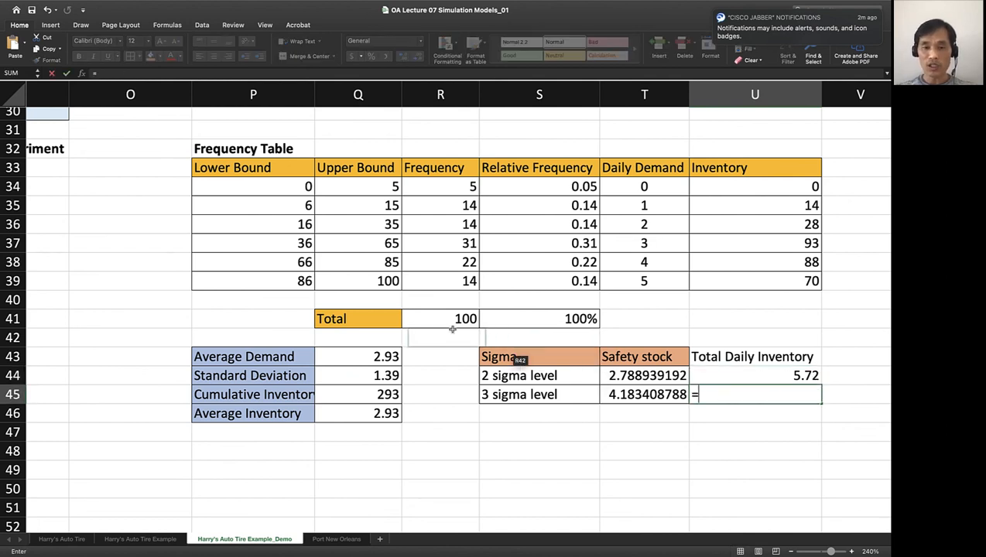
left_click(357, 356)
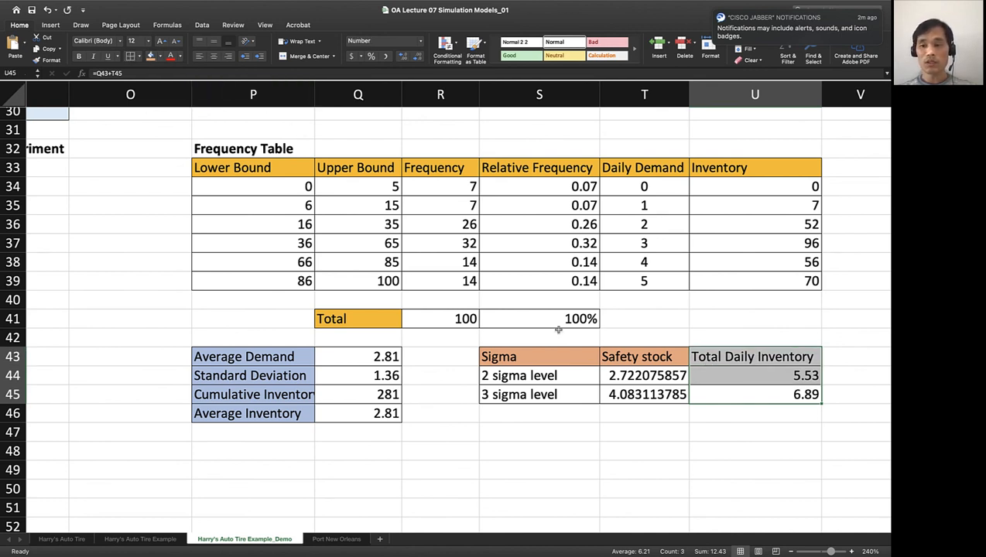
- Format U43:U45 like the table and review the headers and total formulas
left_click(643, 356)
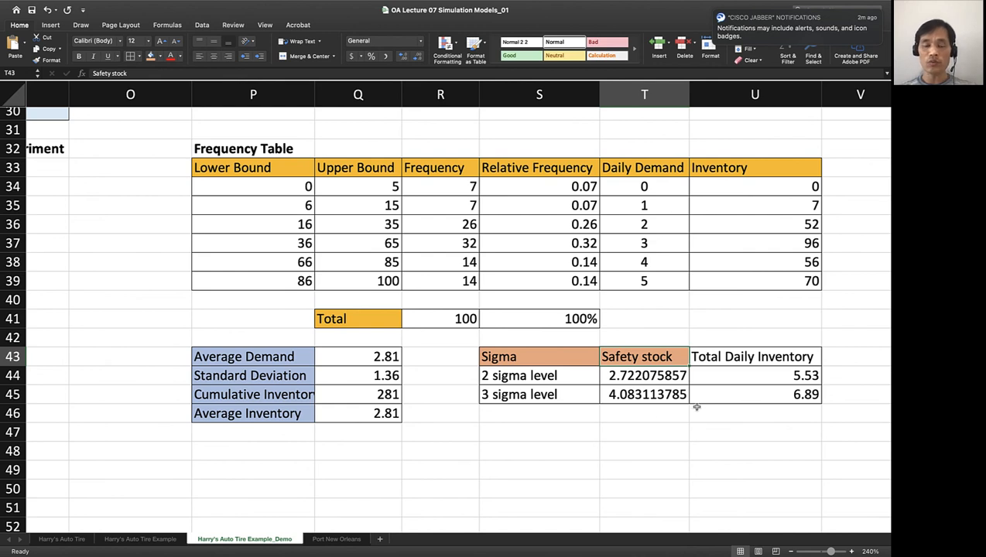
left_click(755, 376)
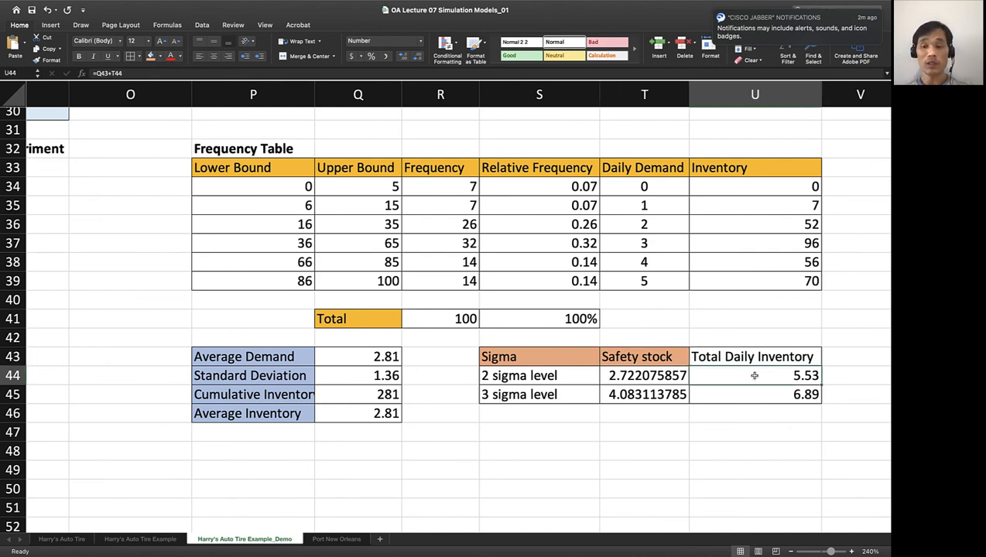
left_click(754, 355)
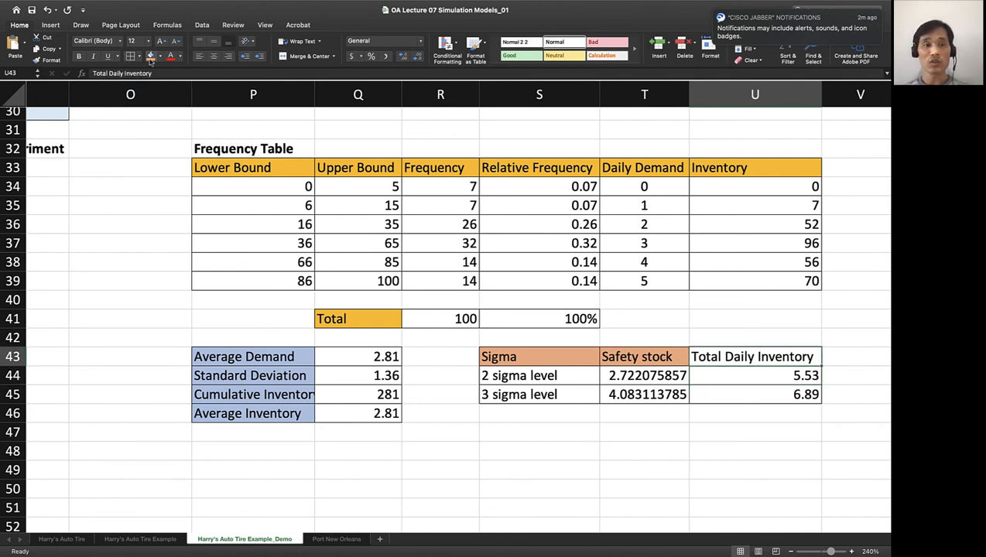
left_click(538, 451)
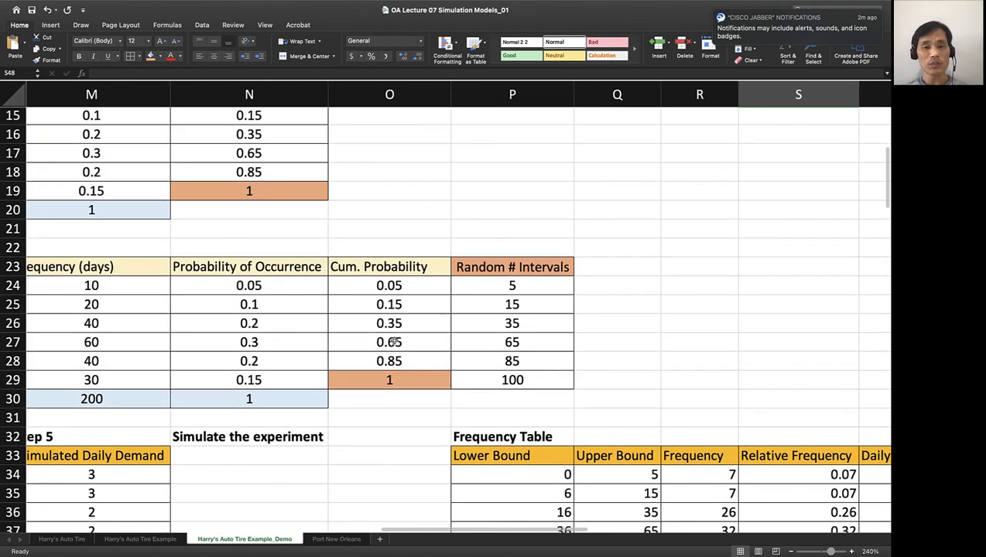
scroll("left", 3)
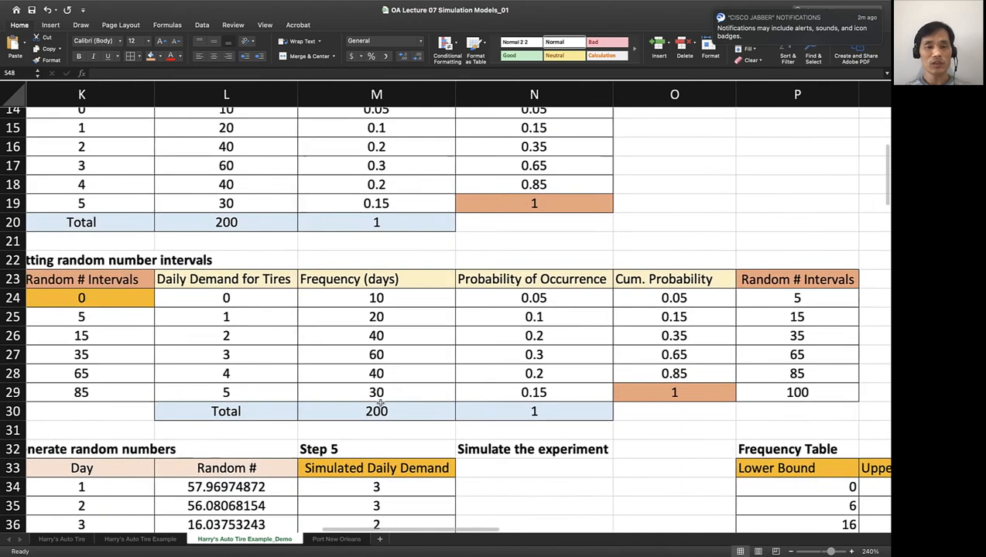